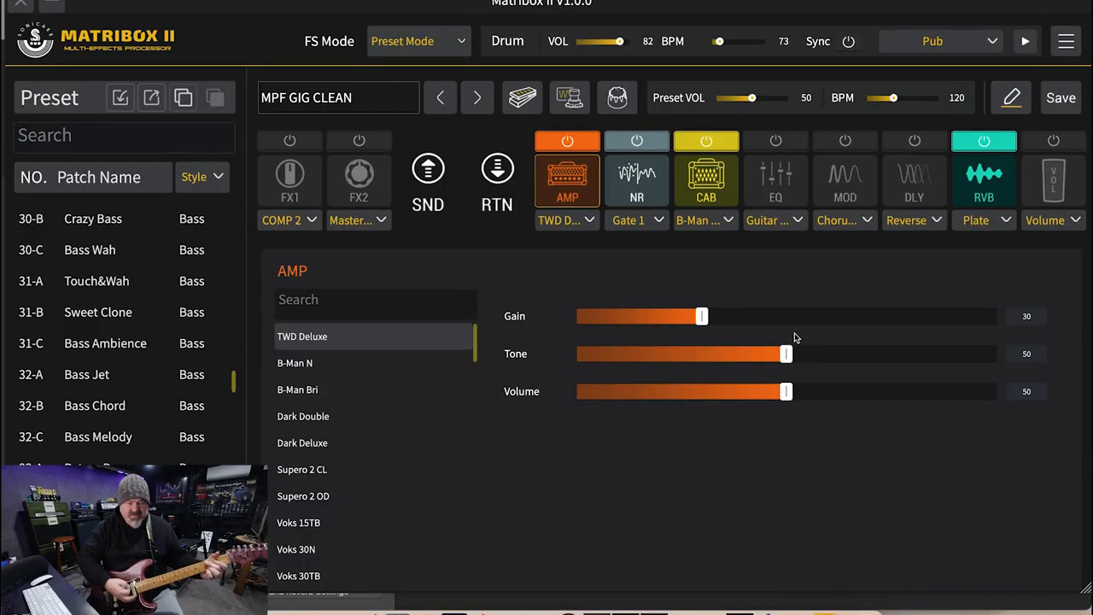
mouse_move(598, 189)
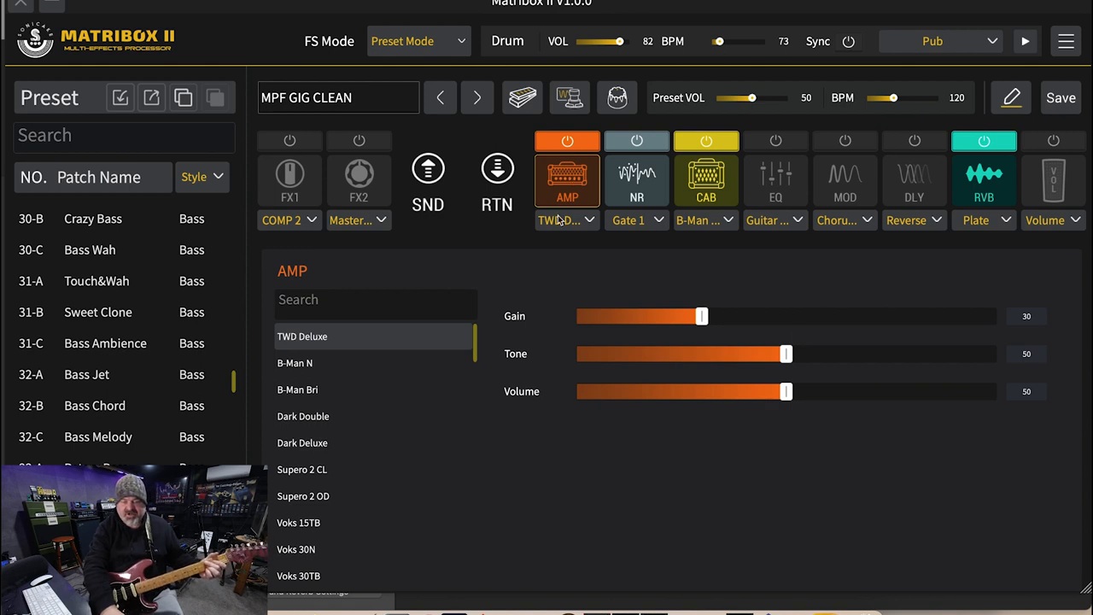
Step through the CAB and AMP blocks, then select MOD to show Chorus-E parameters
click(560, 220)
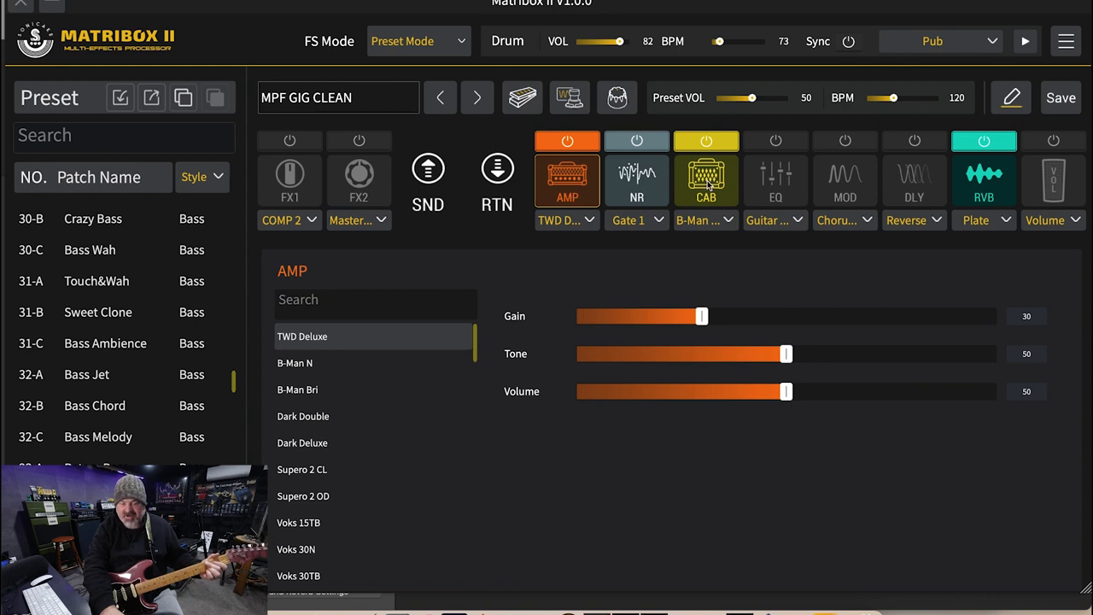
click(707, 180)
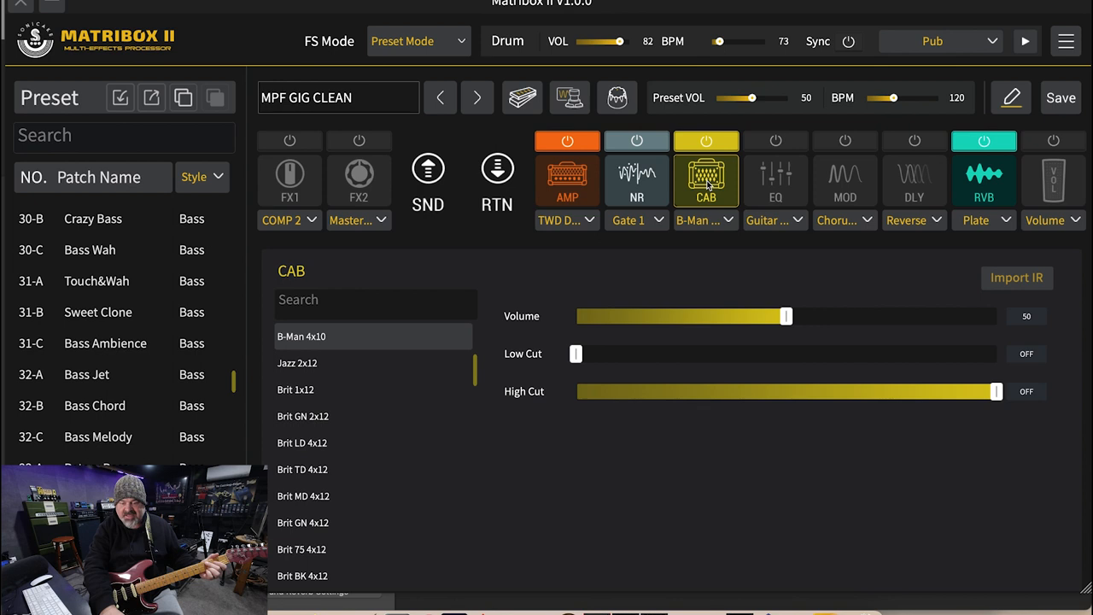
click(567, 180)
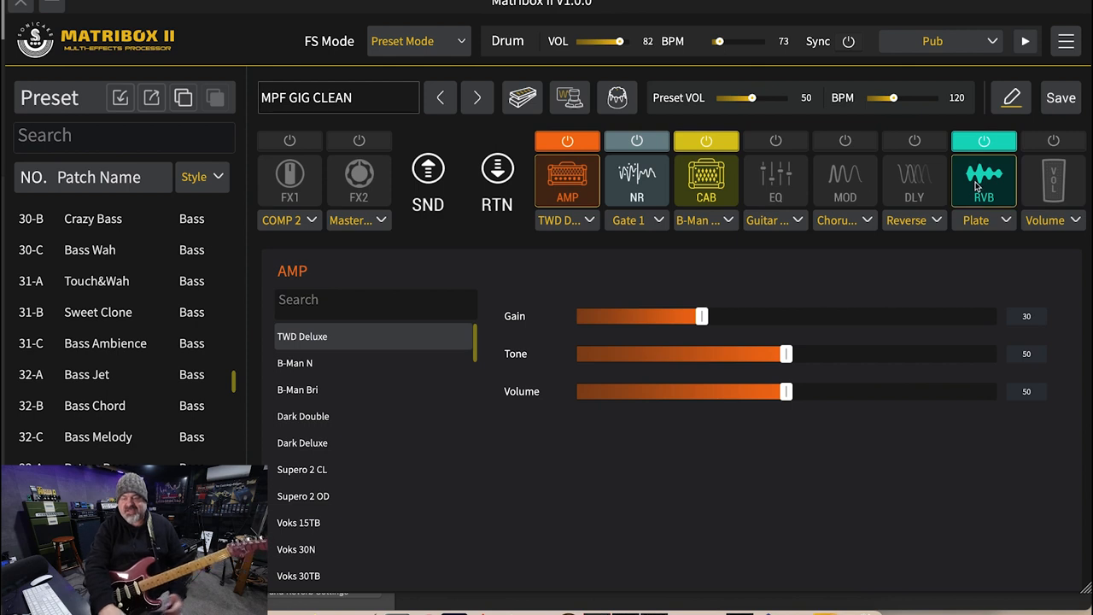
click(984, 180)
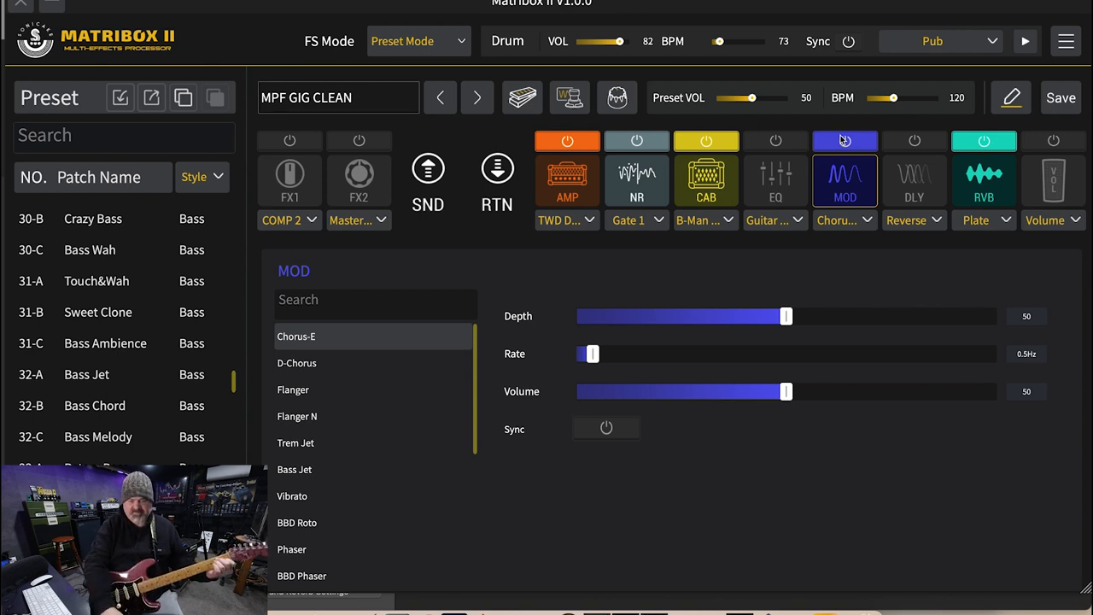
Try Chorus-E depth 89 and faster rates, settling on depth 58 and rate 0.6Hz
drag(786, 316, 790, 316)
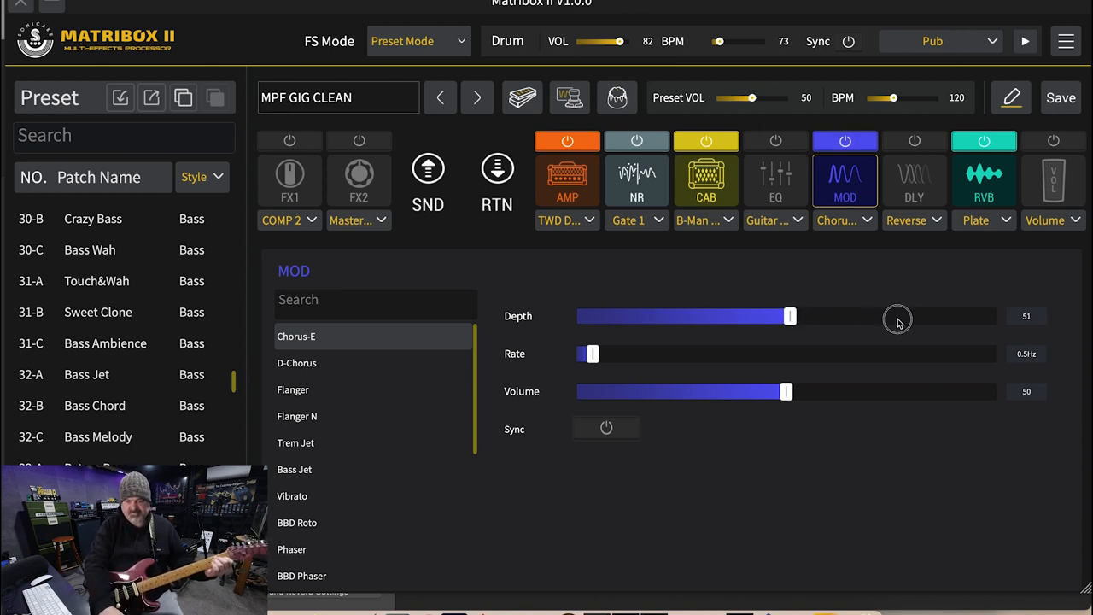
drag(789, 316, 950, 316)
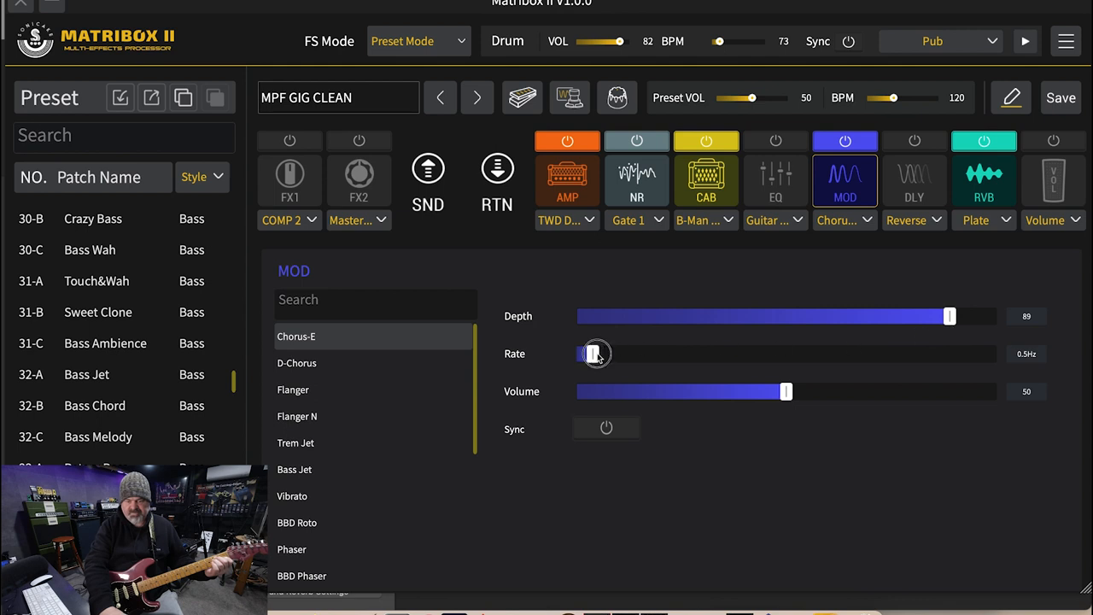
drag(596, 353, 656, 353)
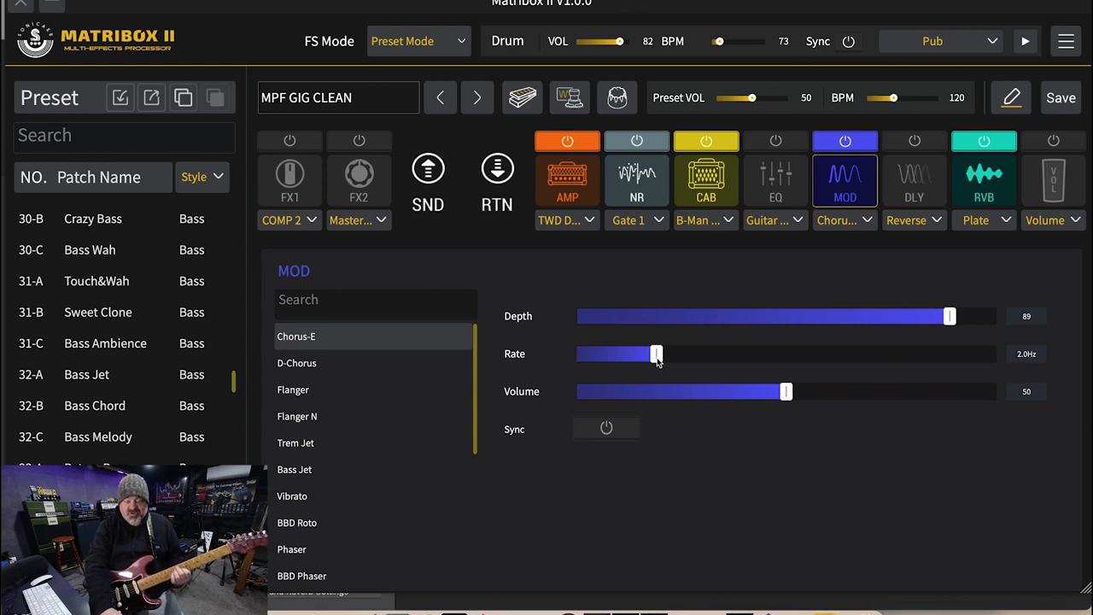
mouse_move(728, 386)
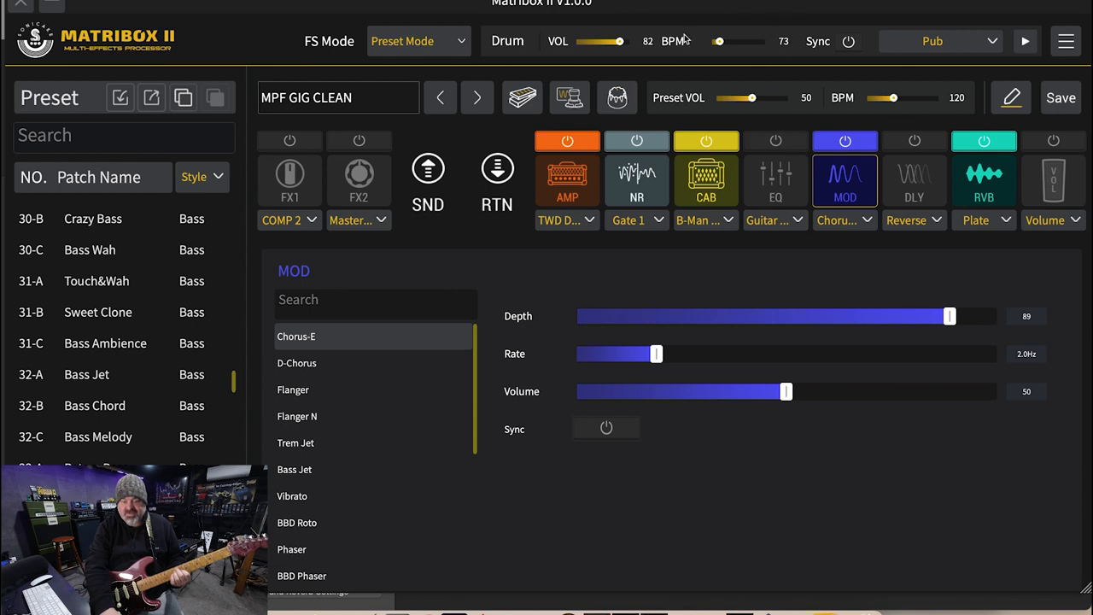
mouse_move(734, 414)
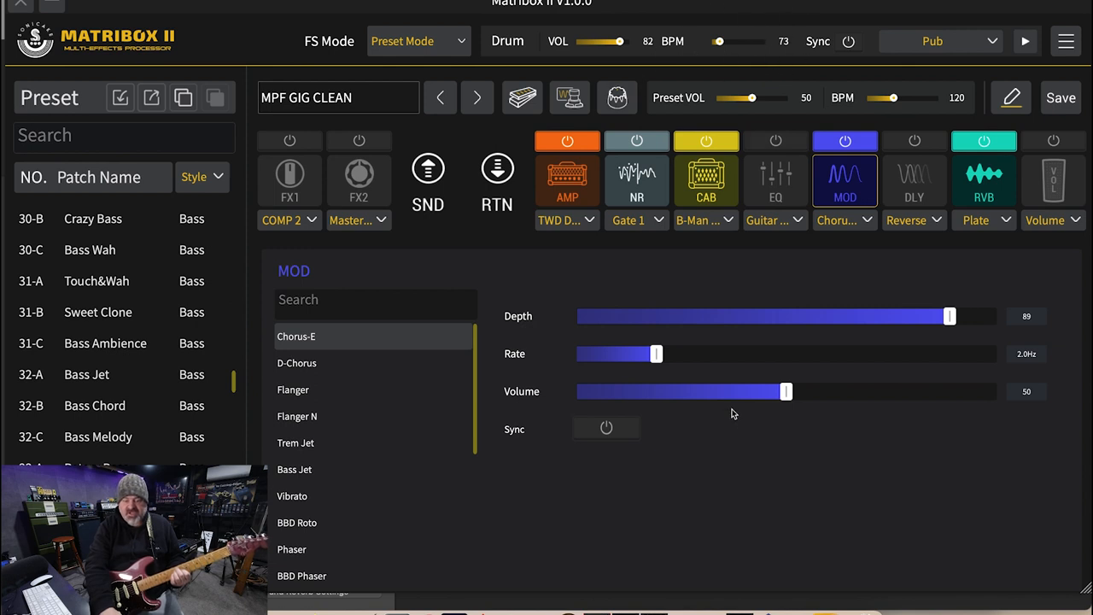
mouse_move(681, 371)
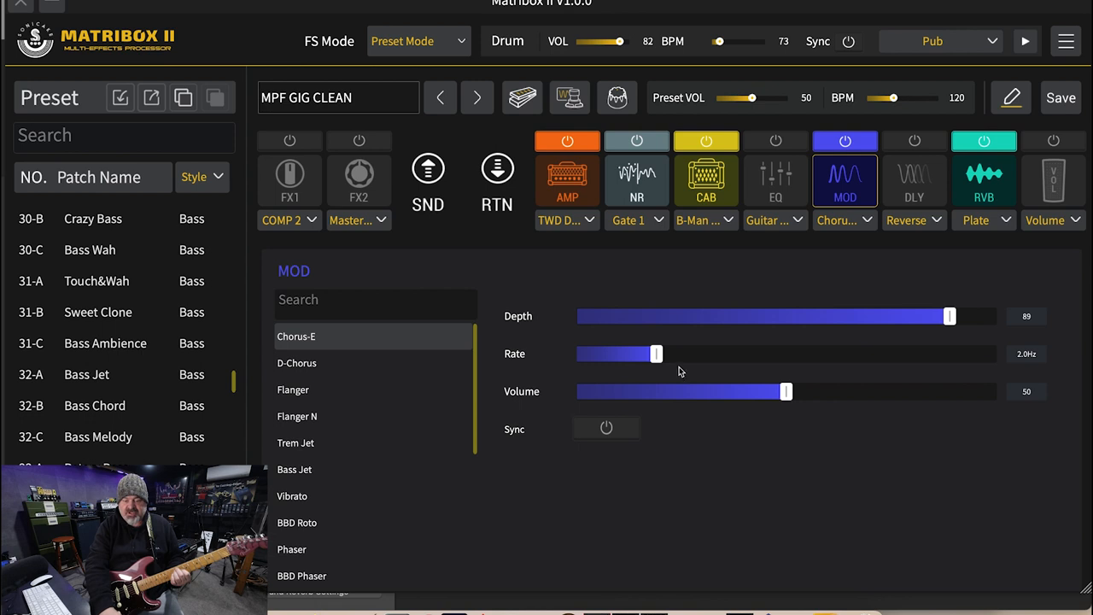
drag(949, 316, 820, 316)
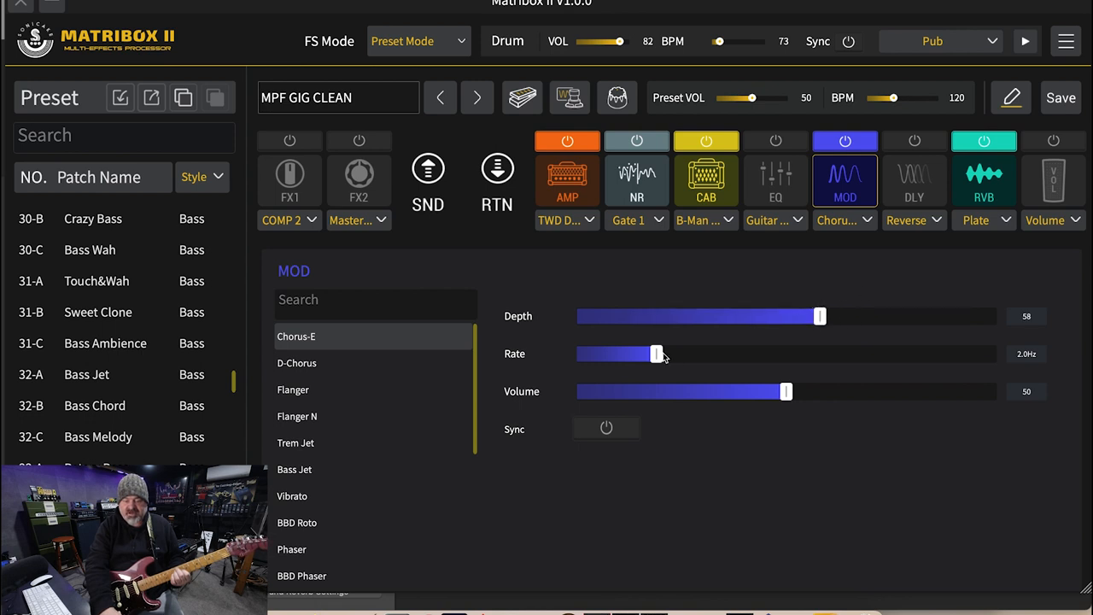
drag(658, 353, 995, 353)
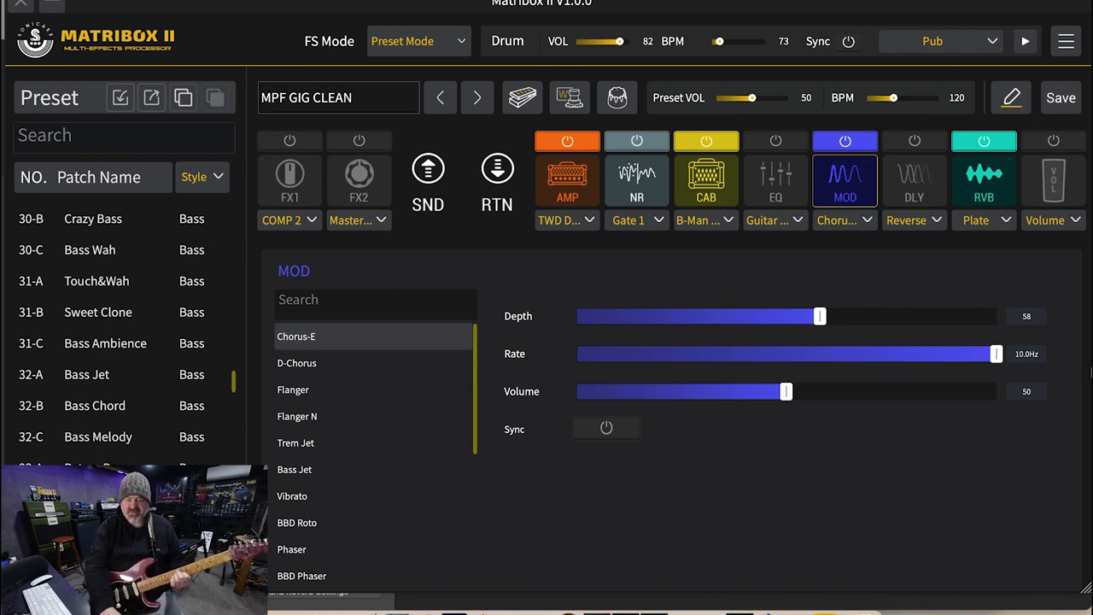
drag(995, 354, 788, 354)
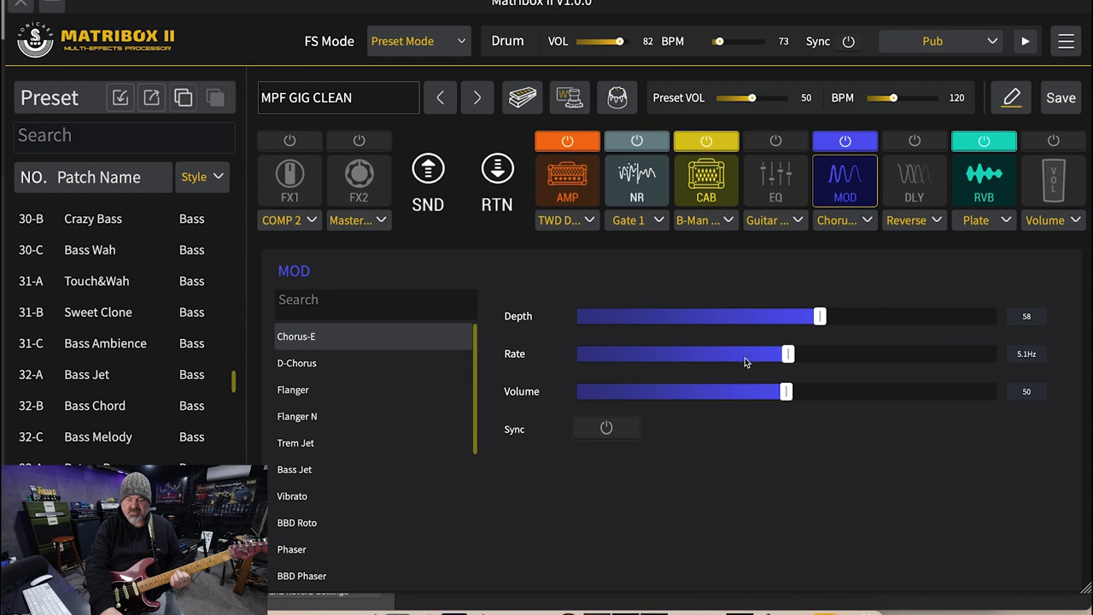
drag(788, 353, 596, 353)
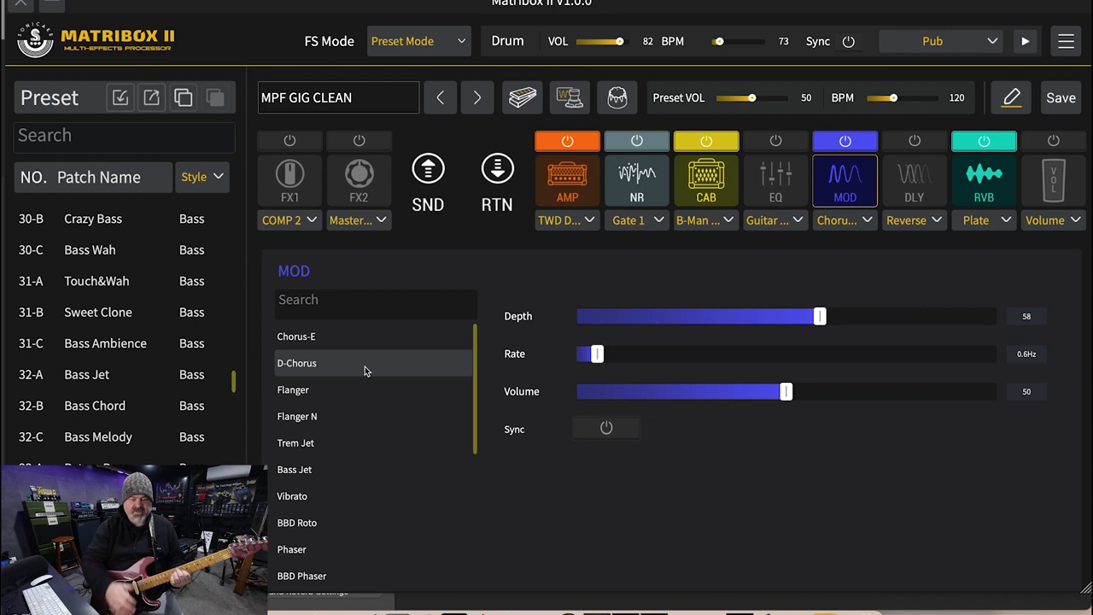
Switch to D-Chorus and audition modes 2, 3 and 4, then select Flanger
click(297, 363)
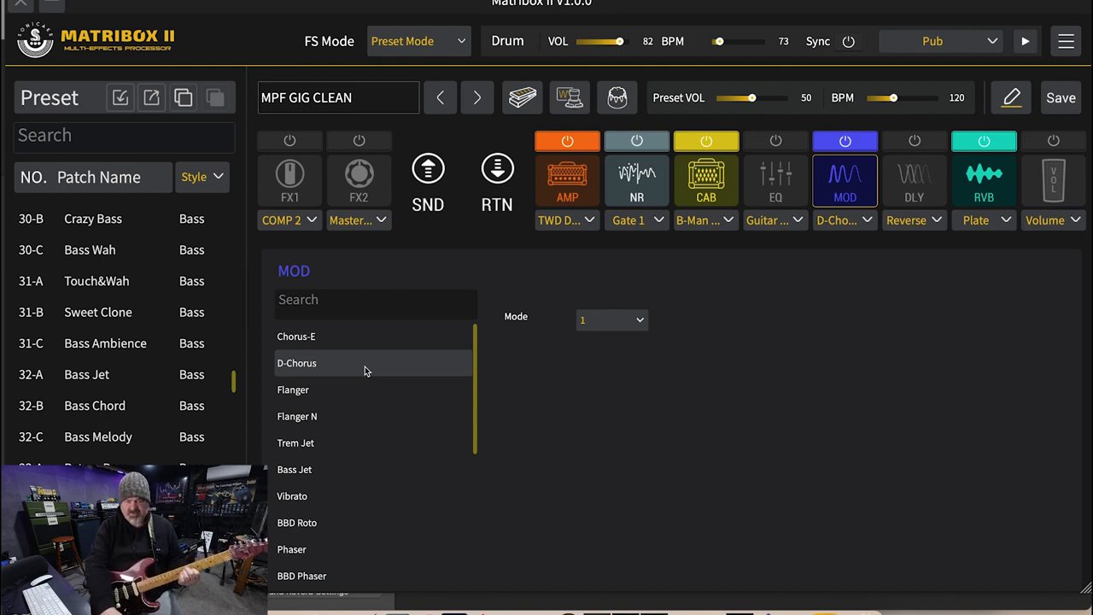
click(612, 319)
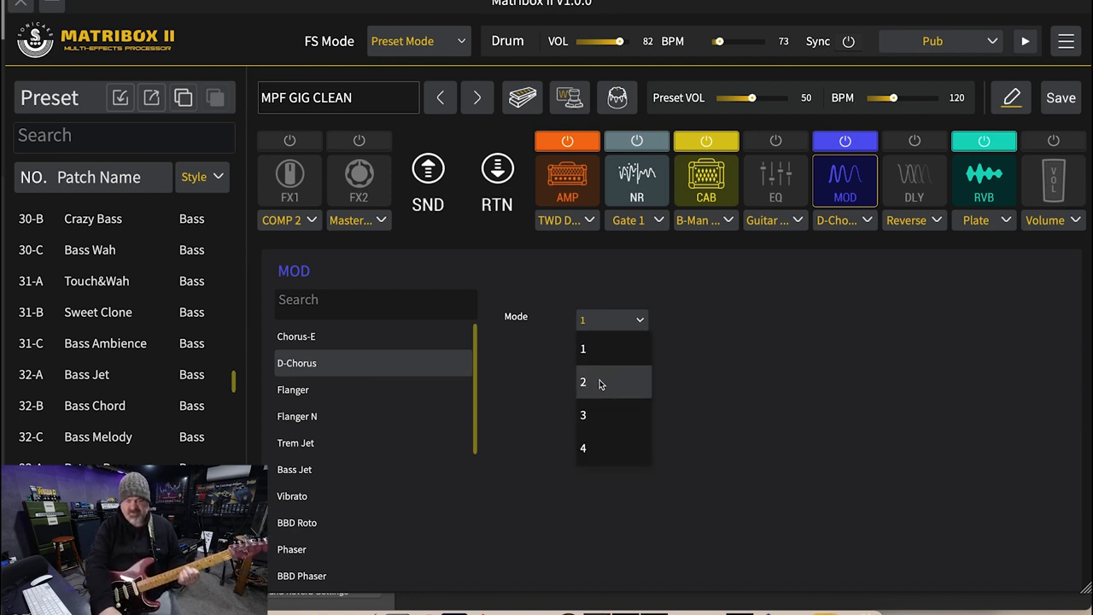
click(584, 382)
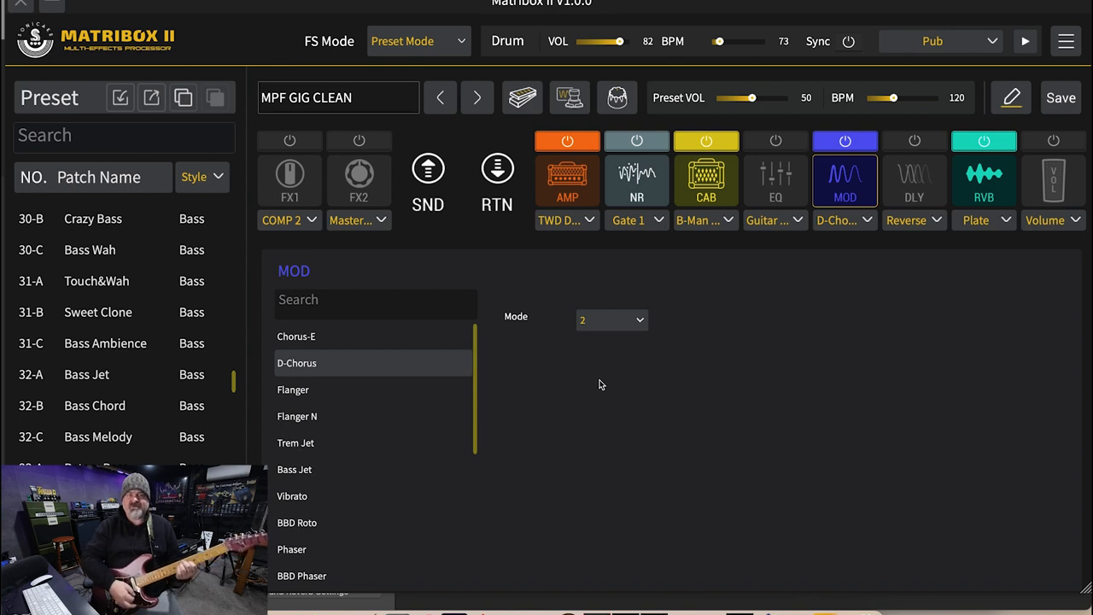
click(612, 319)
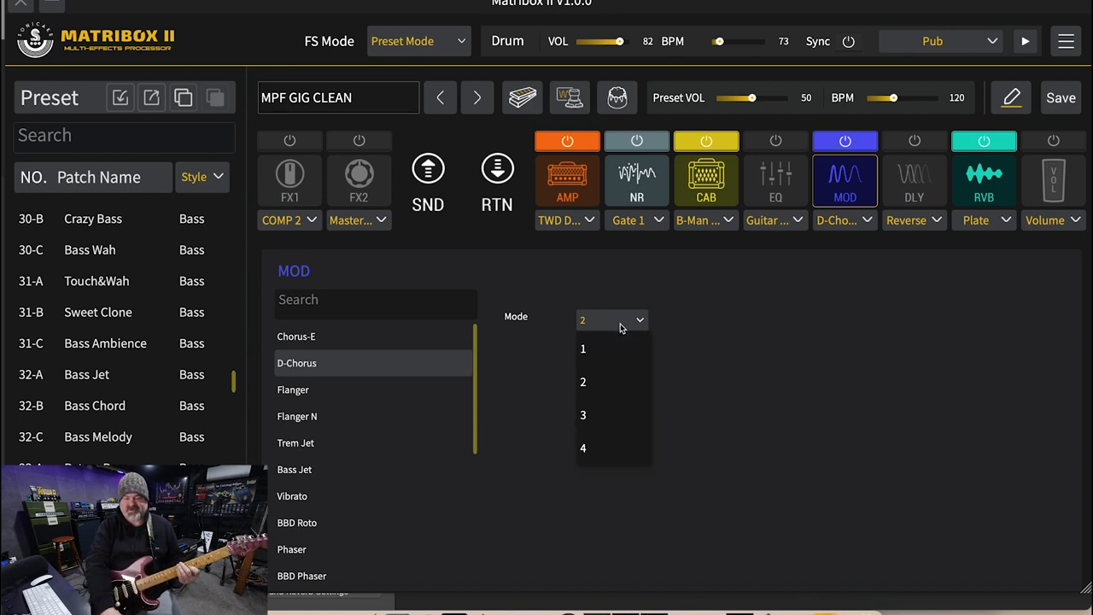
click(583, 415)
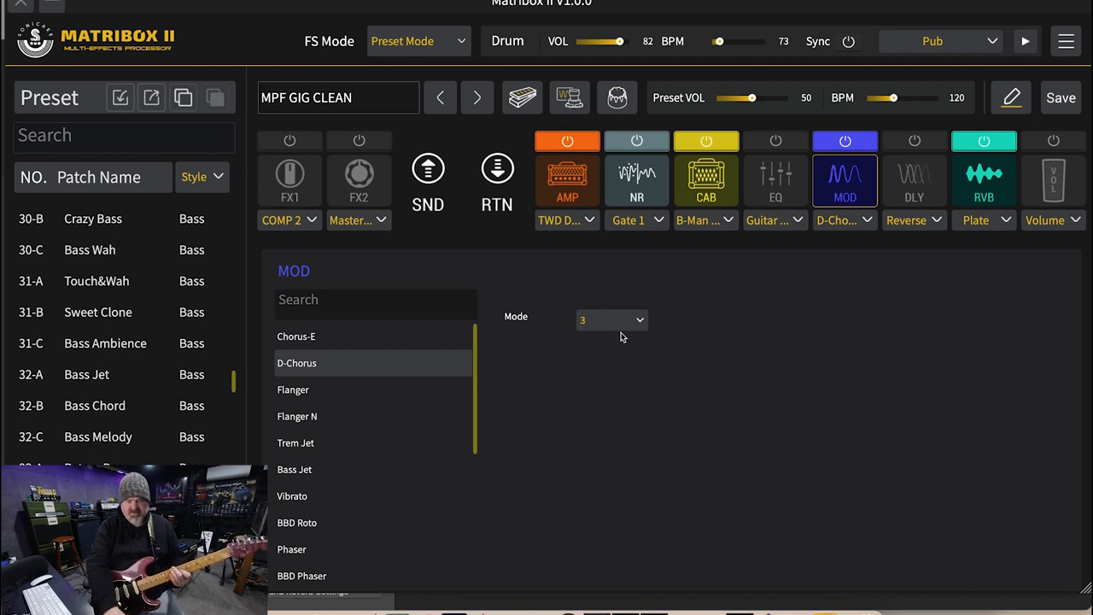
click(612, 319)
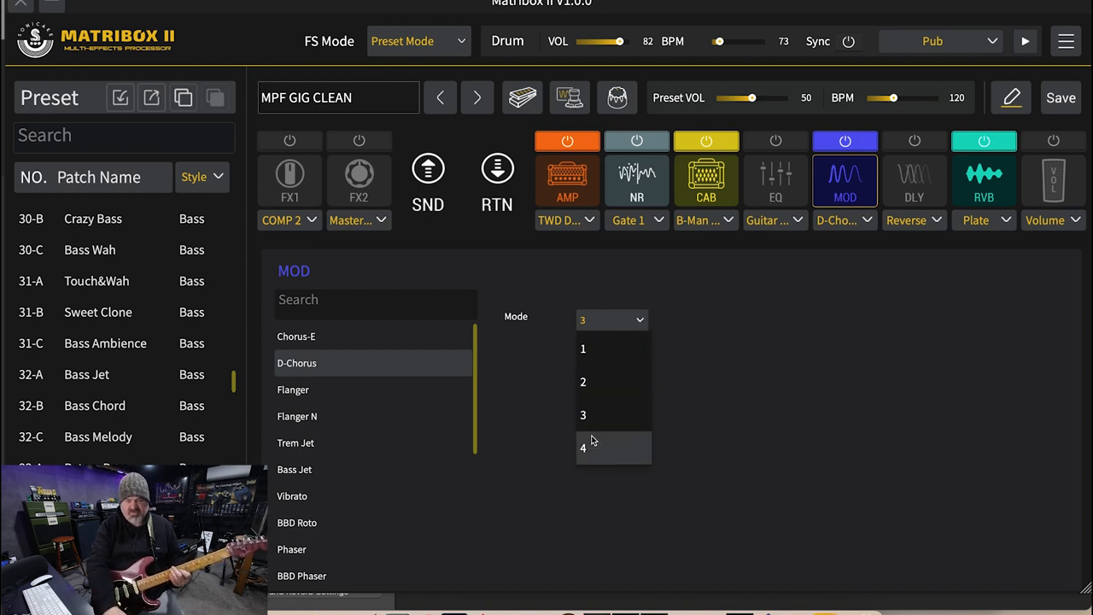
click(594, 447)
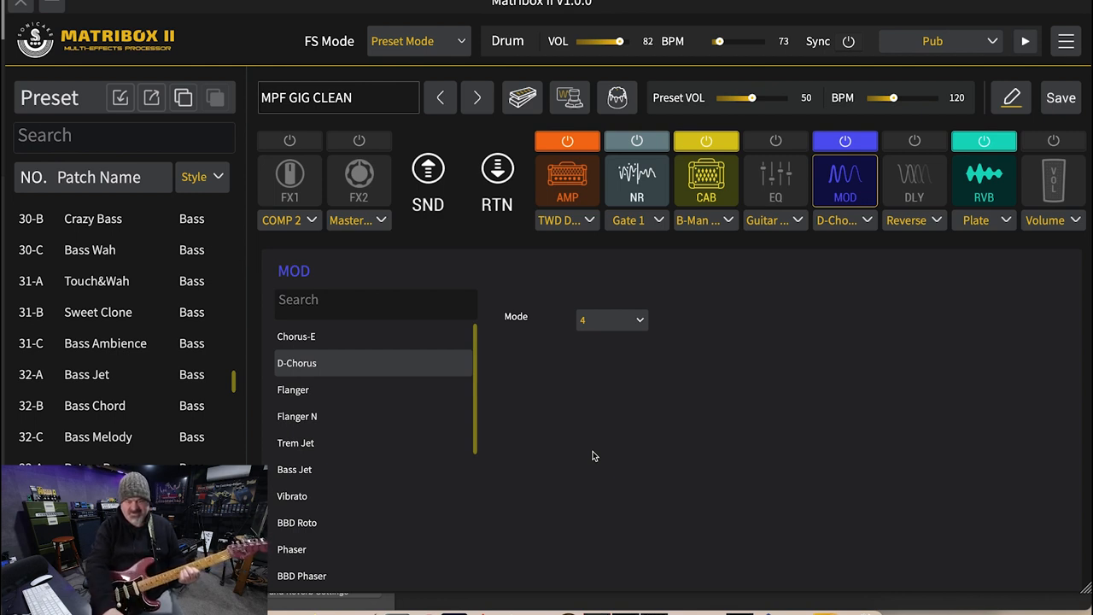
click(612, 320)
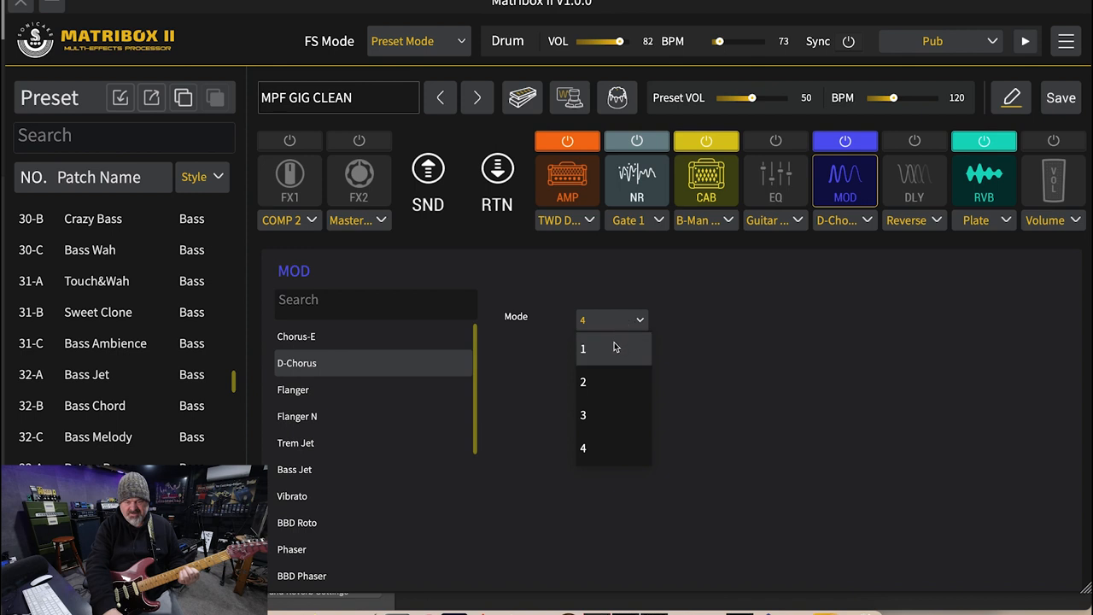
click(583, 347)
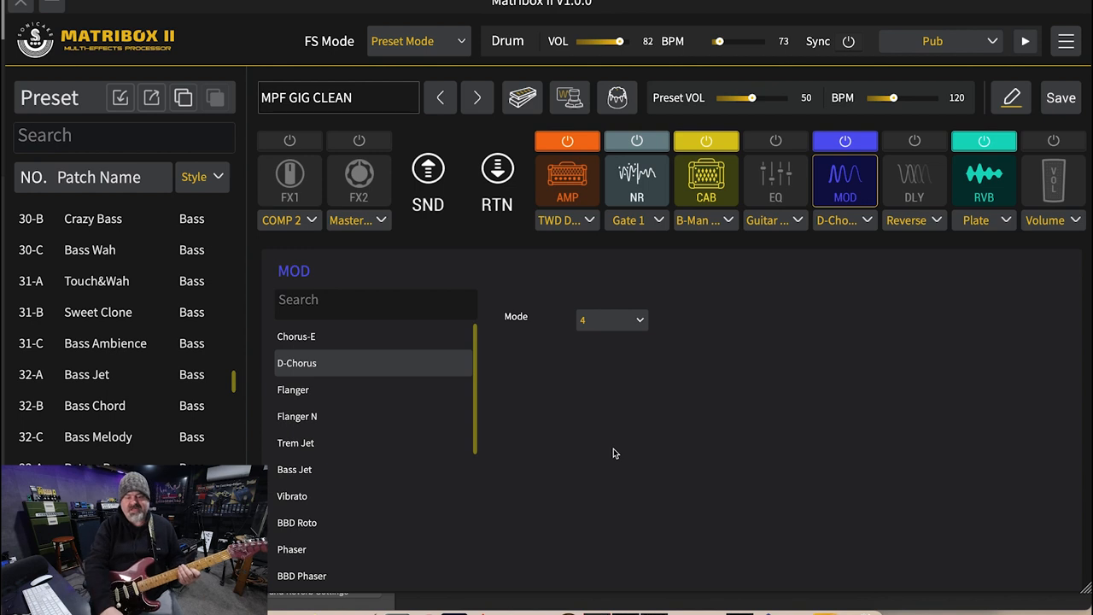
click(293, 389)
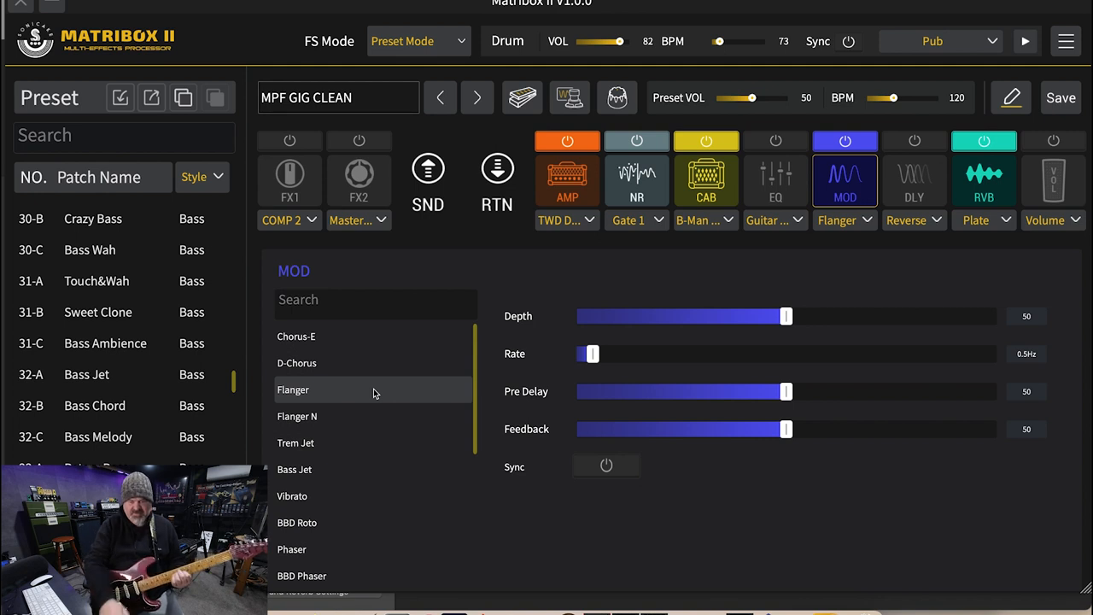
Set Flanger depth to 72 and rate 0.8Hz, and push feedback to 92 then 77
drag(786, 316, 807, 316)
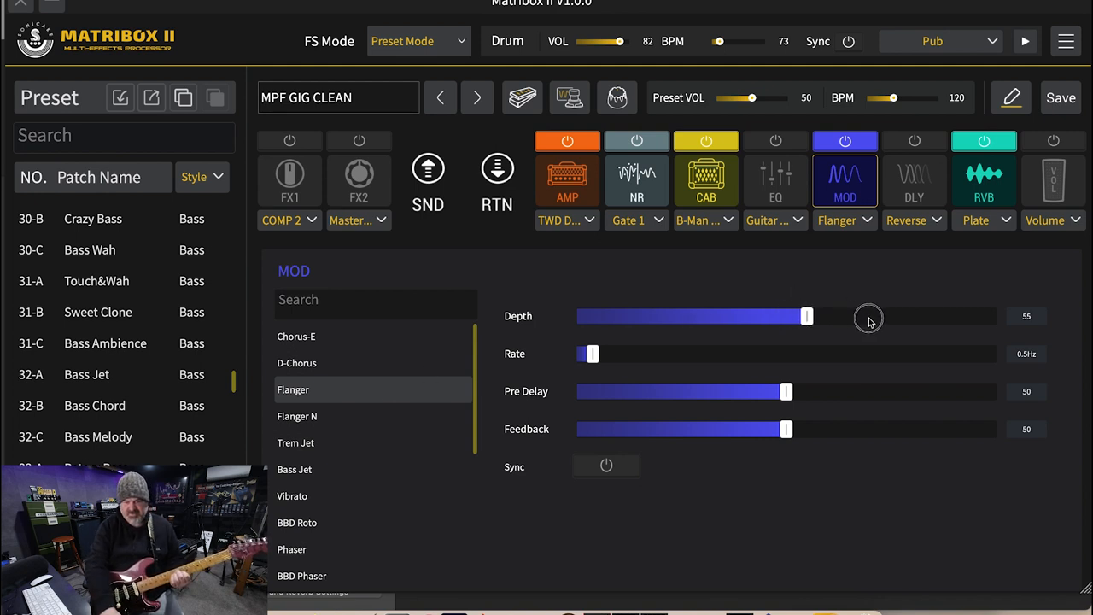
drag(806, 316, 878, 316)
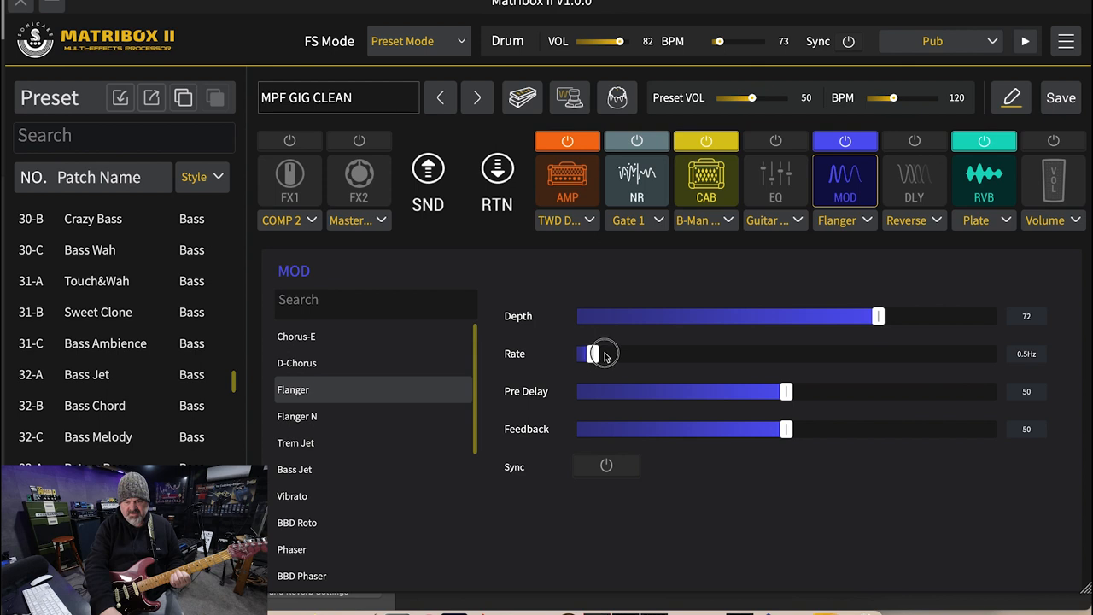
drag(592, 353, 606, 353)
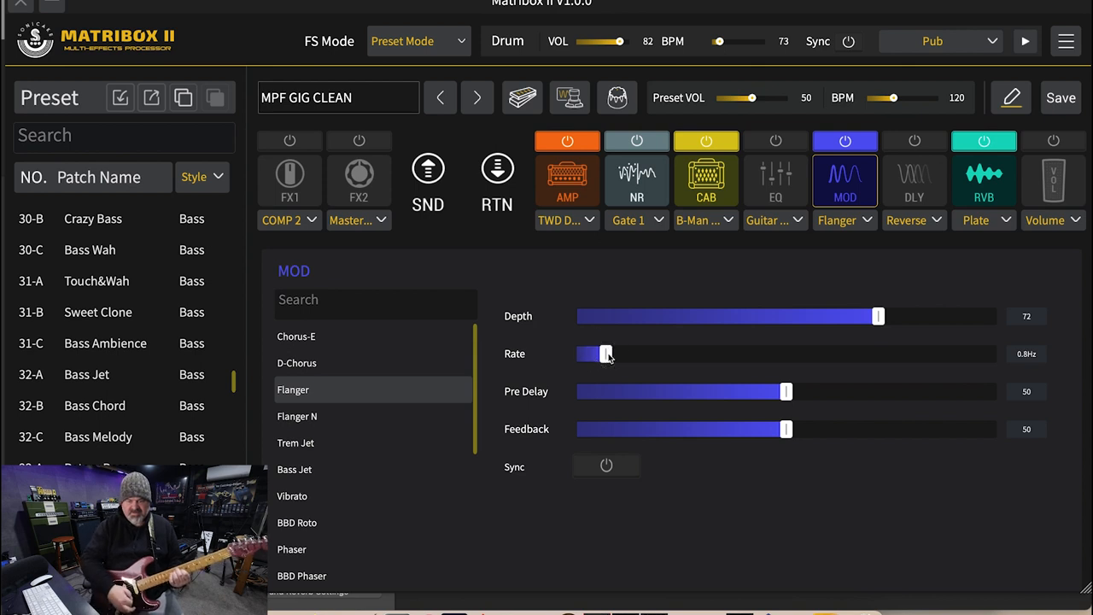
drag(786, 428, 799, 429)
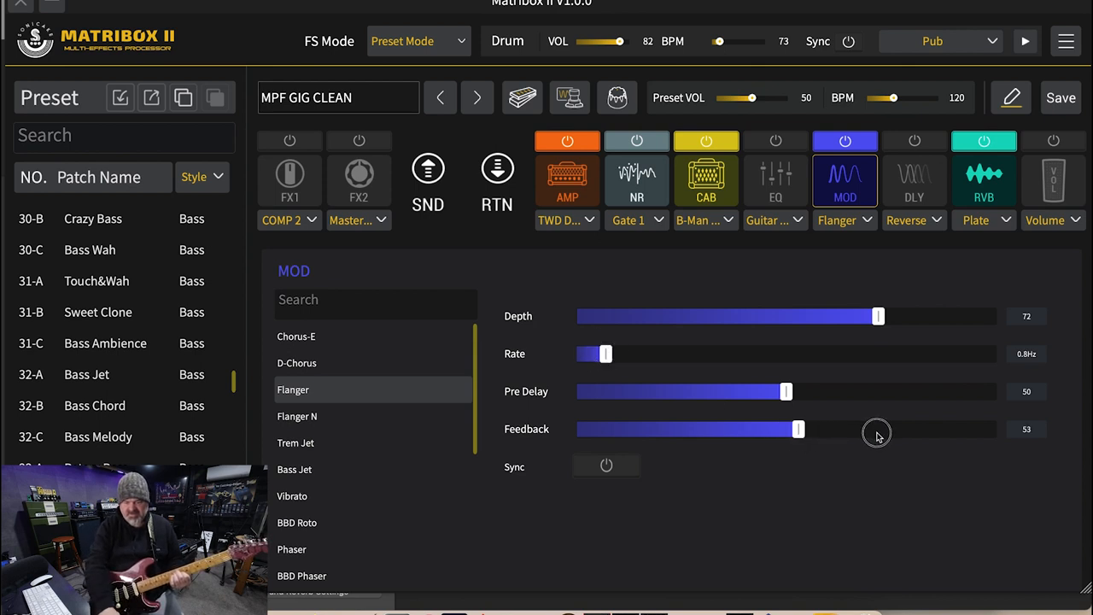
drag(799, 429, 963, 429)
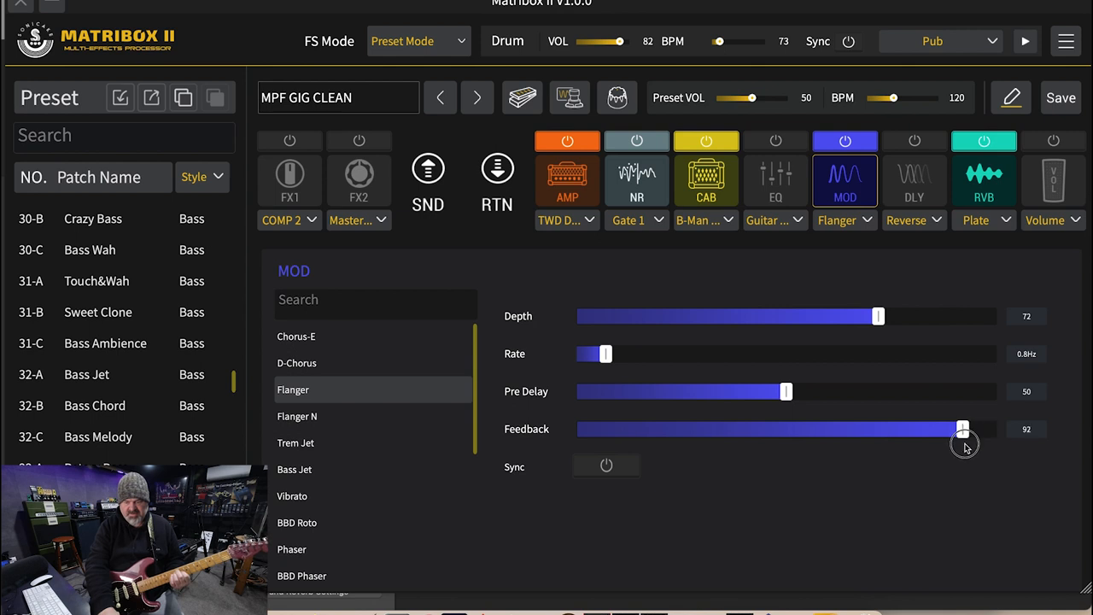
drag(963, 429, 900, 429)
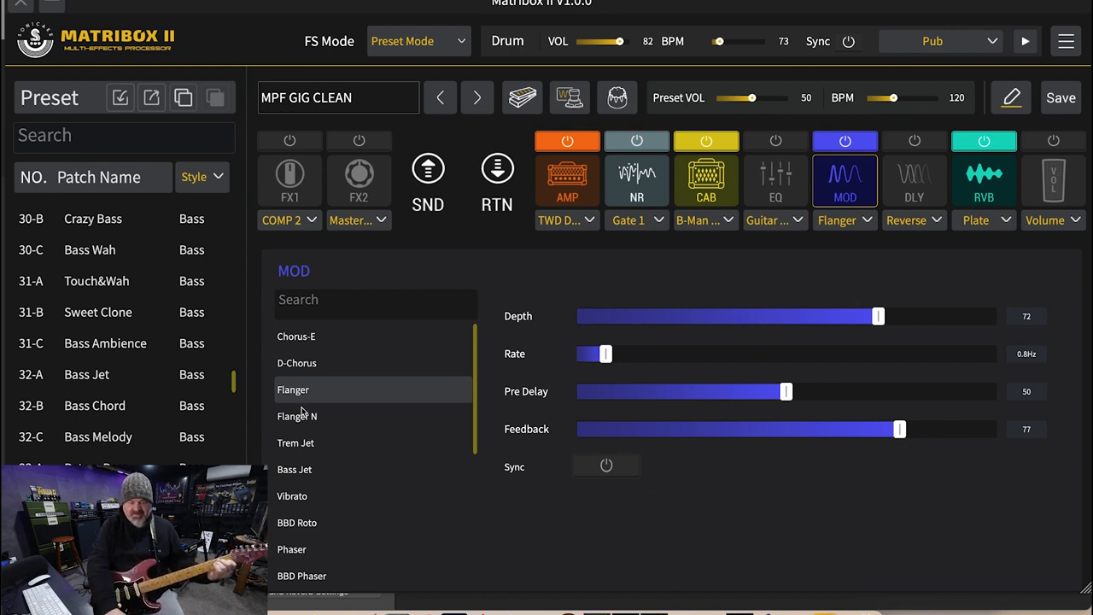
Select Flanger N, try rate 1.2Hz and depth 63, then reload its defaults
click(298, 416)
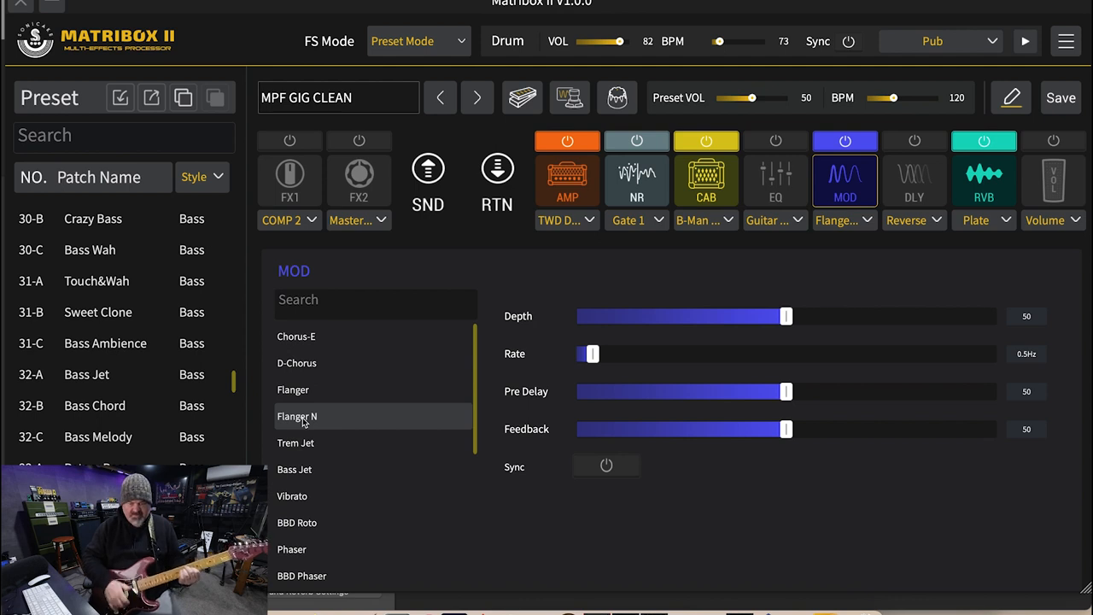
drag(590, 354, 596, 353)
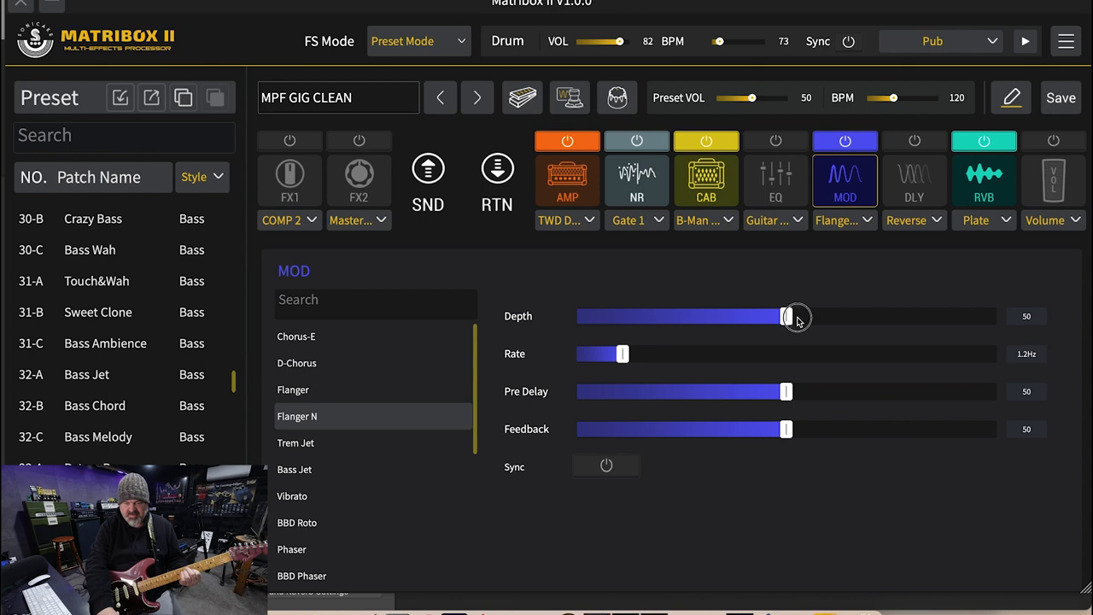
drag(786, 316, 841, 316)
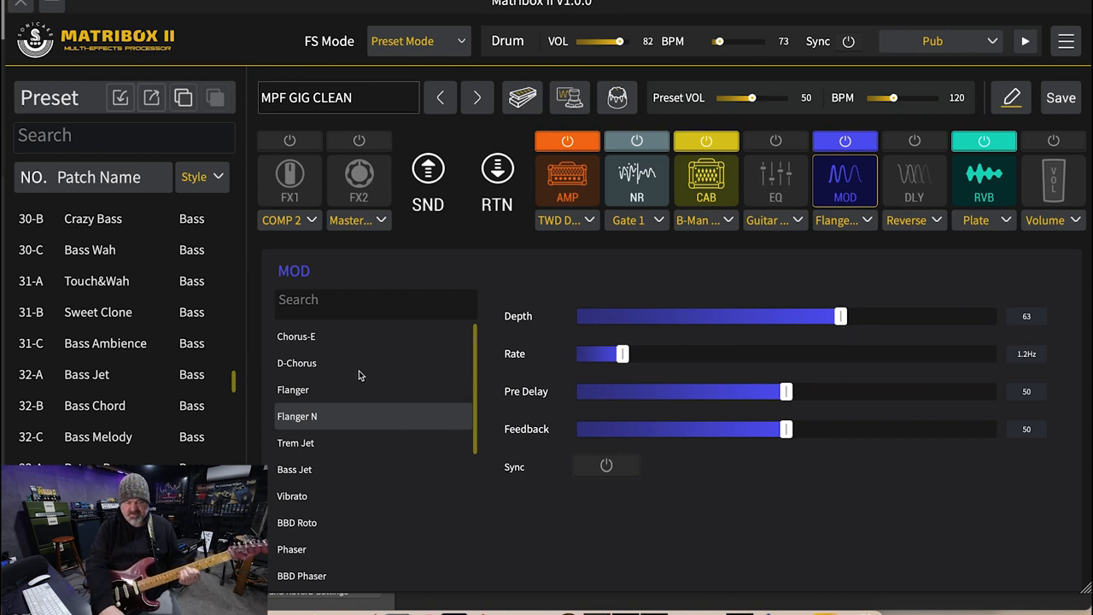
click(293, 390)
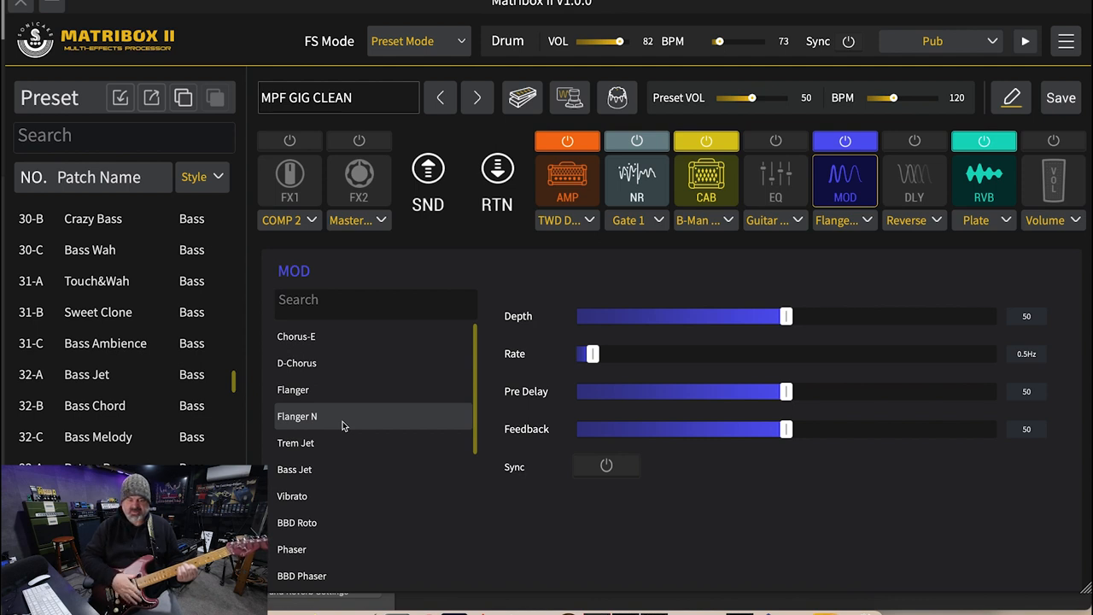
mouse_move(325, 450)
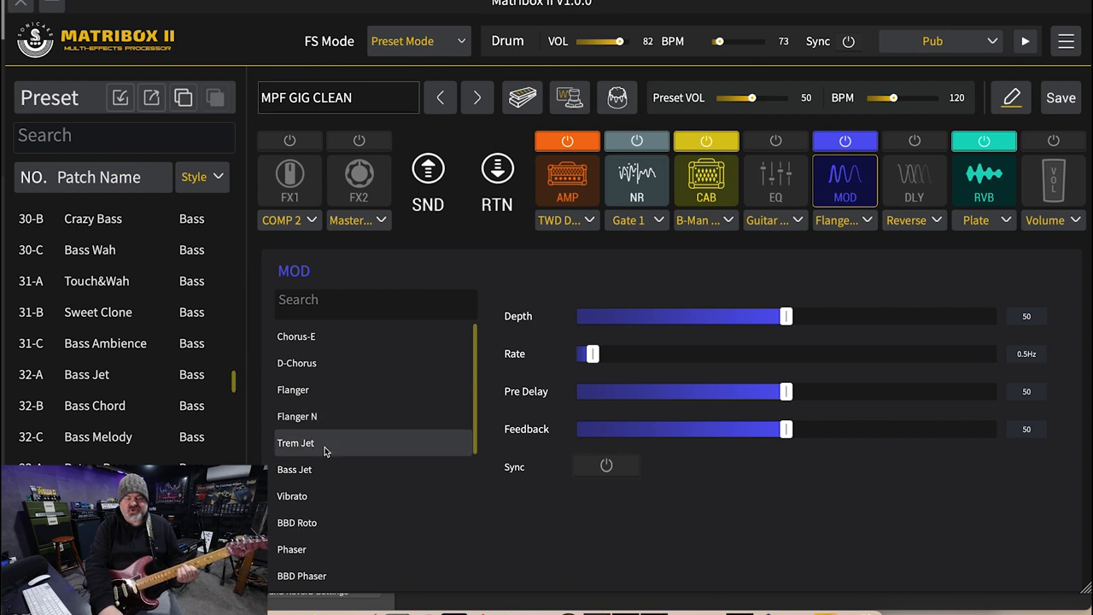
Select Trem Jet, adjust the tremolo rate, and tempo-sync both flanger and tremolo rates
click(296, 443)
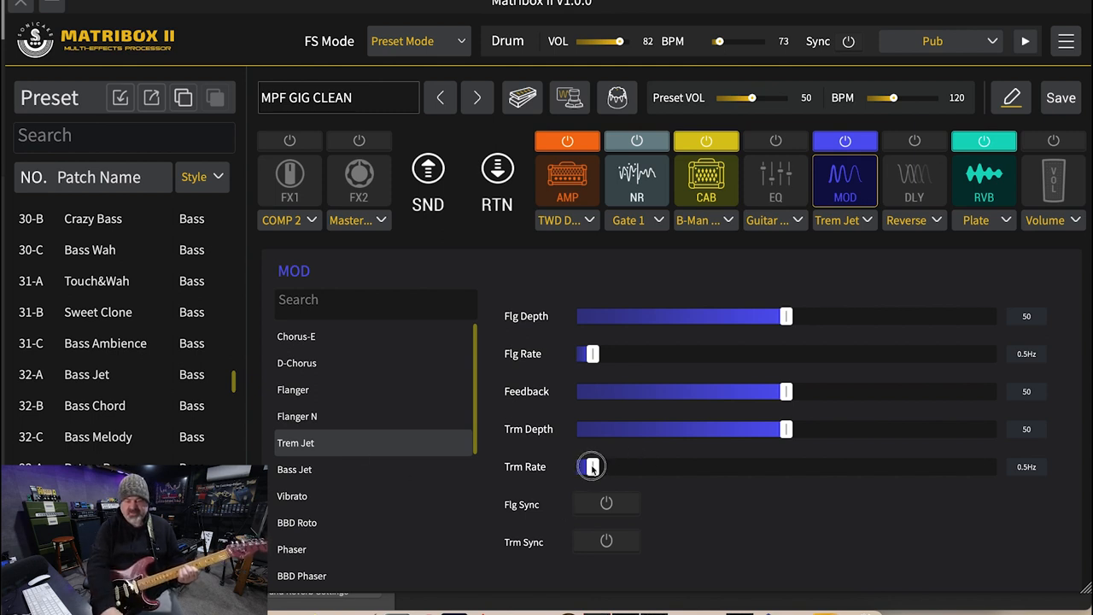
drag(592, 466, 726, 466)
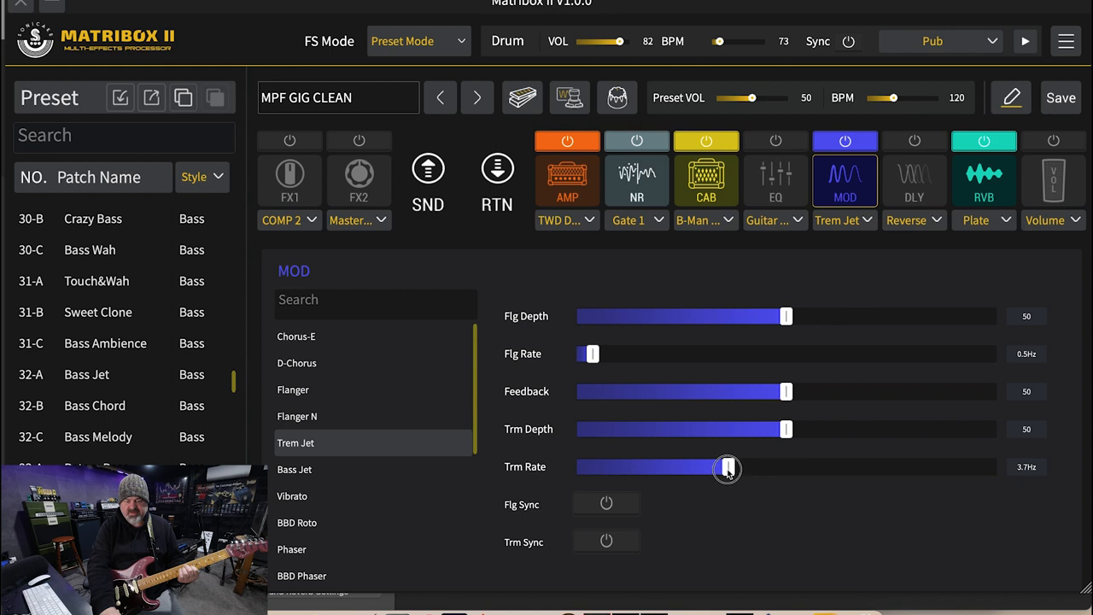
click(607, 503)
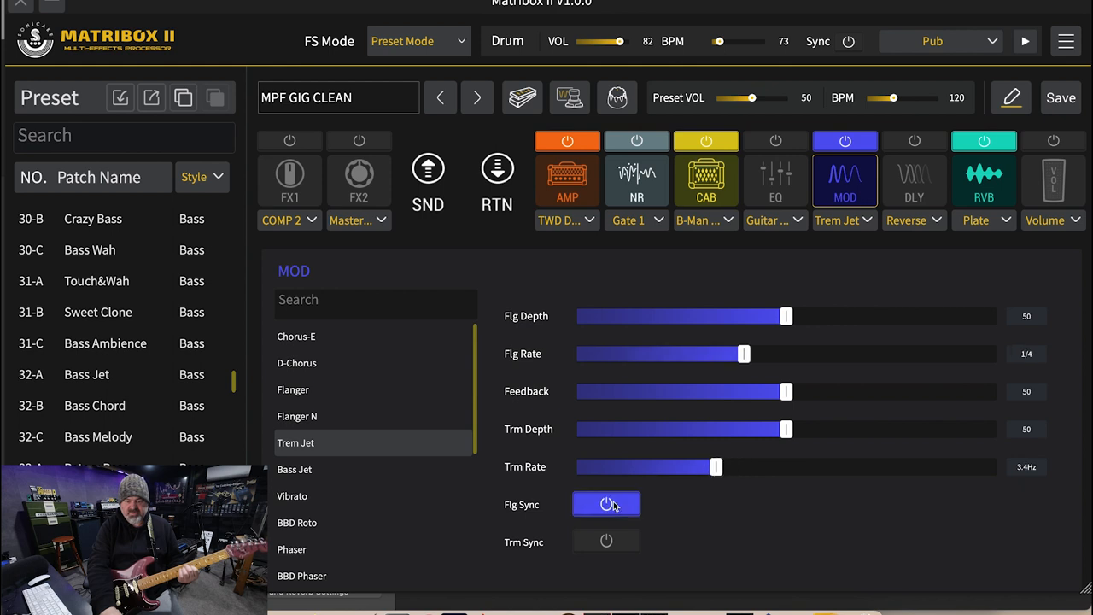
drag(716, 467, 694, 467)
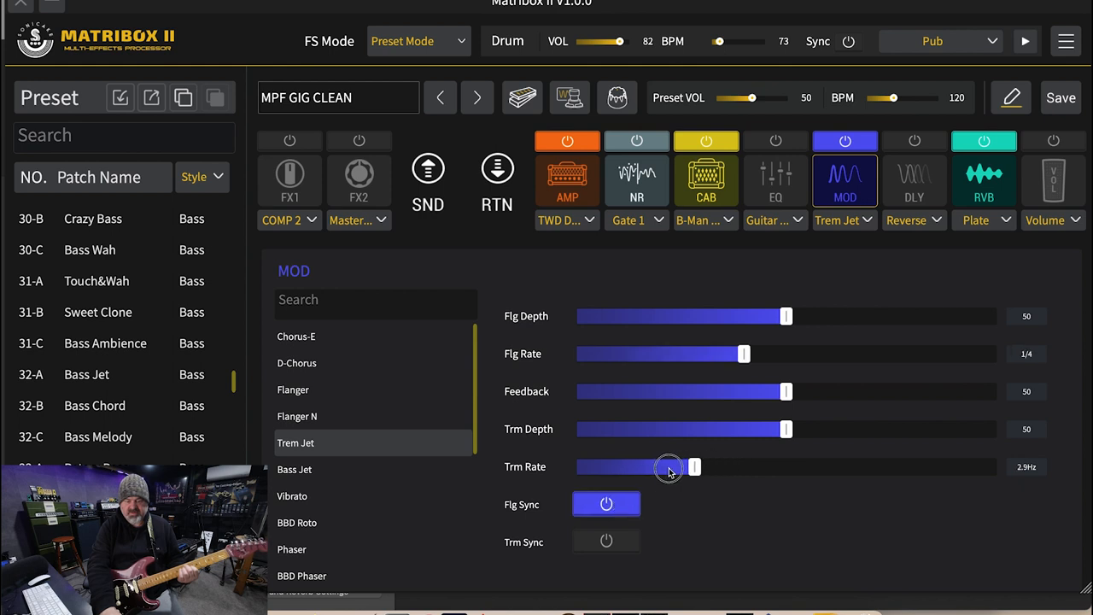
drag(694, 466, 665, 466)
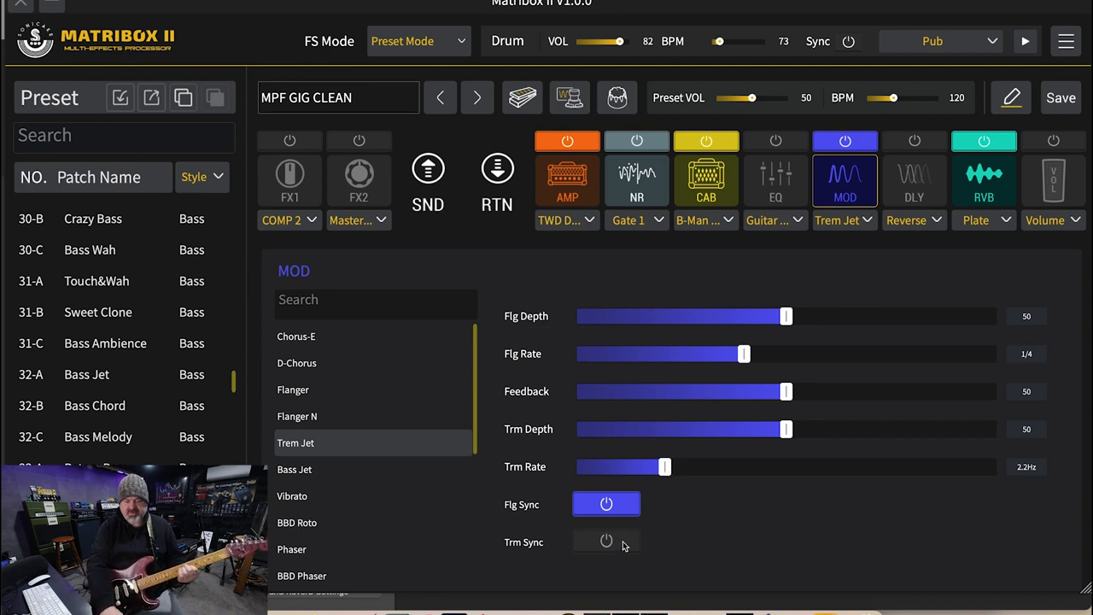
click(606, 541)
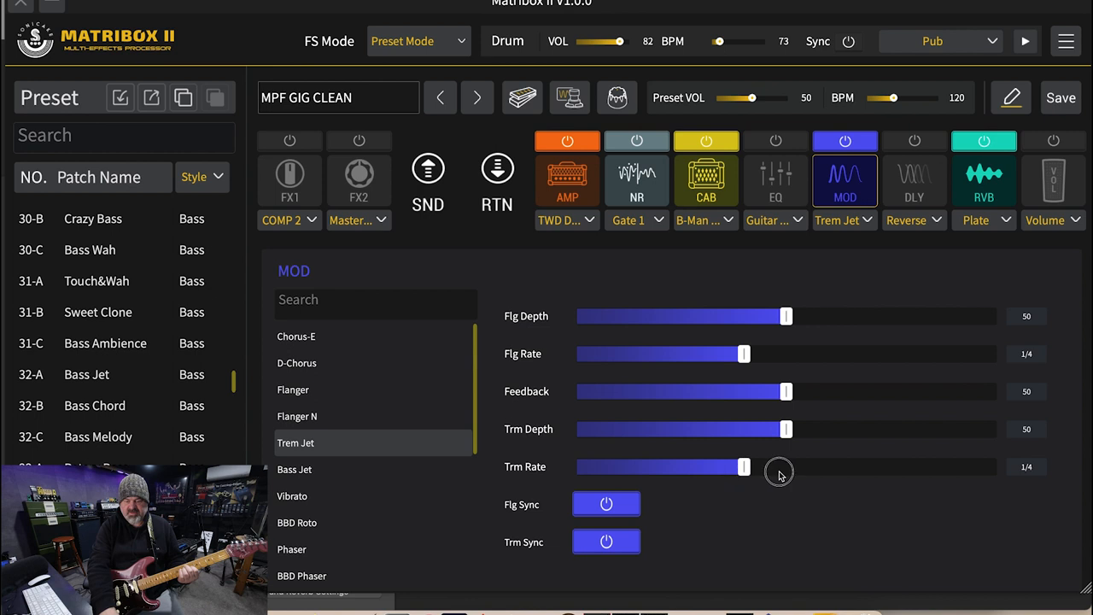
Set tremolo depth to 100, tremolo rate 1/4D and flanger rate 1/4T
drag(743, 466, 785, 466)
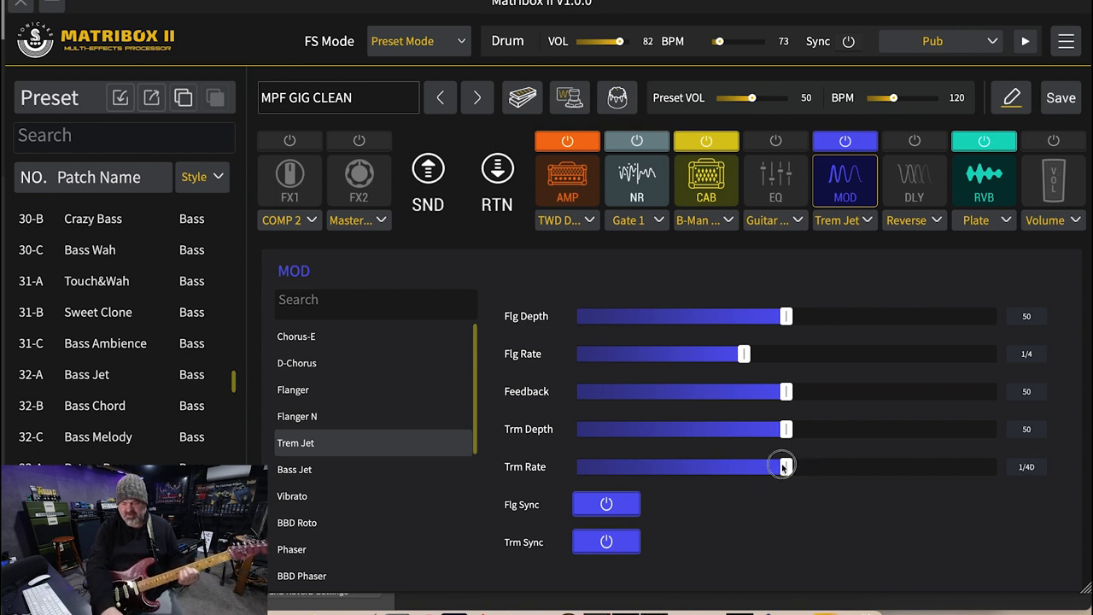
drag(782, 467, 658, 467)
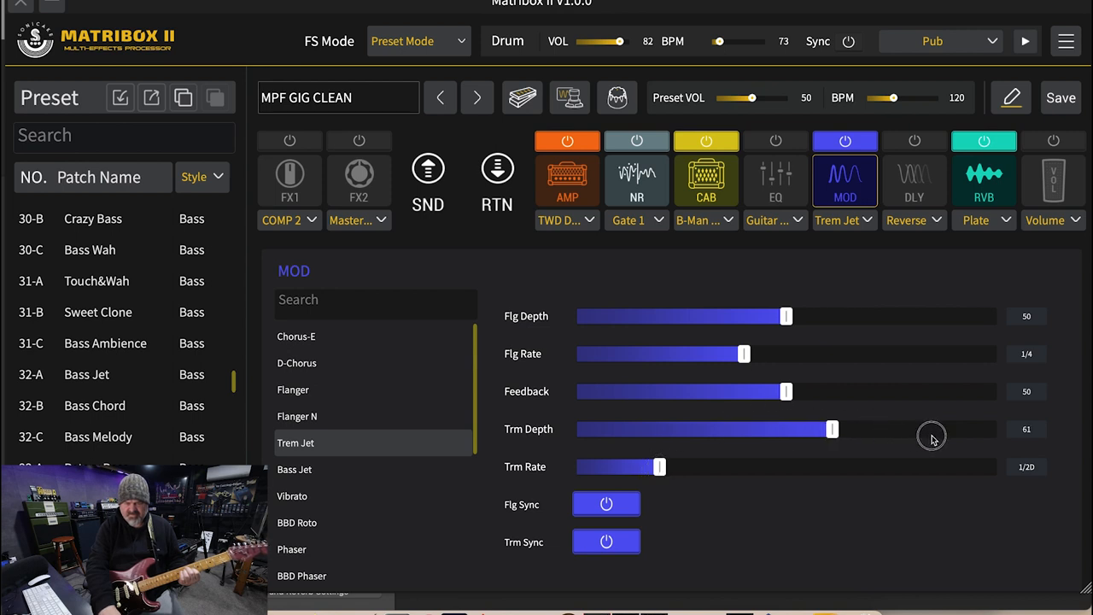
drag(833, 429, 996, 429)
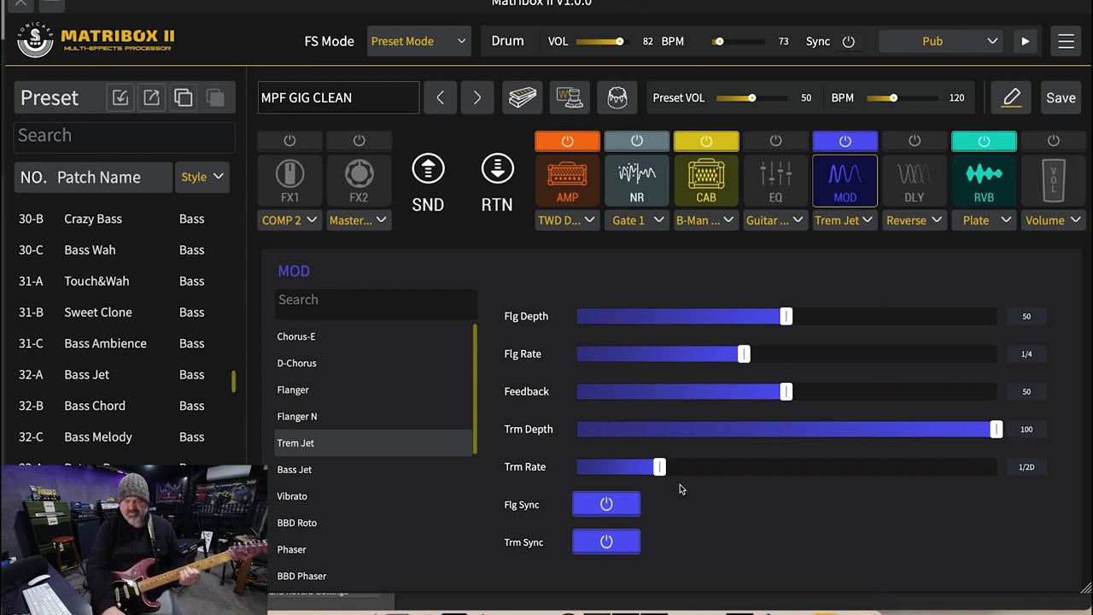
drag(659, 467, 784, 467)
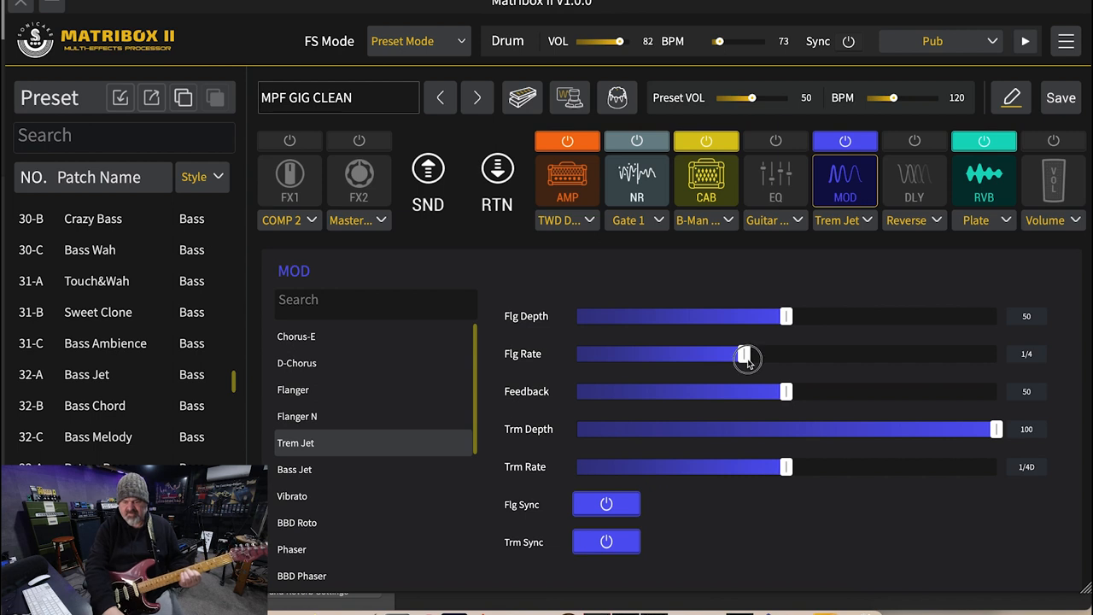
drag(747, 354, 829, 354)
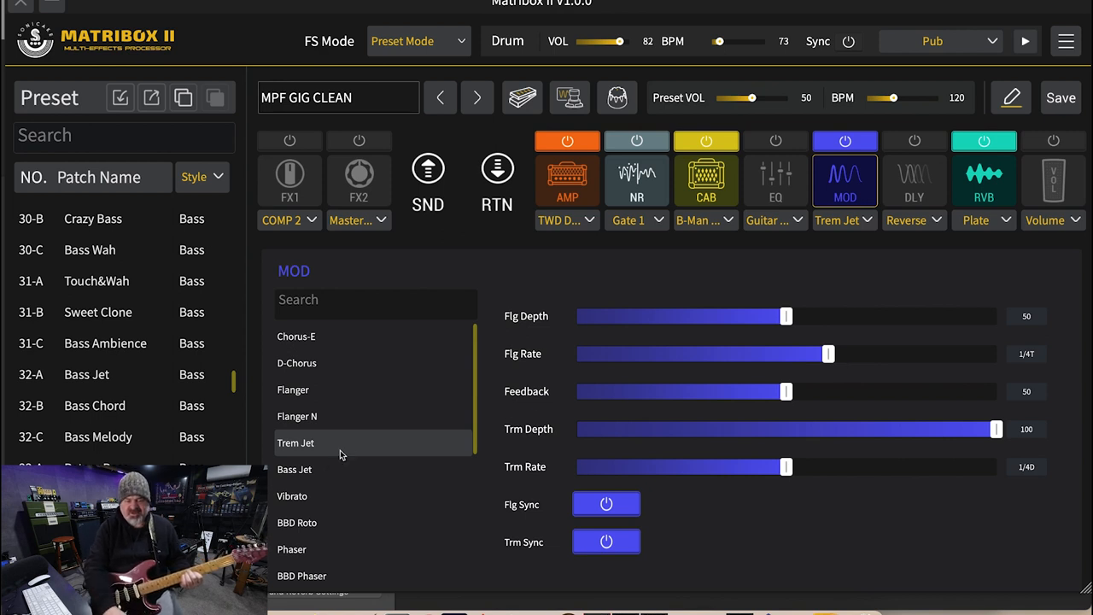
Select Vibrato, set depth 20, rate 0.9Hz, volume 81, and turn the MOD block on
click(294, 469)
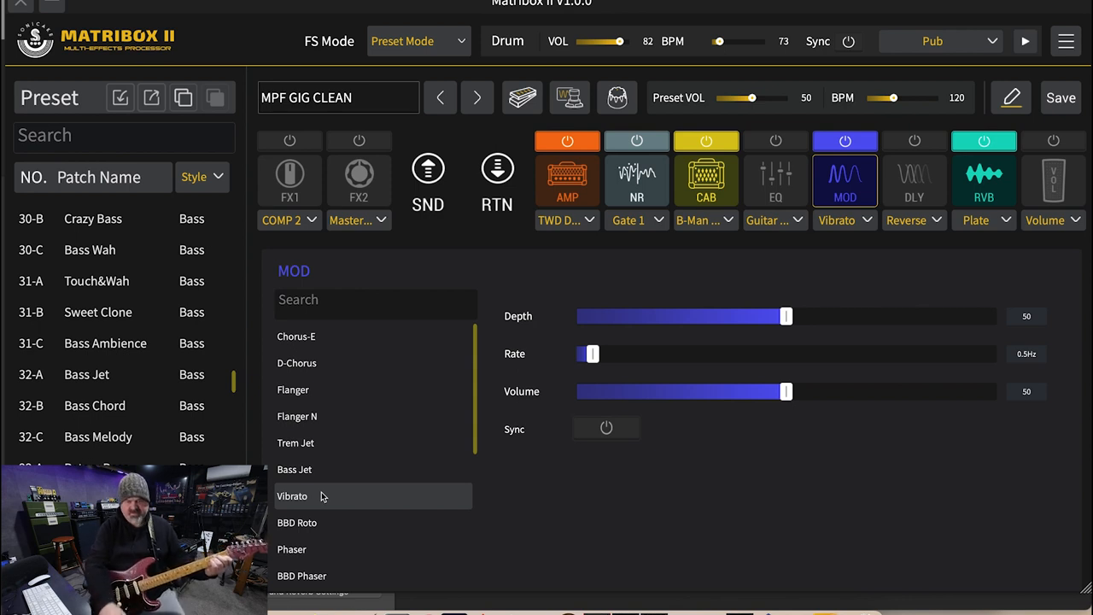
drag(590, 354, 676, 354)
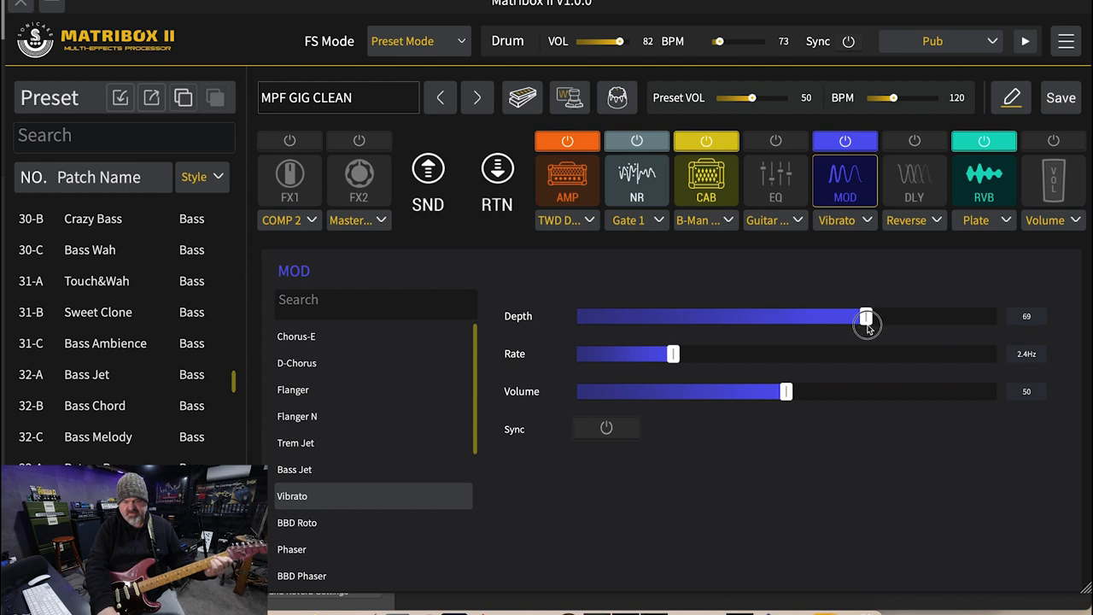
drag(672, 353, 665, 353)
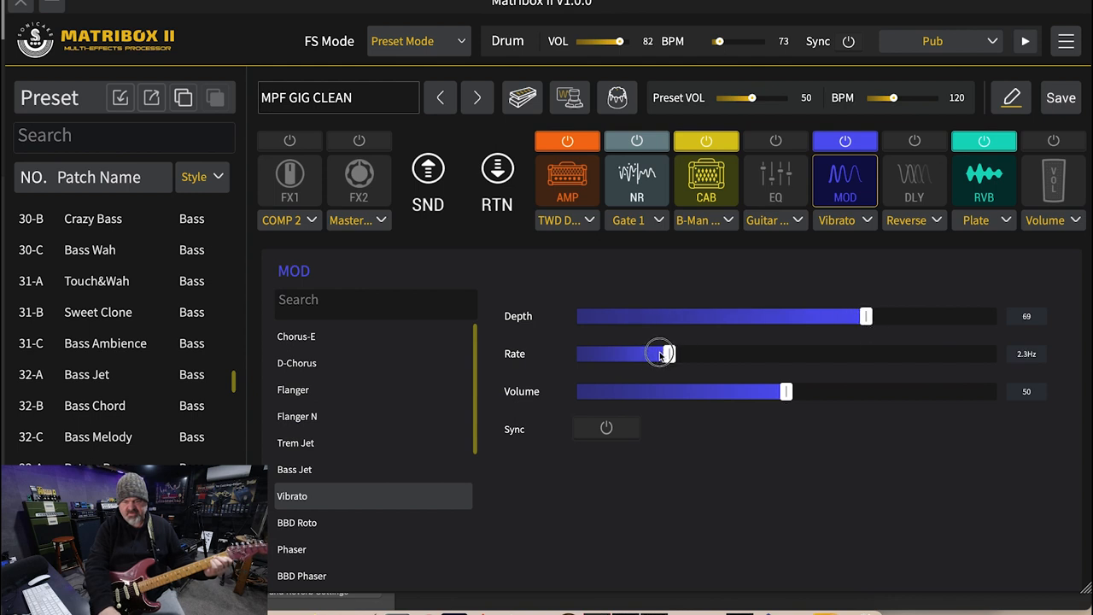
drag(665, 353, 643, 354)
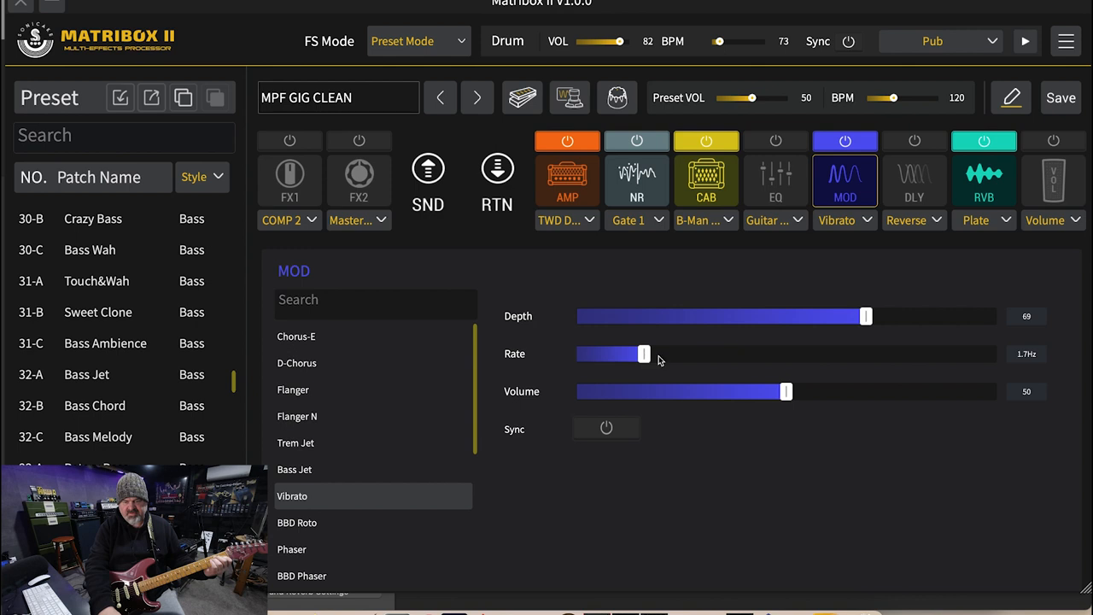
drag(785, 391, 917, 391)
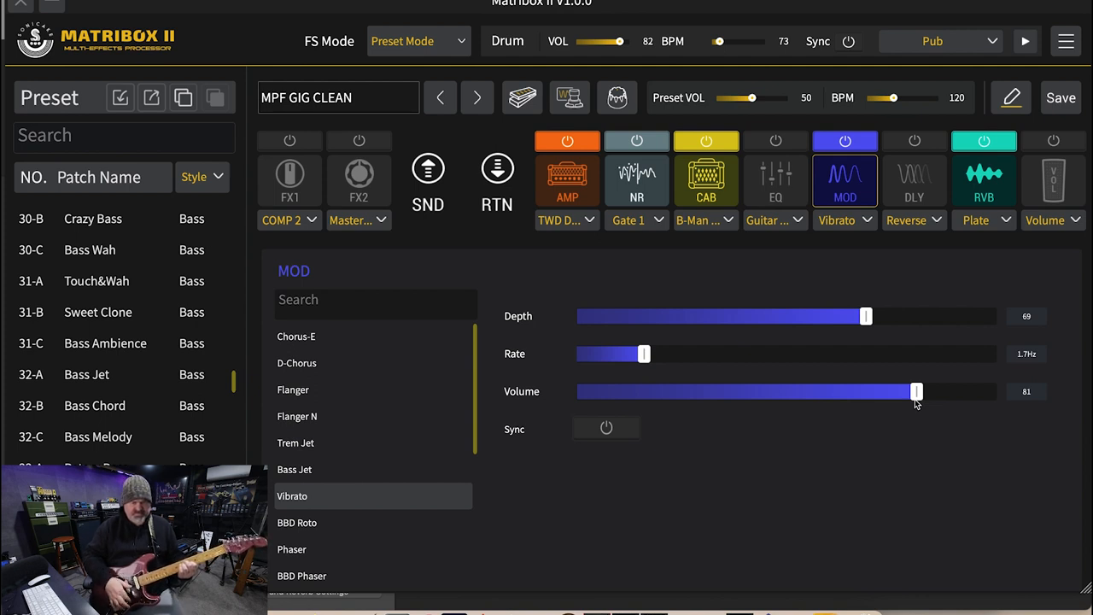
mouse_move(681, 353)
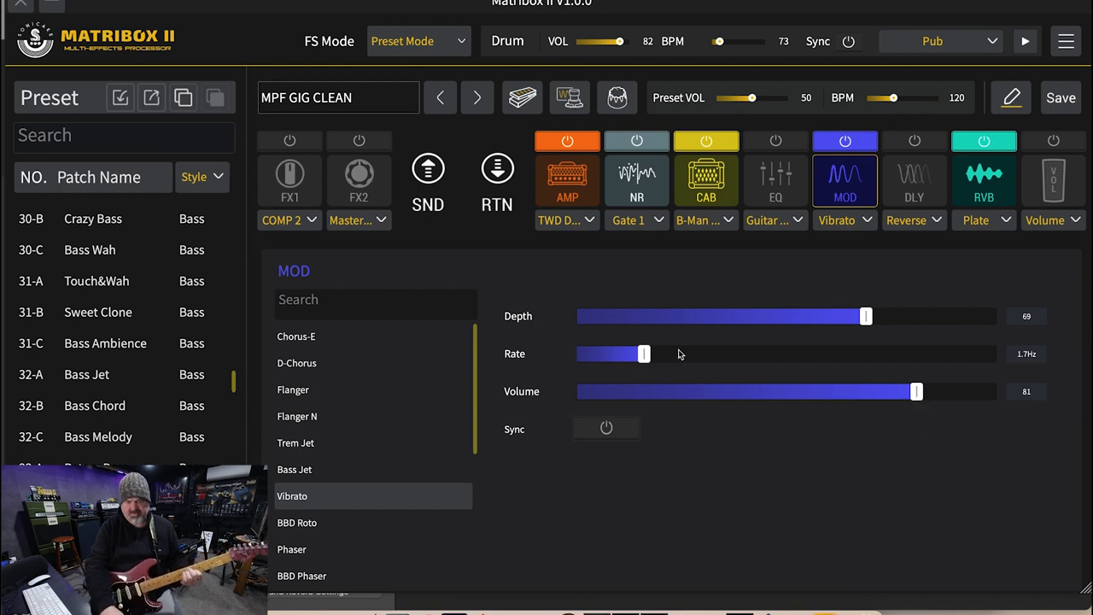
drag(644, 354, 610, 354)
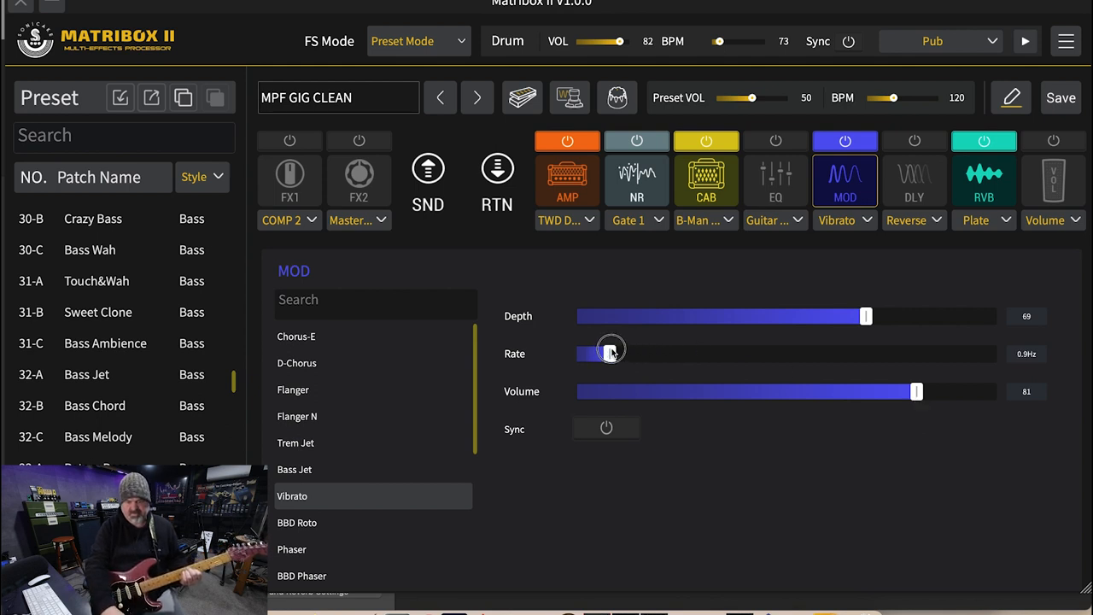
drag(865, 317, 660, 316)
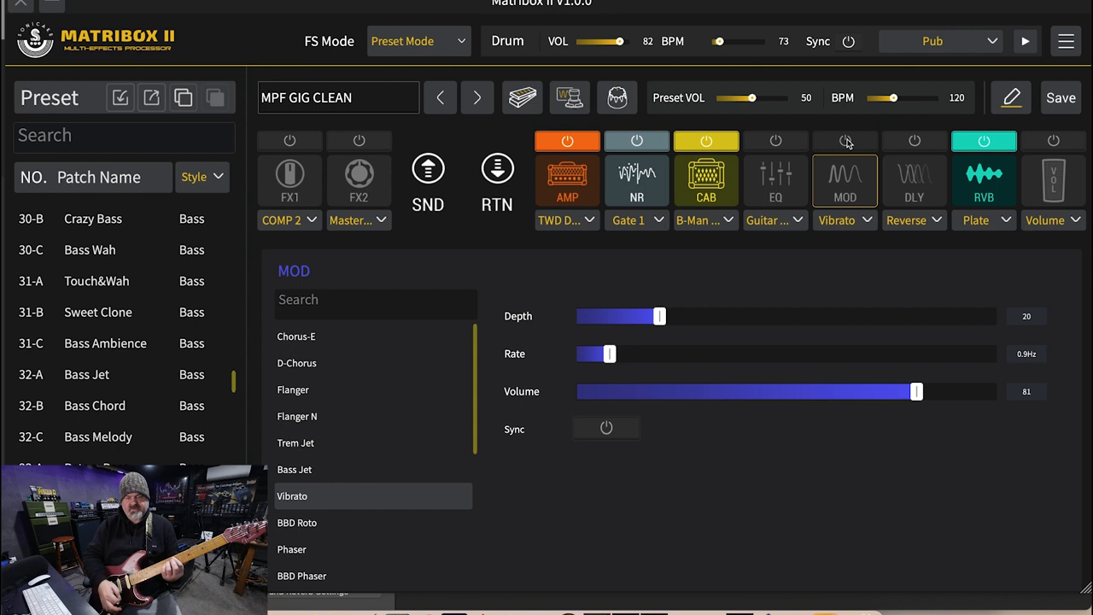
click(845, 140)
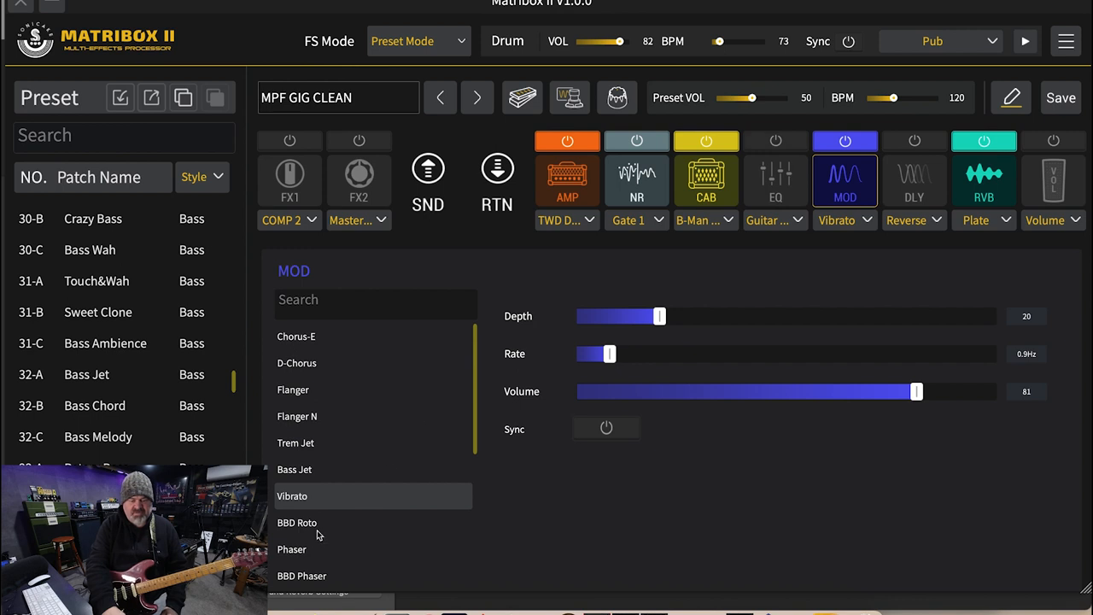
Select BBD Roto, set depth to 37, and sweep rate up to 8.3Hz before leaving it at 2.5Hz
click(298, 523)
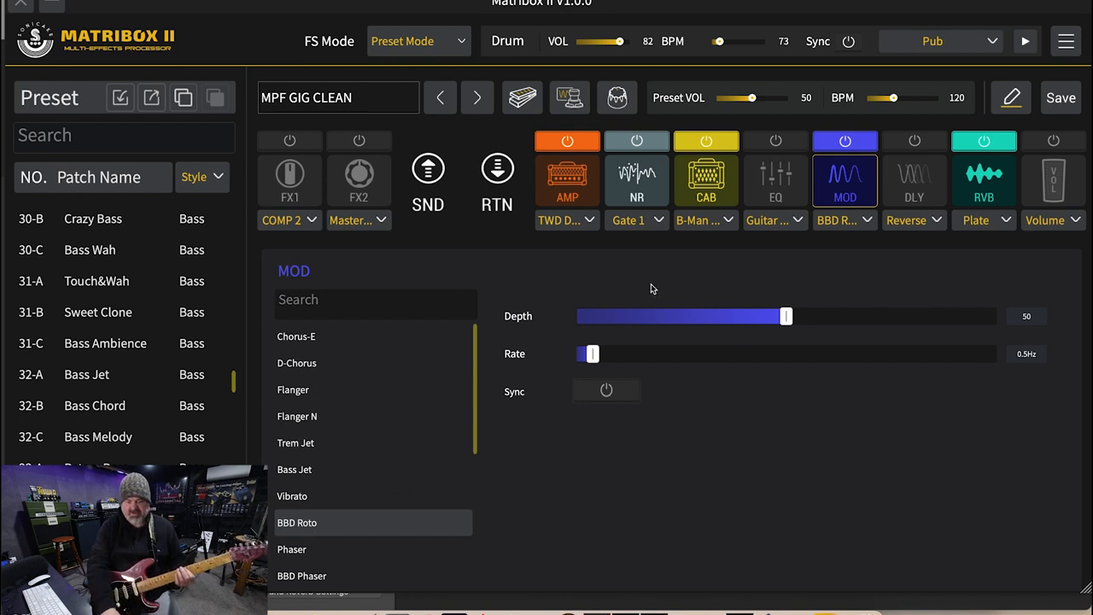
drag(786, 316, 937, 316)
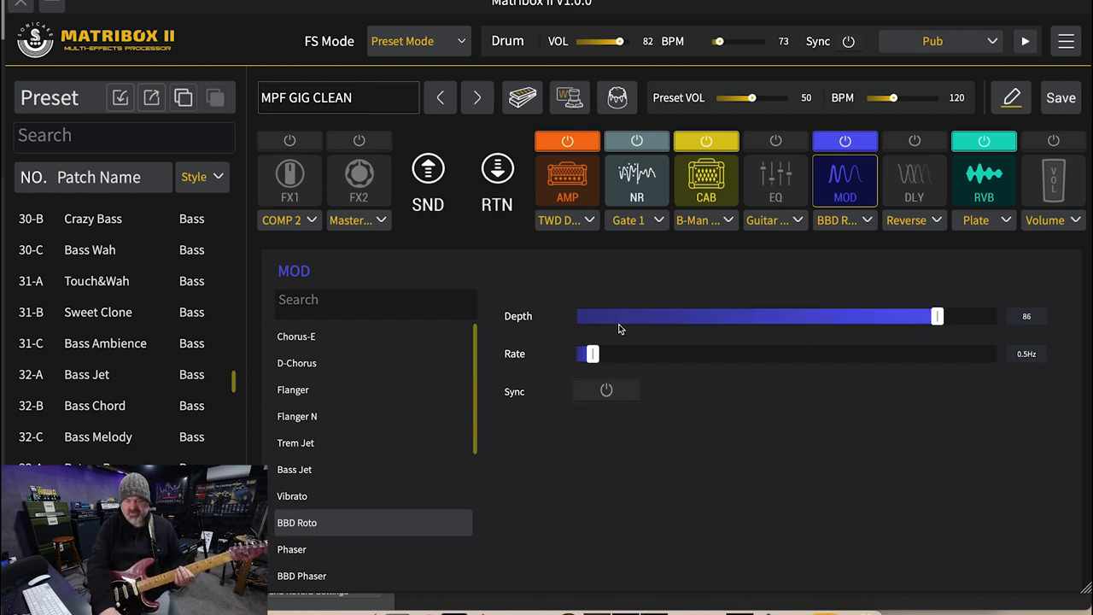
drag(588, 354, 698, 354)
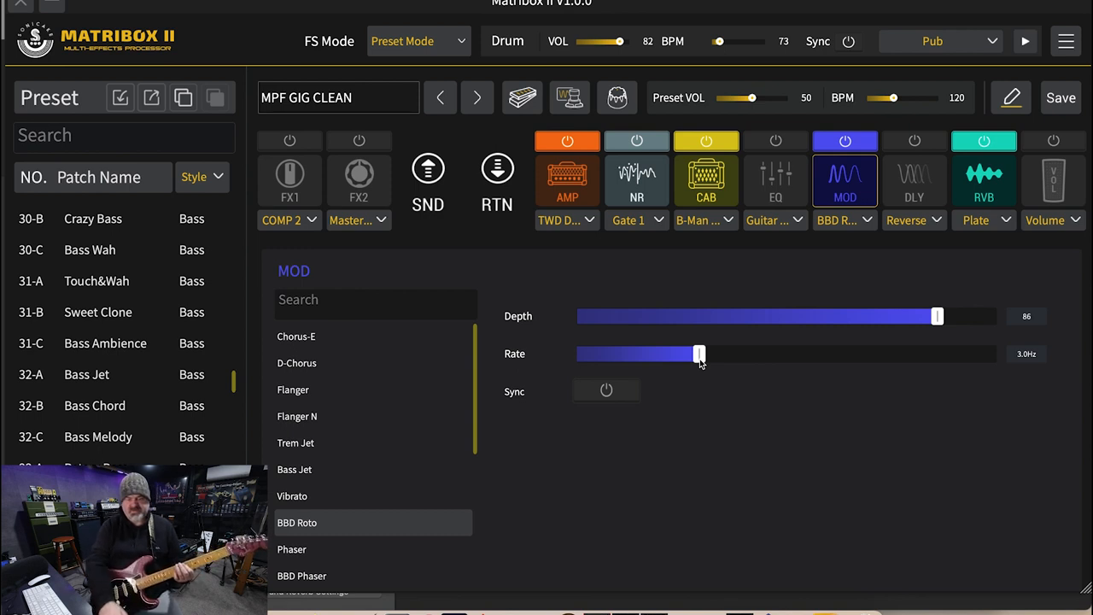
drag(937, 316, 732, 316)
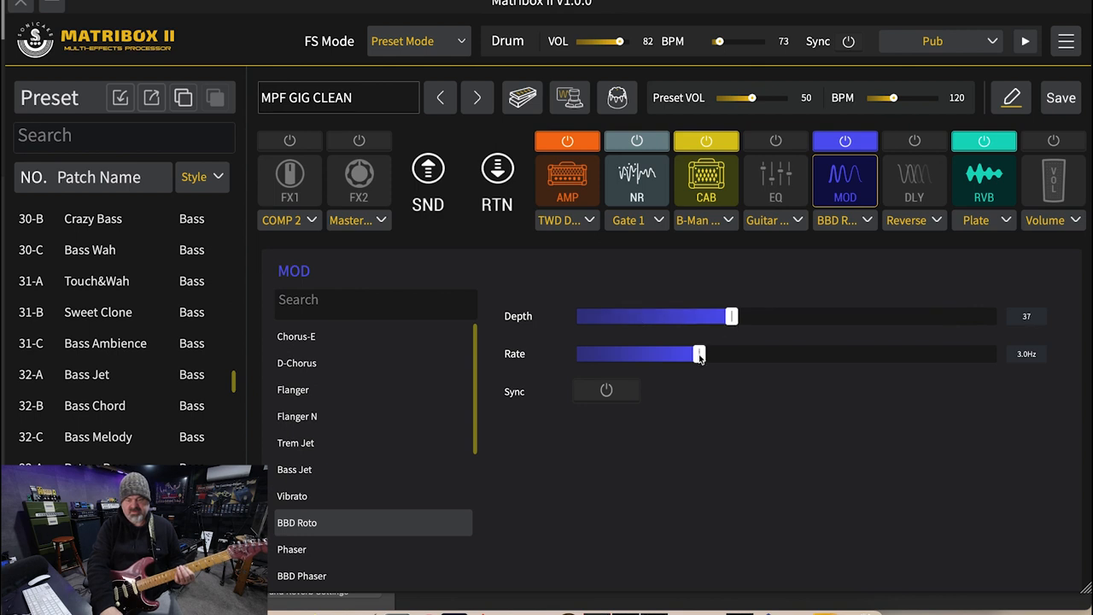
drag(699, 354, 924, 354)
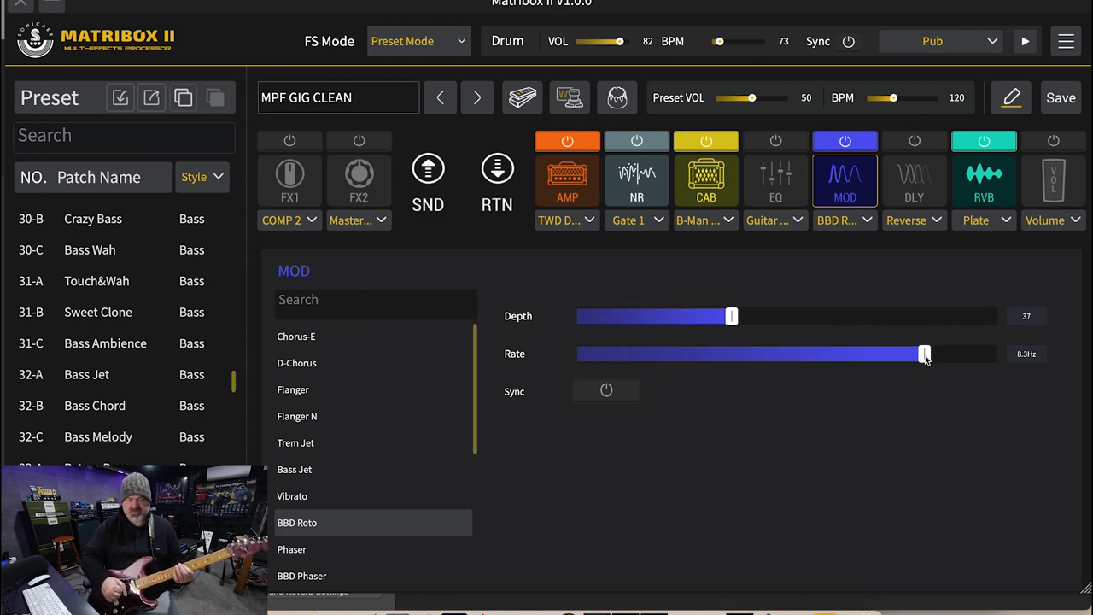
drag(925, 353, 800, 353)
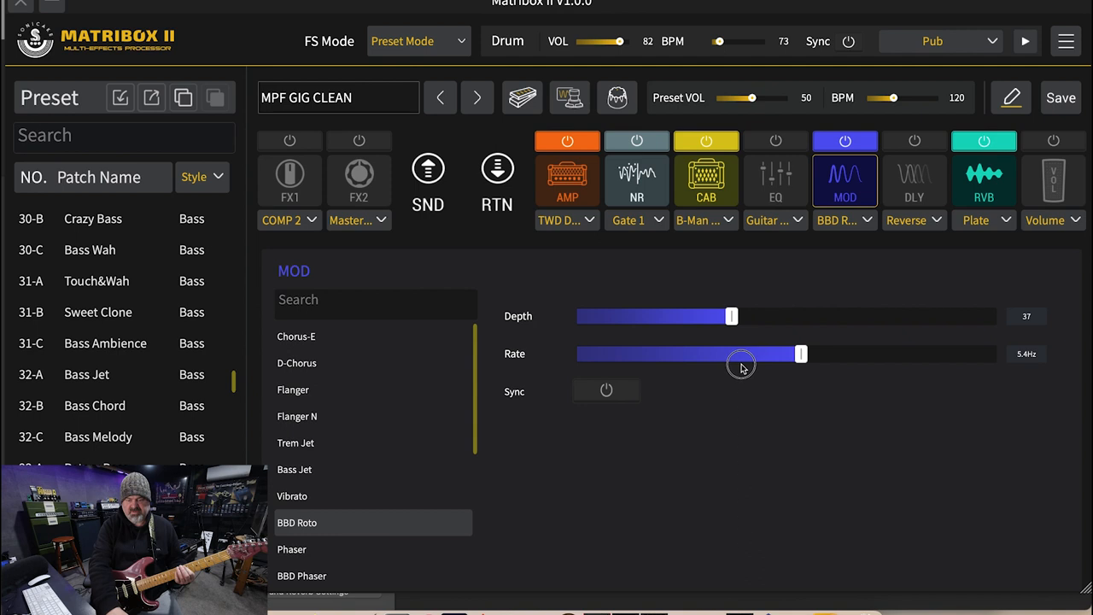
drag(800, 354, 677, 354)
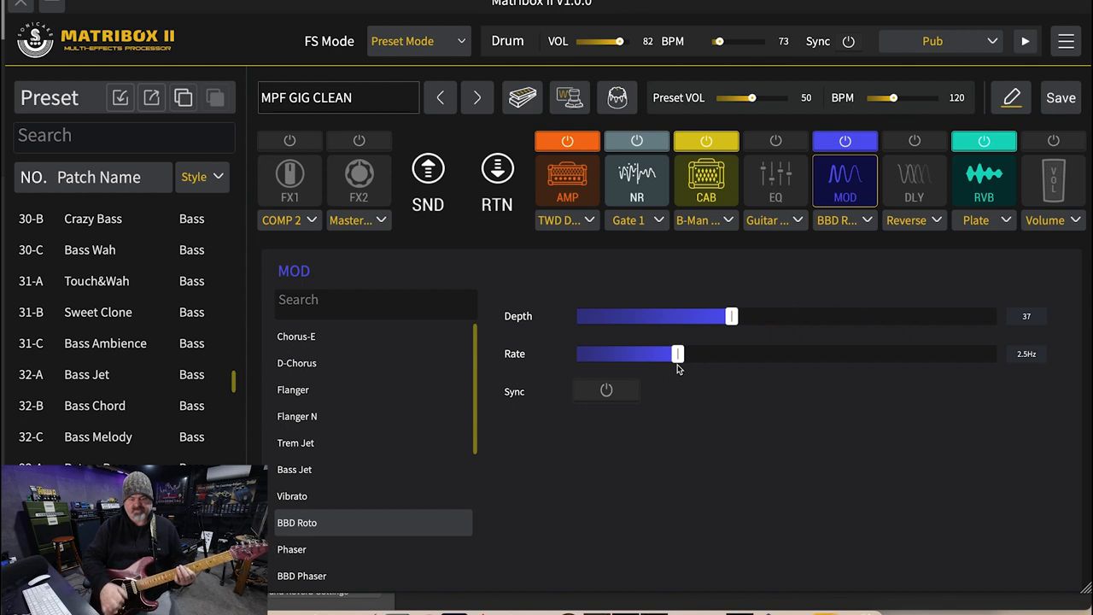
Select Phaser and sweep its rate between 2.7 and 6.7 Hz, ending at 1.6 Hz
click(292, 549)
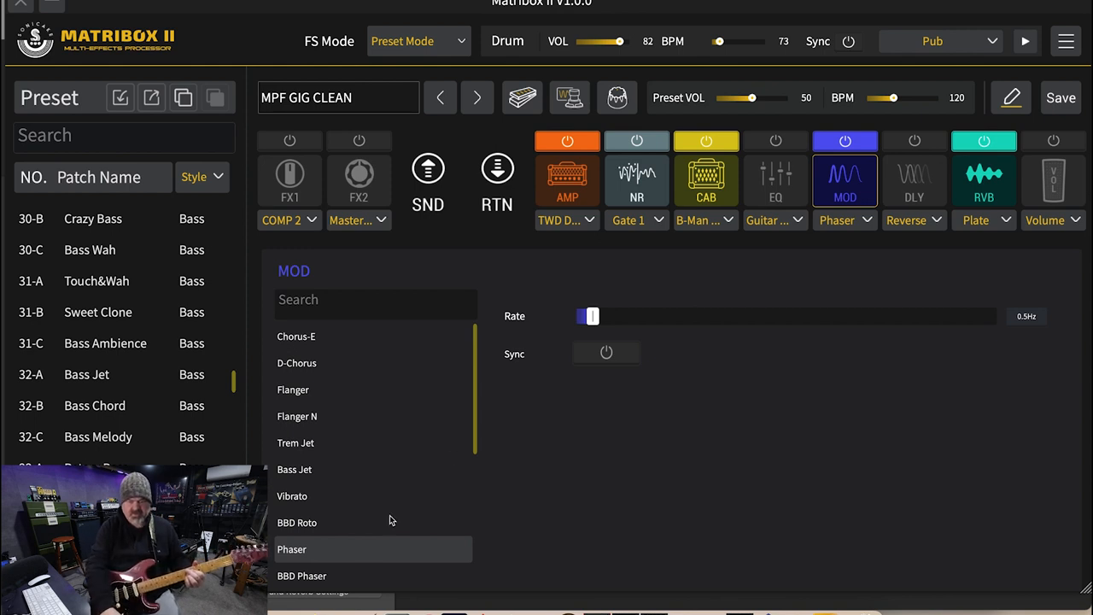
drag(589, 316, 687, 316)
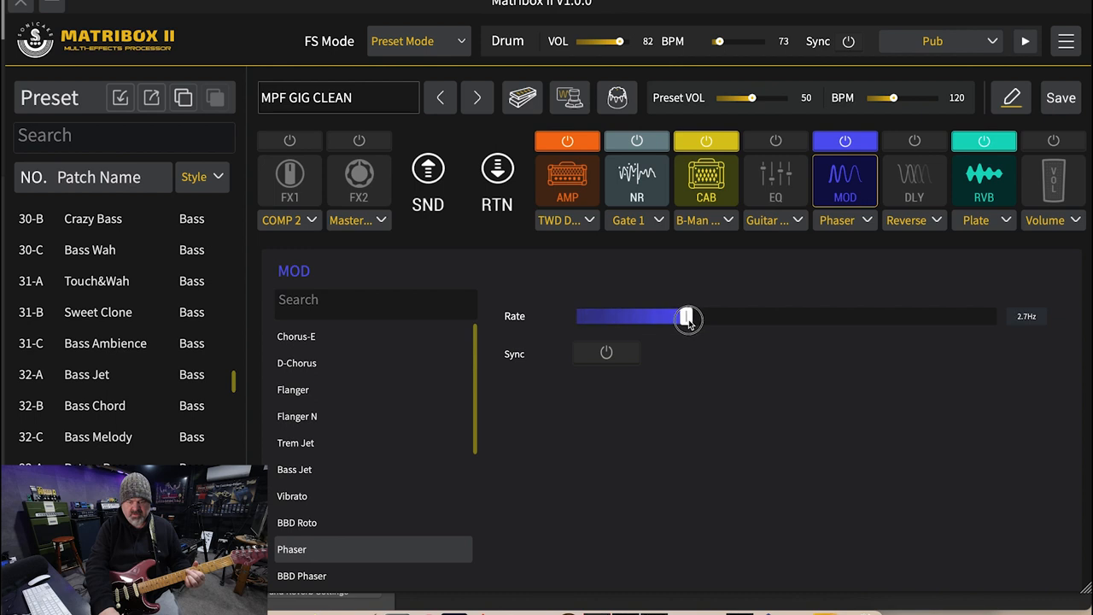
drag(686, 316, 692, 316)
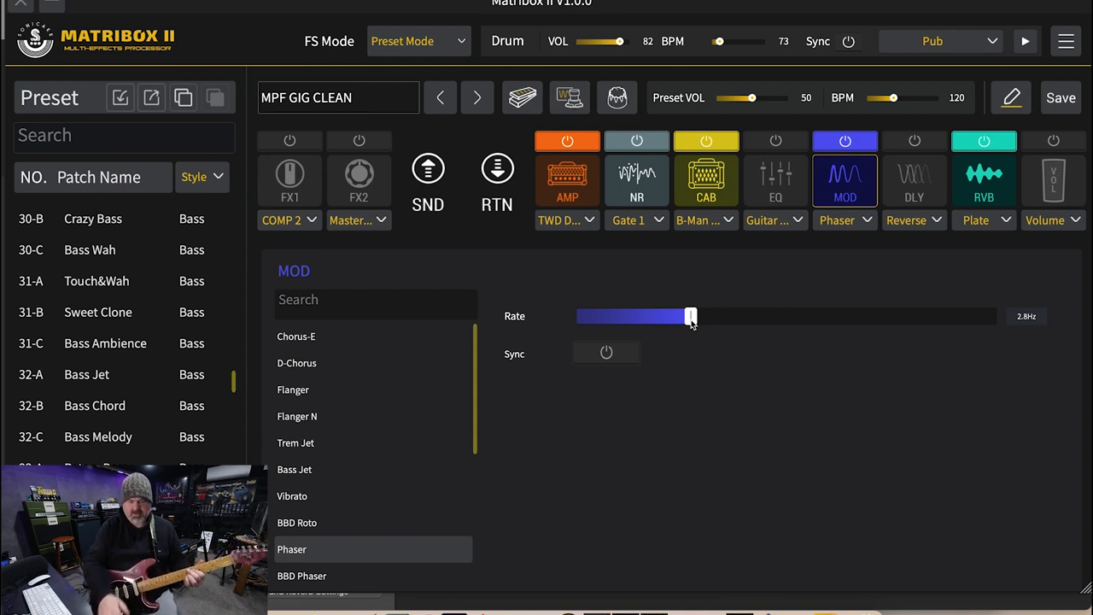
drag(691, 316, 857, 316)
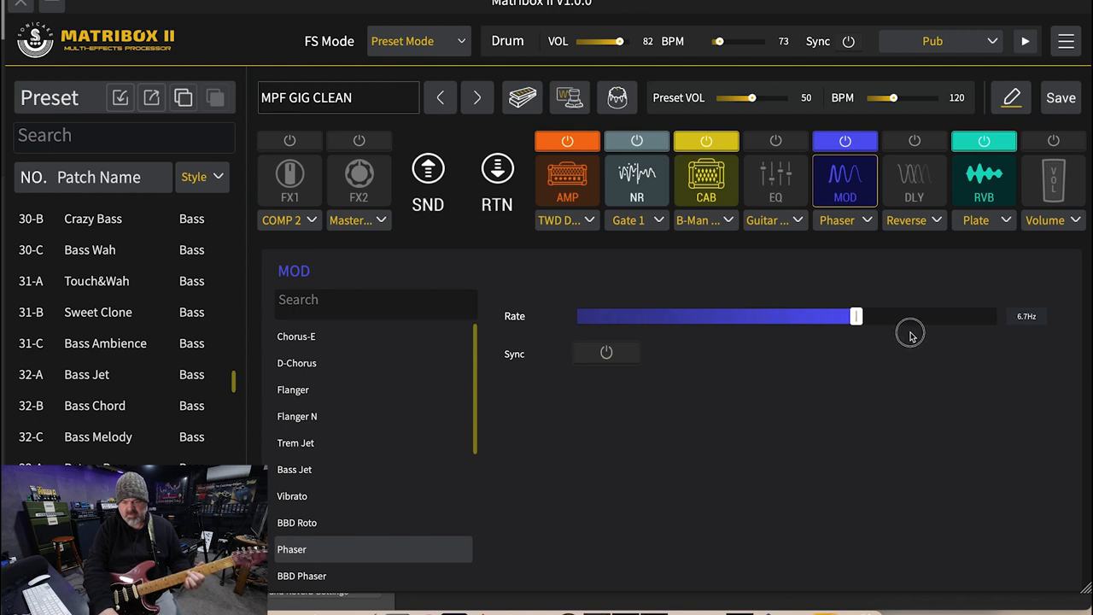
drag(856, 317, 639, 318)
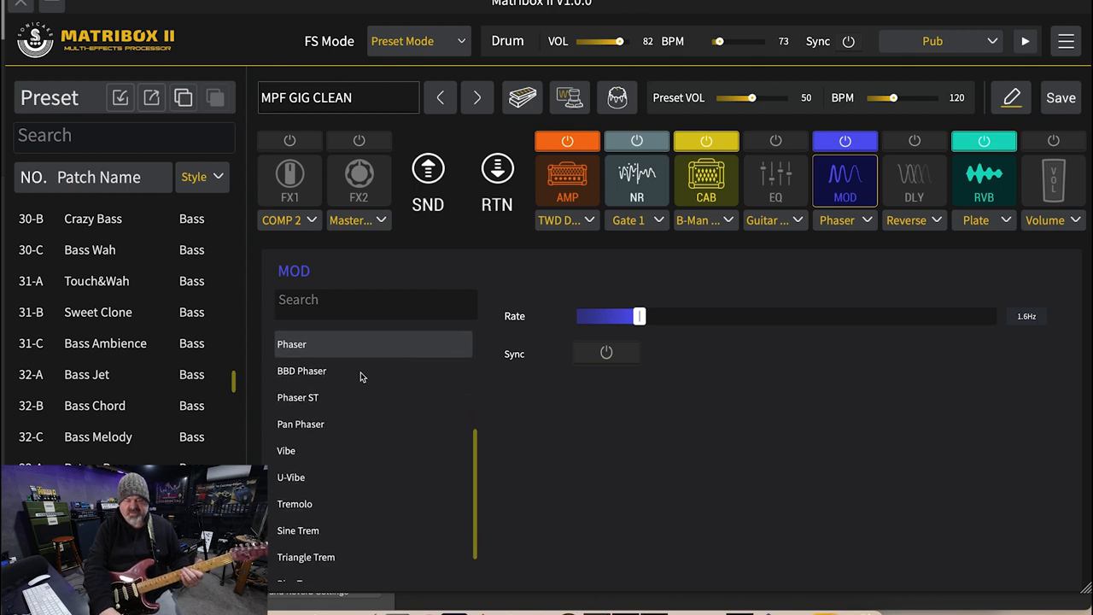
Select BBD Phaser, set rate 4.7 Hz and depth 100, and re-enable the MOD block
click(301, 370)
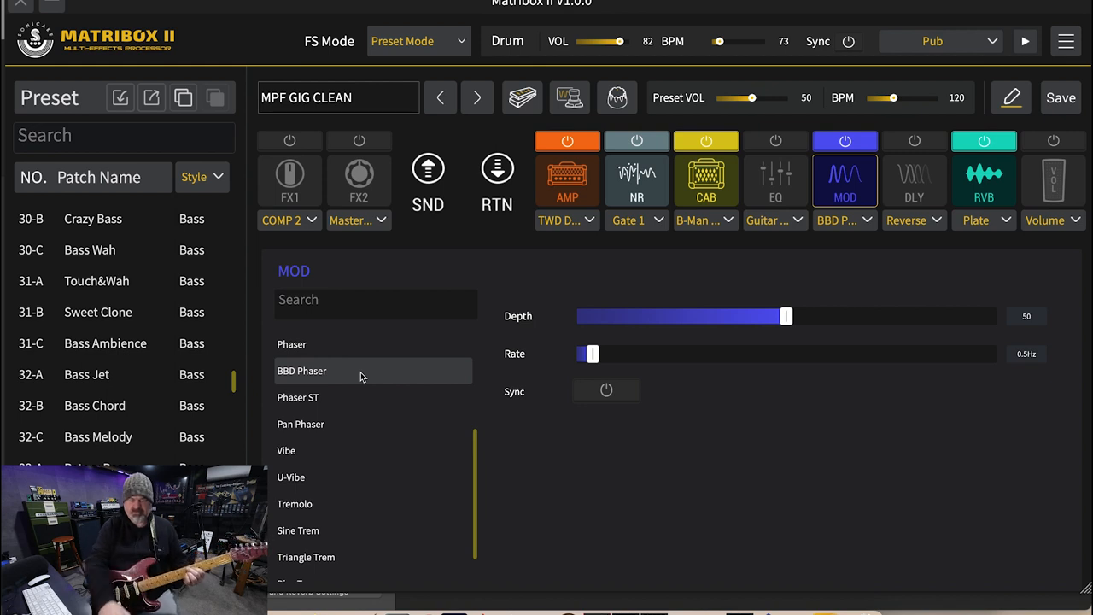
drag(786, 316, 803, 316)
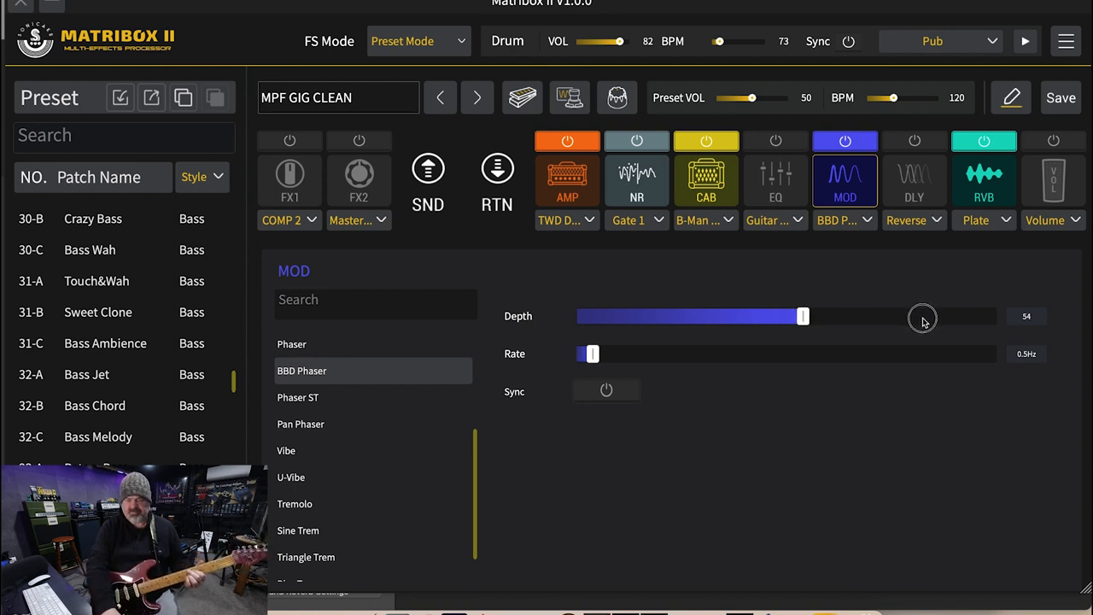
drag(803, 316, 950, 317)
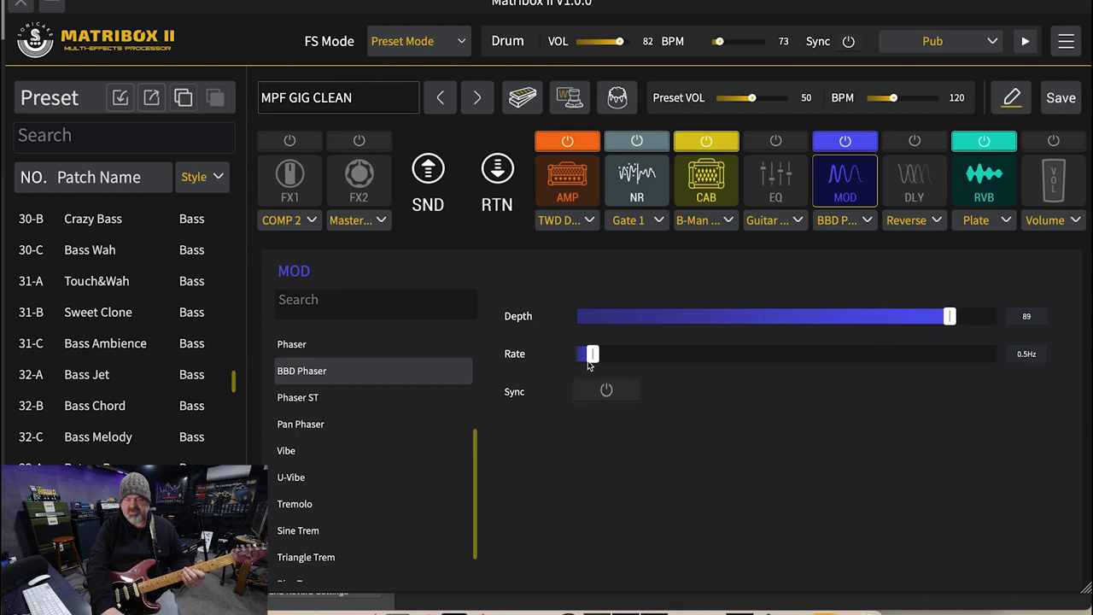
drag(592, 354, 626, 354)
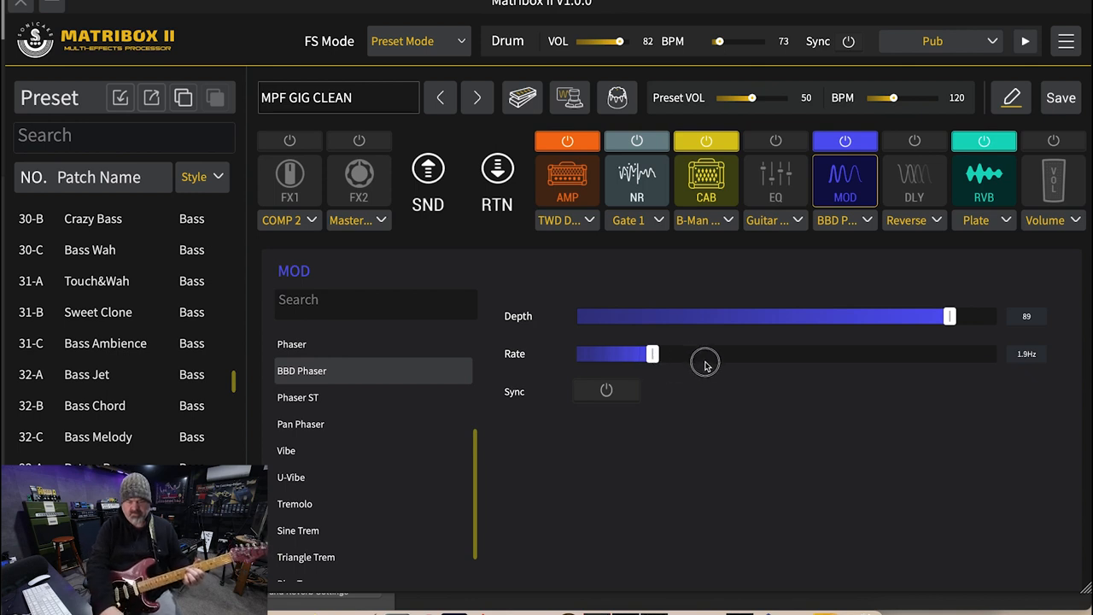
drag(652, 353, 771, 354)
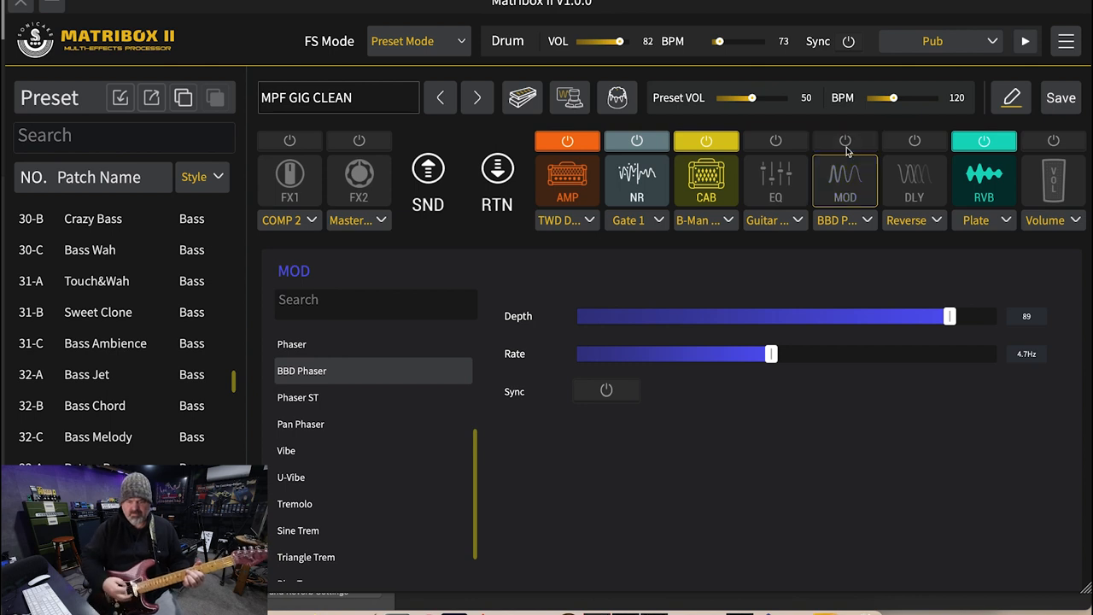
click(845, 140)
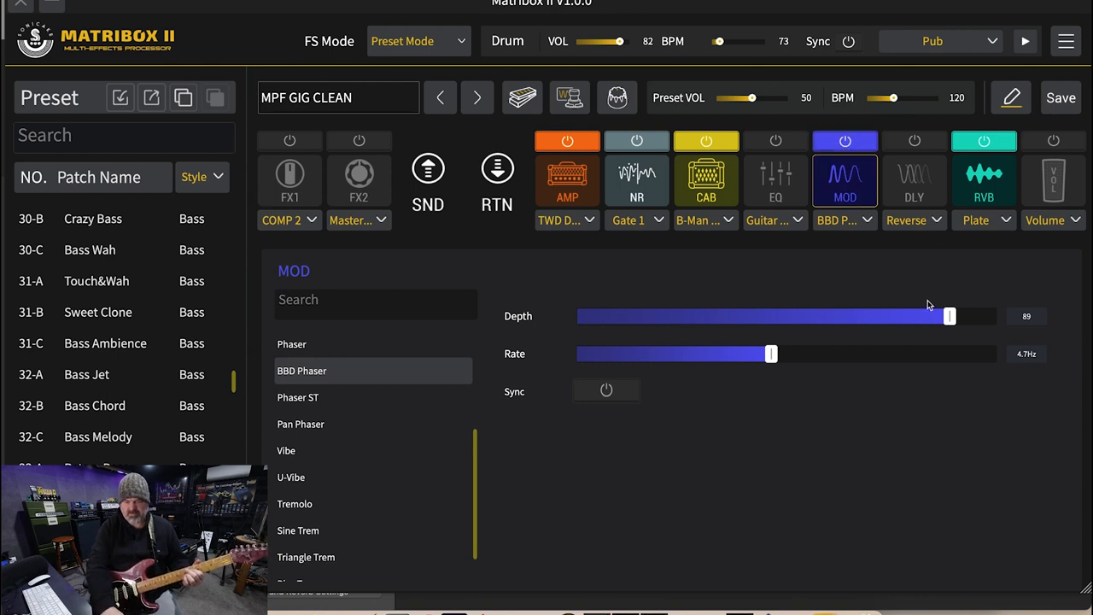
drag(949, 316, 996, 316)
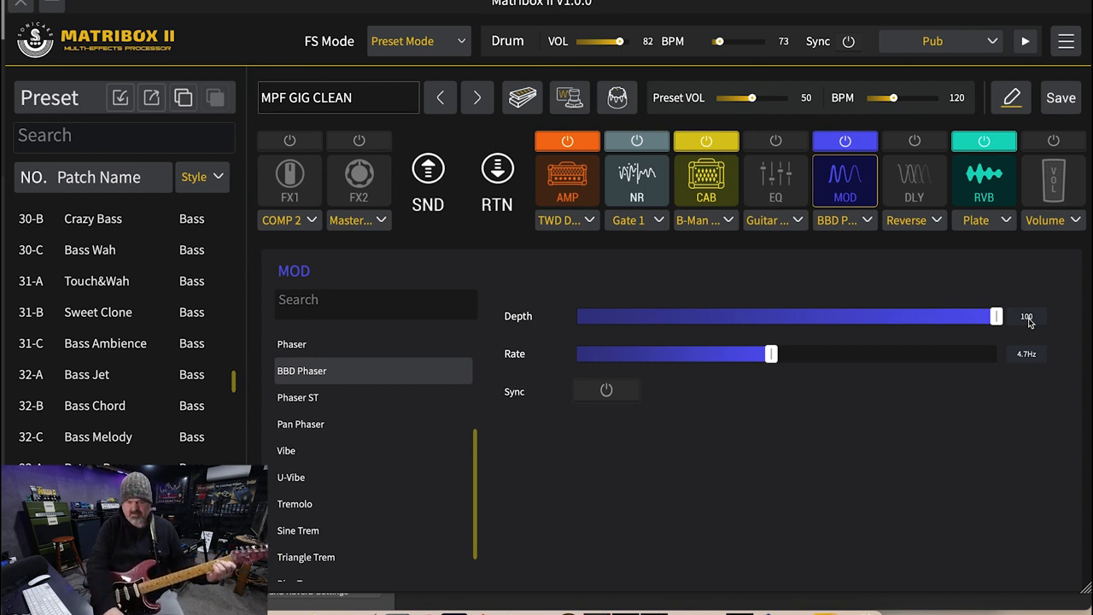
drag(770, 353, 611, 354)
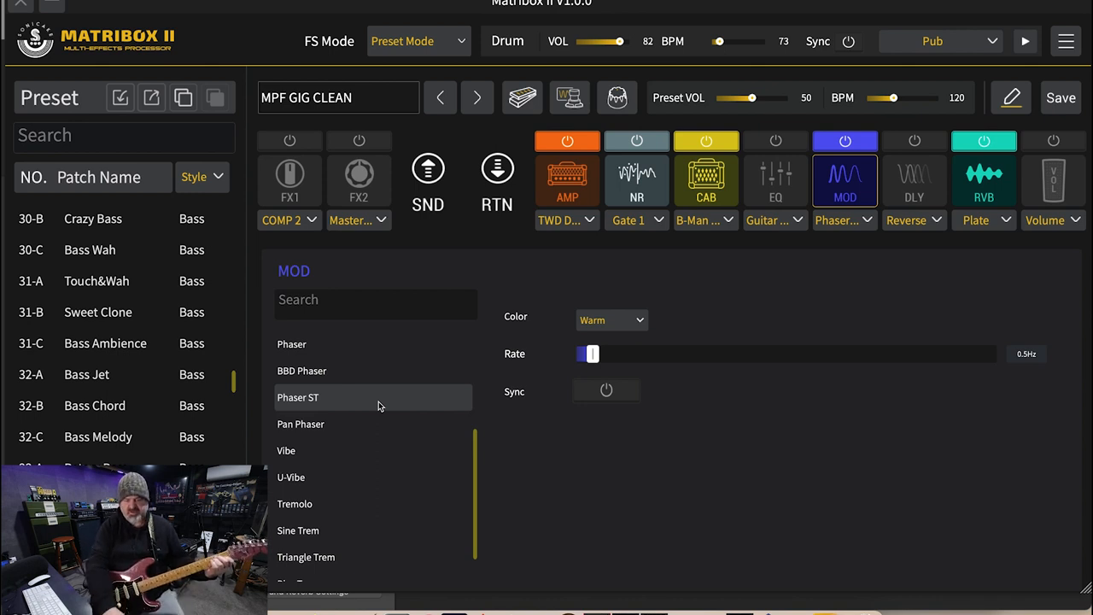
Set Phaser ST rate to 2.1 Hz, compare Sharp and Warm colour, then pick Pan Phaser
drag(589, 353, 623, 353)
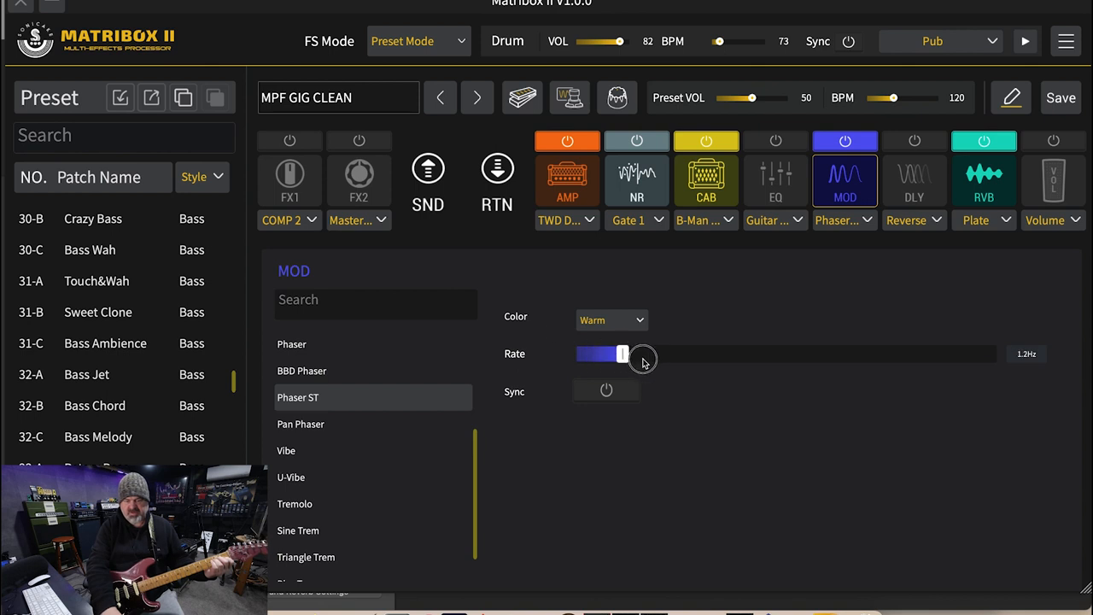
drag(623, 354, 660, 354)
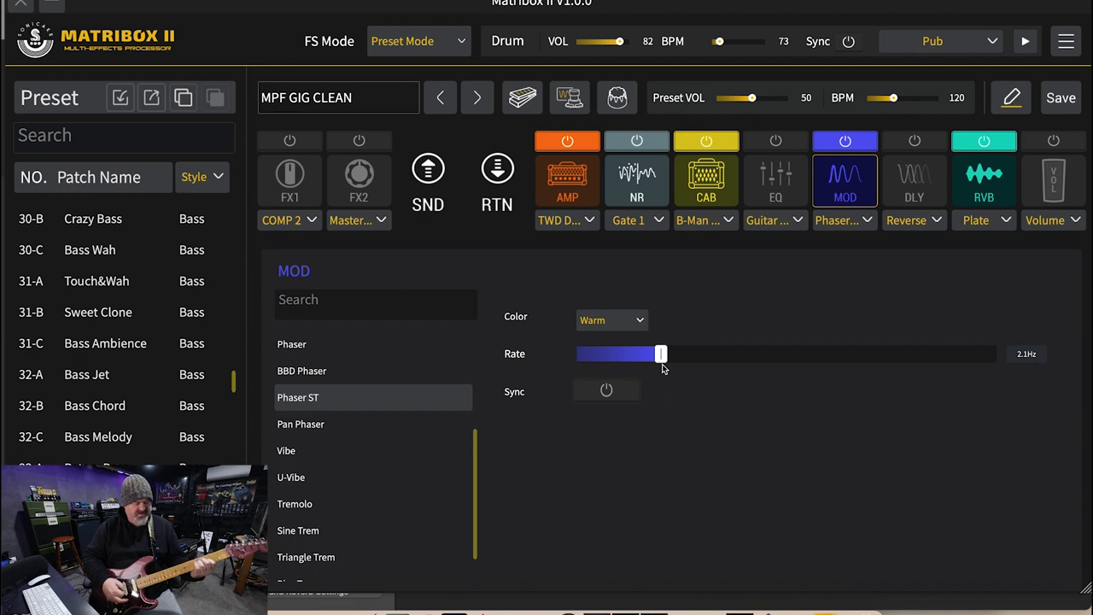
mouse_move(648, 349)
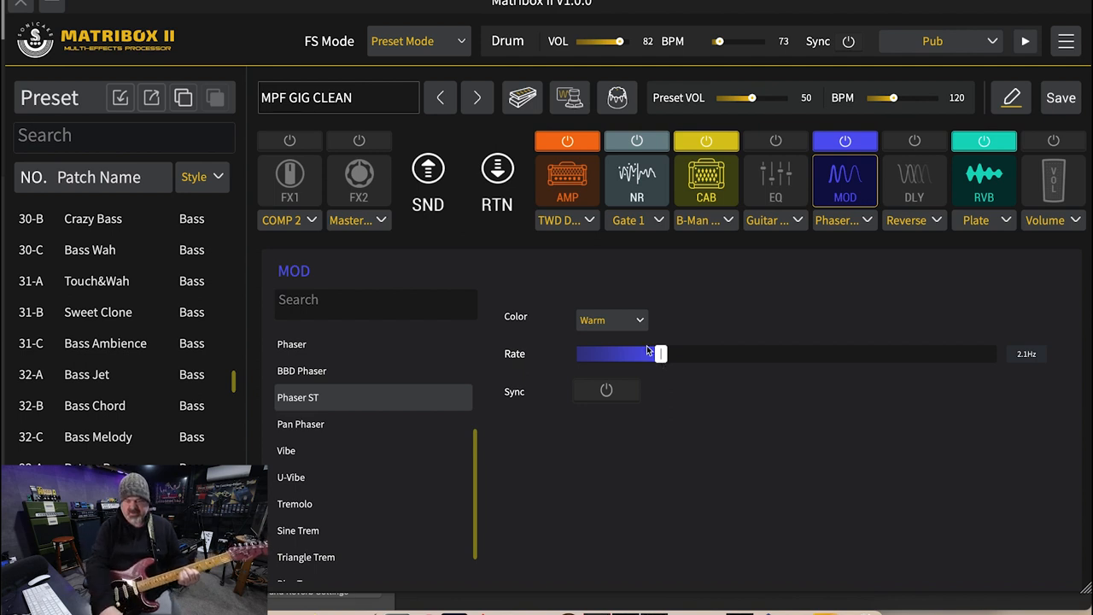
click(612, 320)
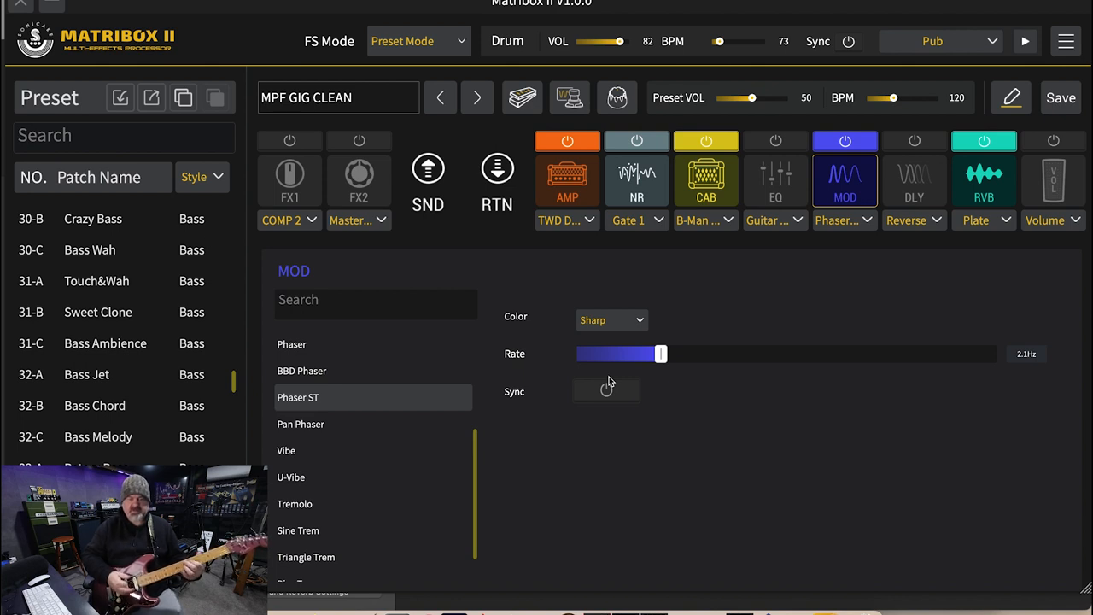
click(611, 320)
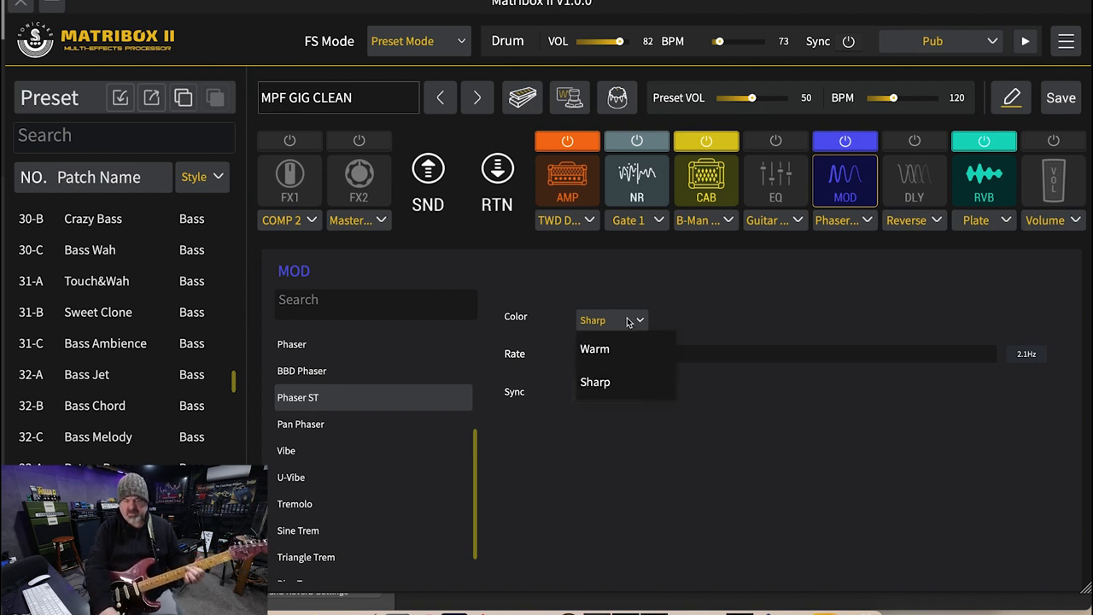
click(595, 348)
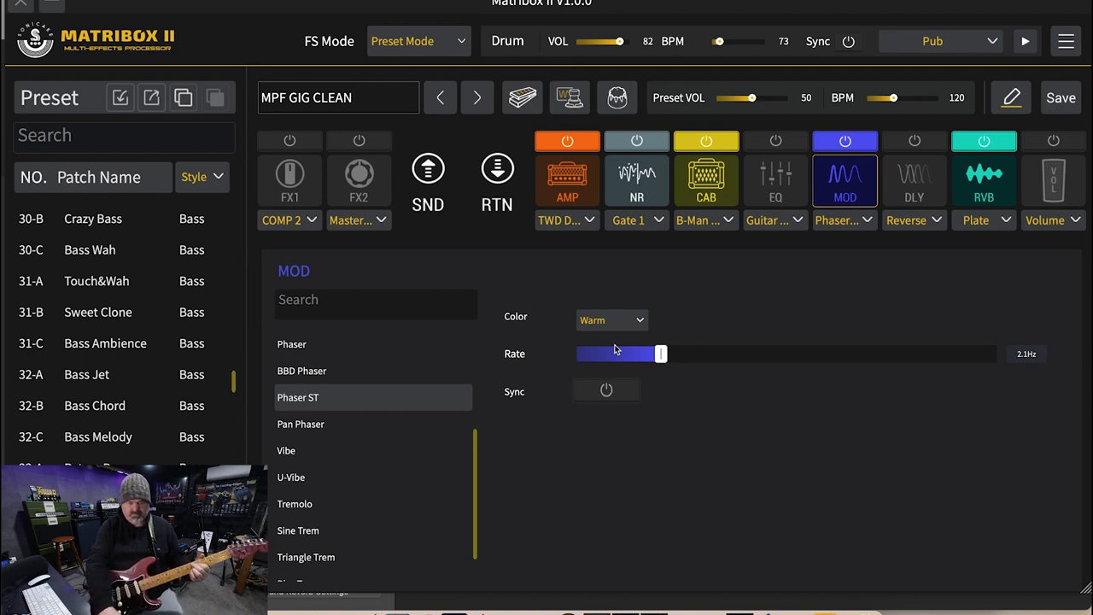
click(301, 424)
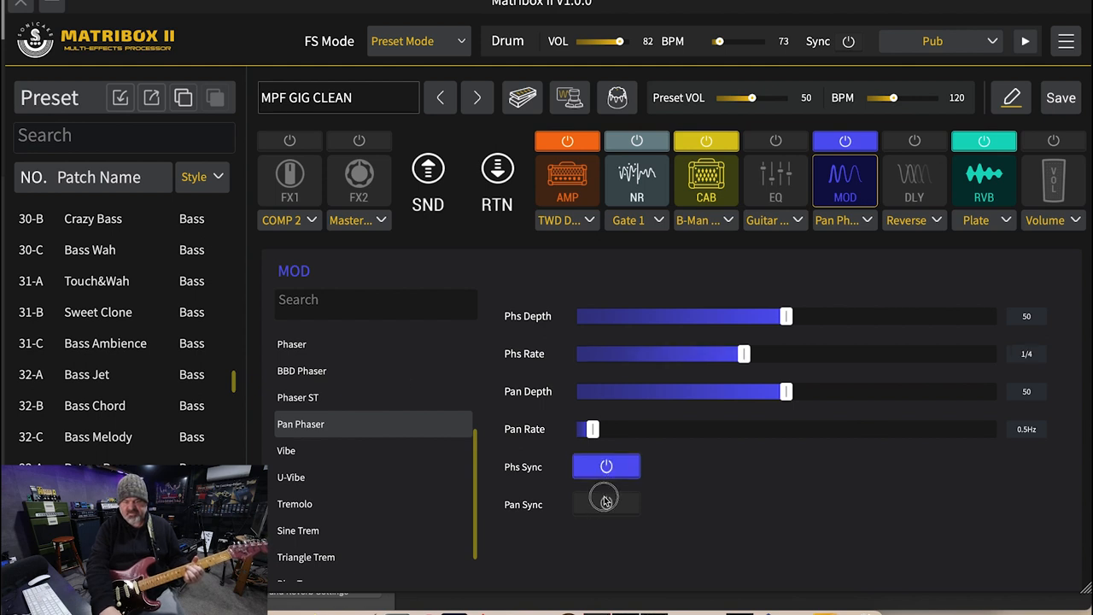
Enable Pan Sync, set pan depth 100 and phaser depth 93, then choose Vibe
click(606, 503)
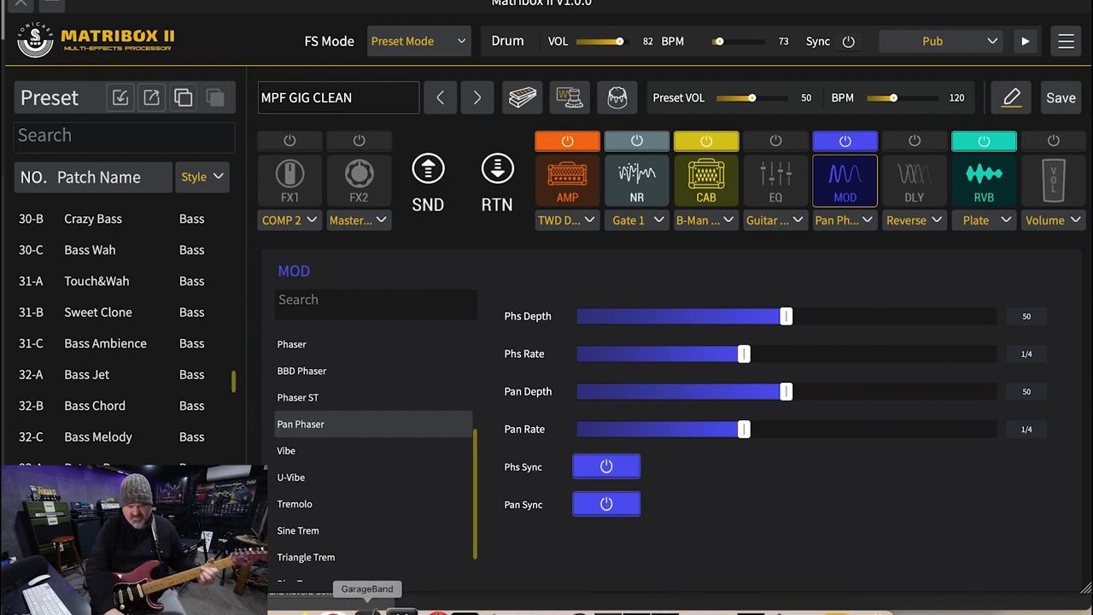
mouse_move(833, 535)
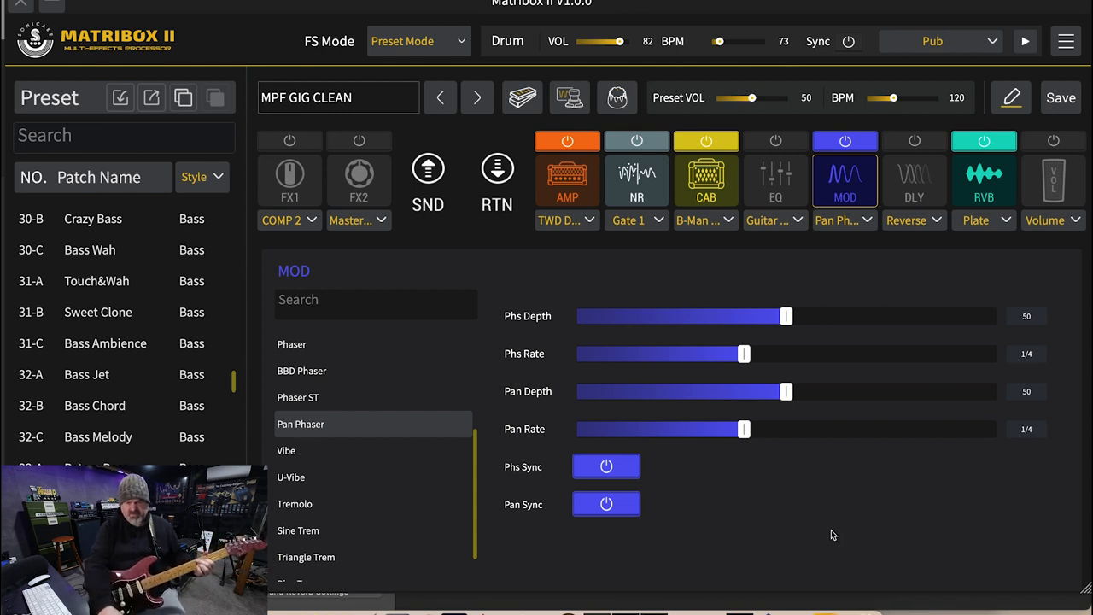
drag(785, 391, 996, 391)
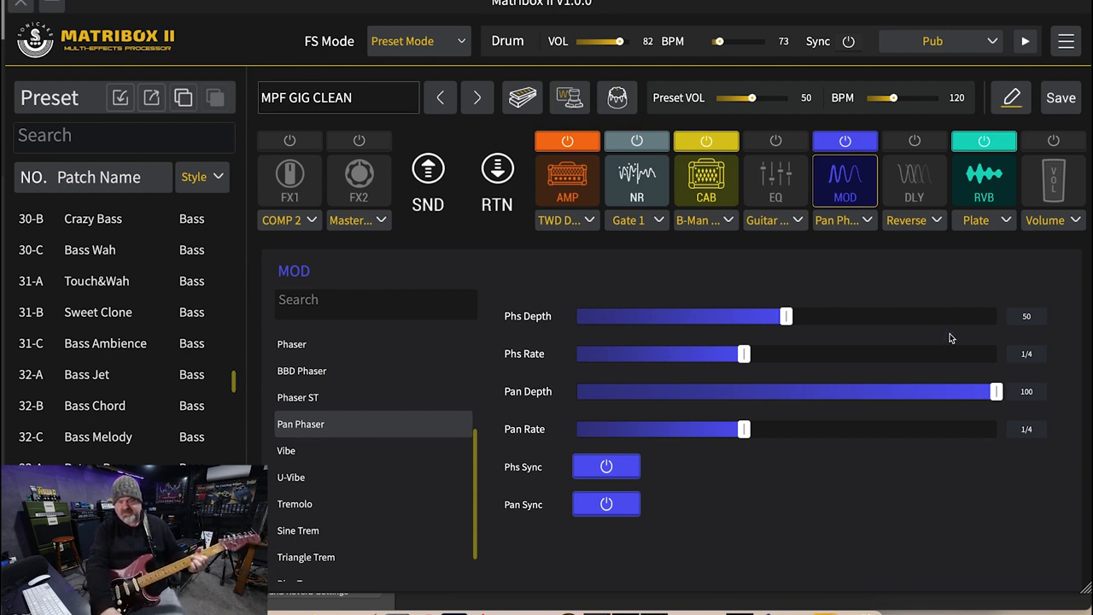
drag(786, 316, 972, 316)
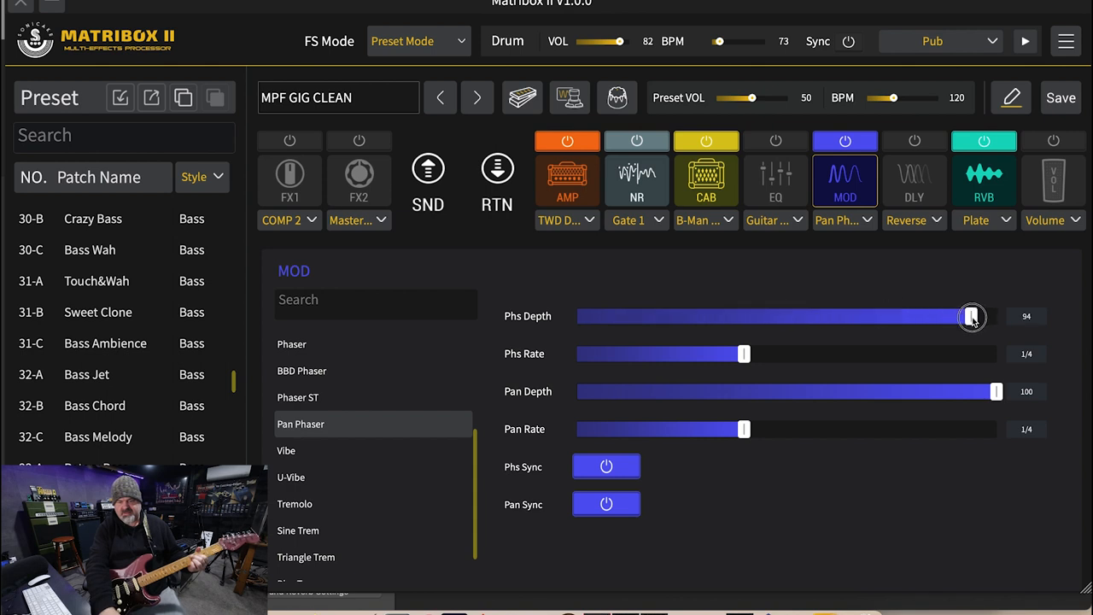
drag(972, 316, 966, 316)
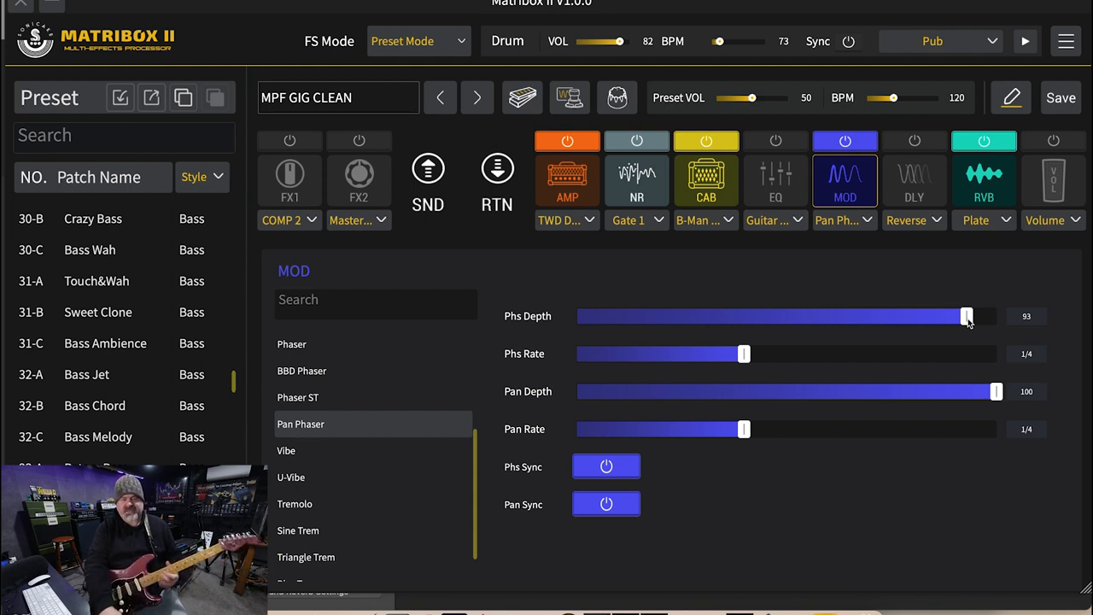
click(286, 450)
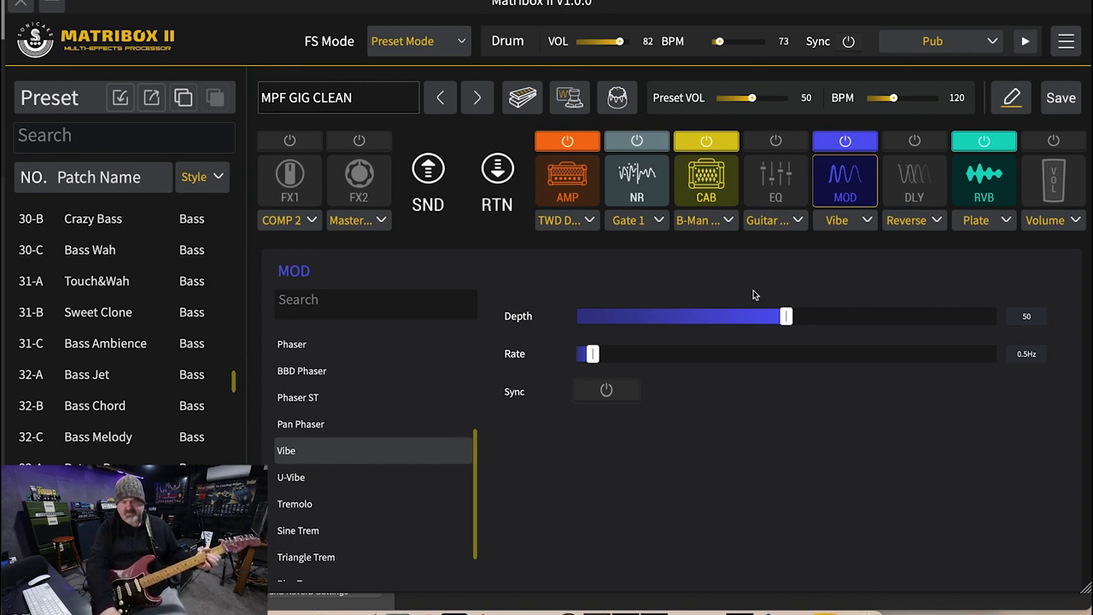
Give Vibe depth 87 and rate 1.2 Hz, then switch to U-Vibe
drag(786, 316, 942, 316)
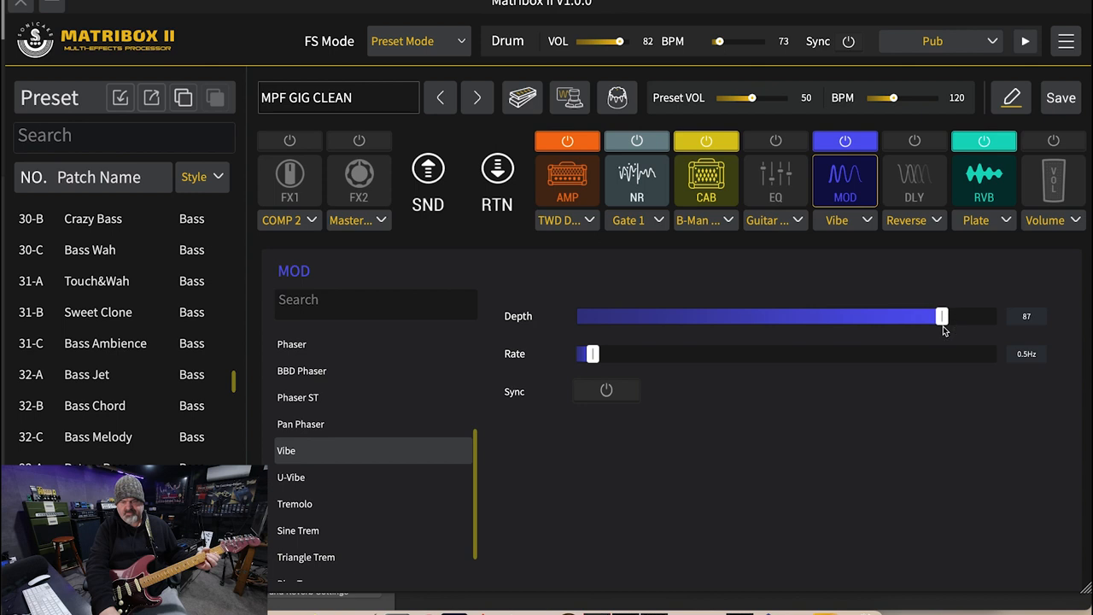
drag(588, 353, 622, 353)
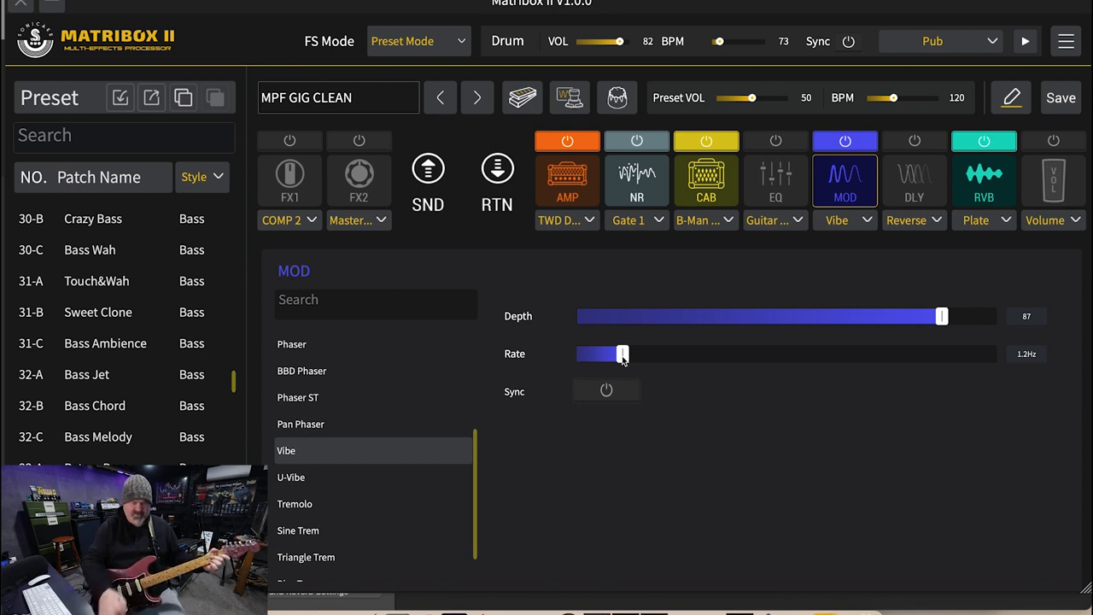
click(292, 478)
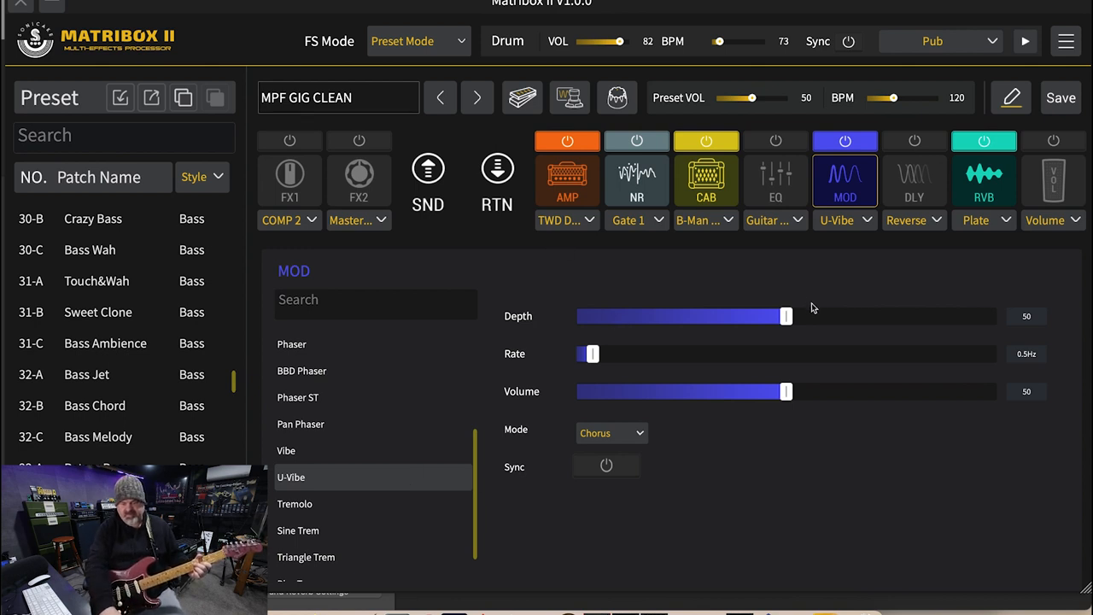
Set U-Vibe depth to 86, raise the rate to 2.9 Hz and try Vibrato mode
drag(785, 316, 937, 317)
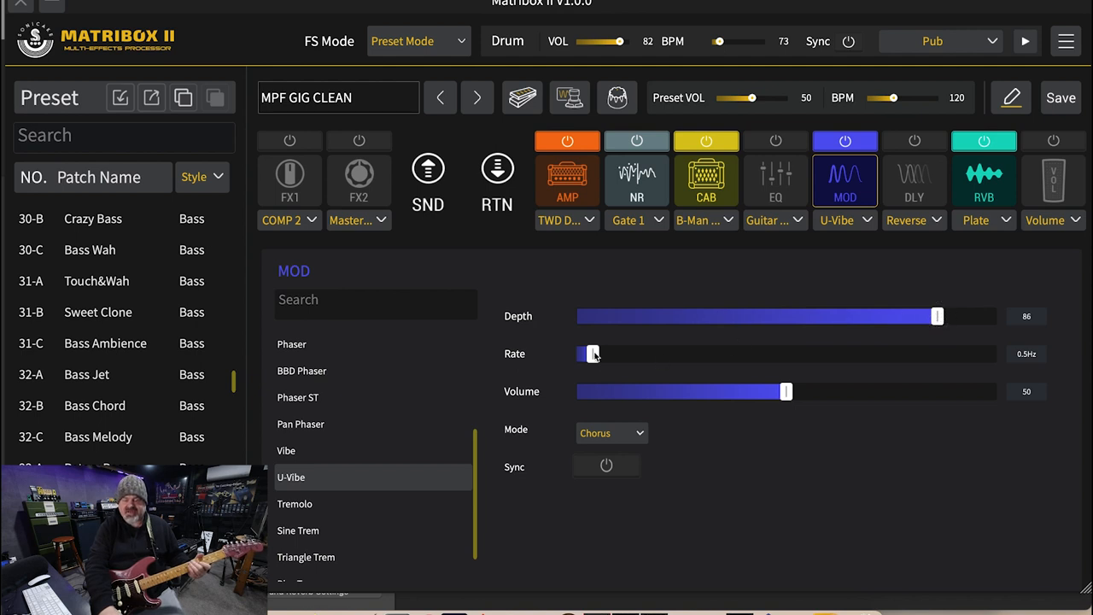
drag(586, 354, 694, 354)
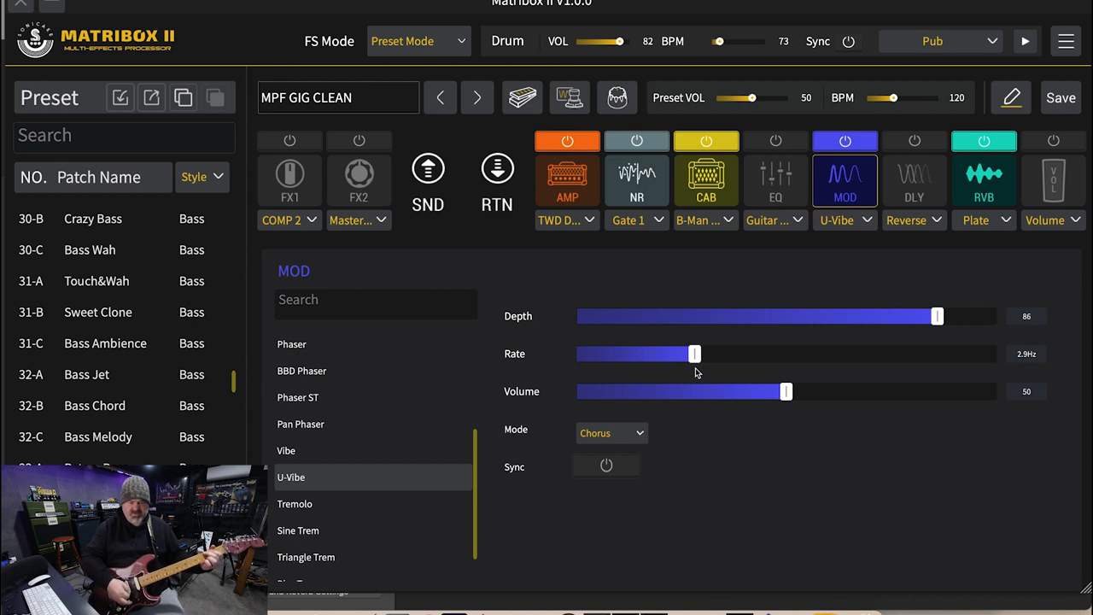
mouse_move(594, 404)
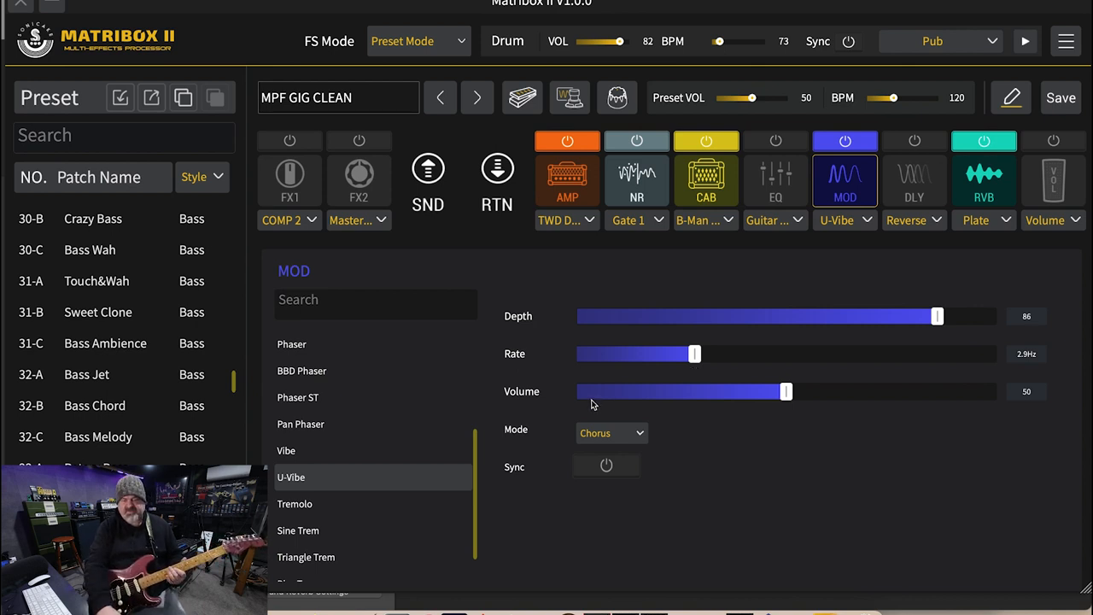
click(611, 433)
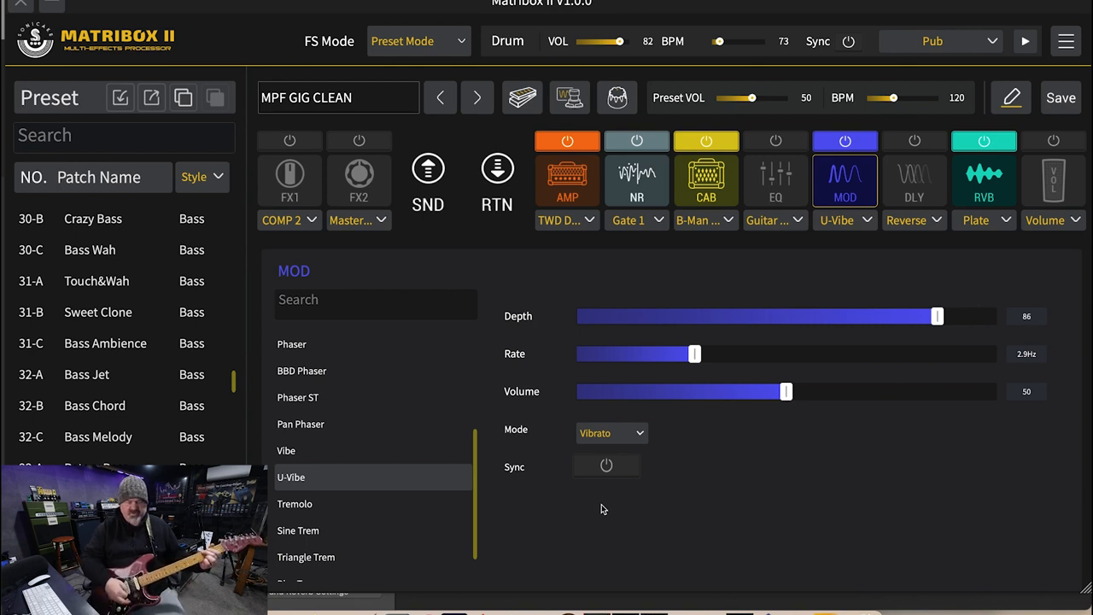
mouse_move(683, 367)
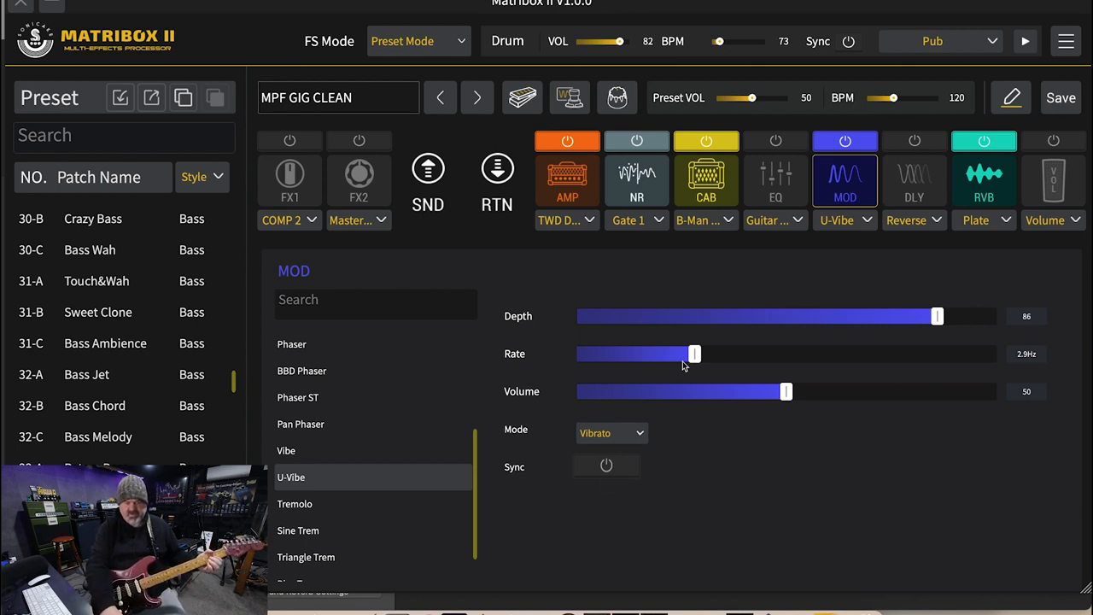
Settle the U-Vibe rate at 2.2 Hz in Chorus mode, then switch to Tremolo
drag(694, 354, 618, 354)
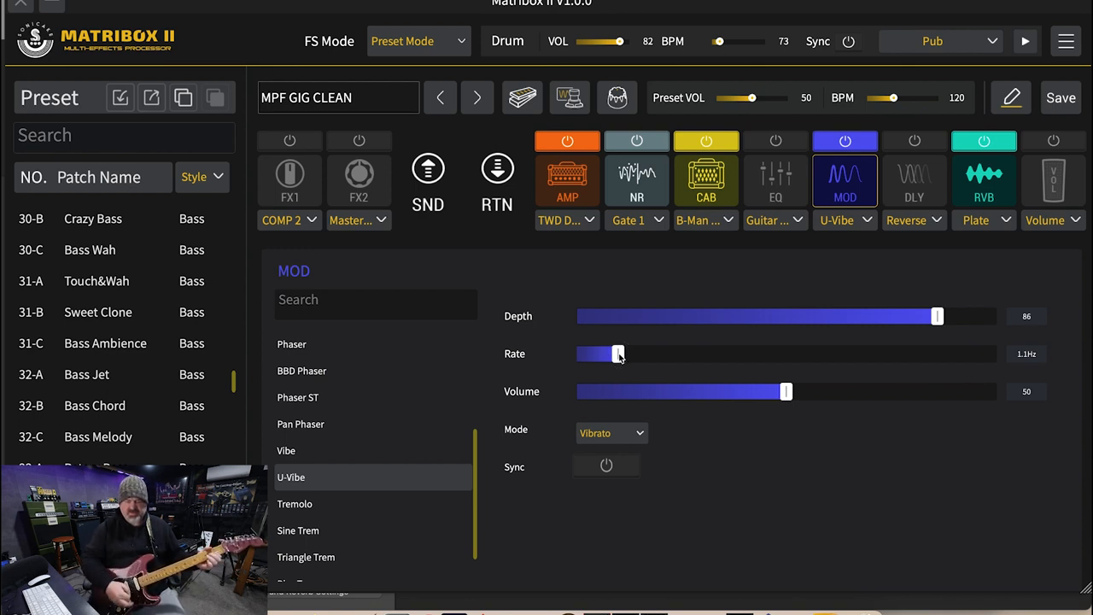
drag(618, 354, 664, 353)
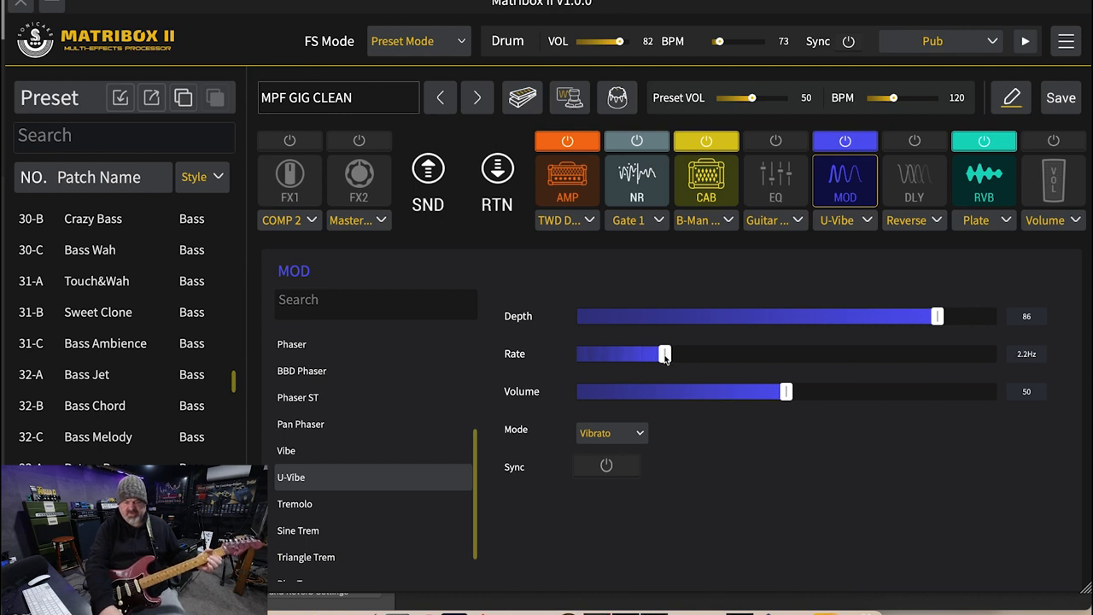
click(611, 433)
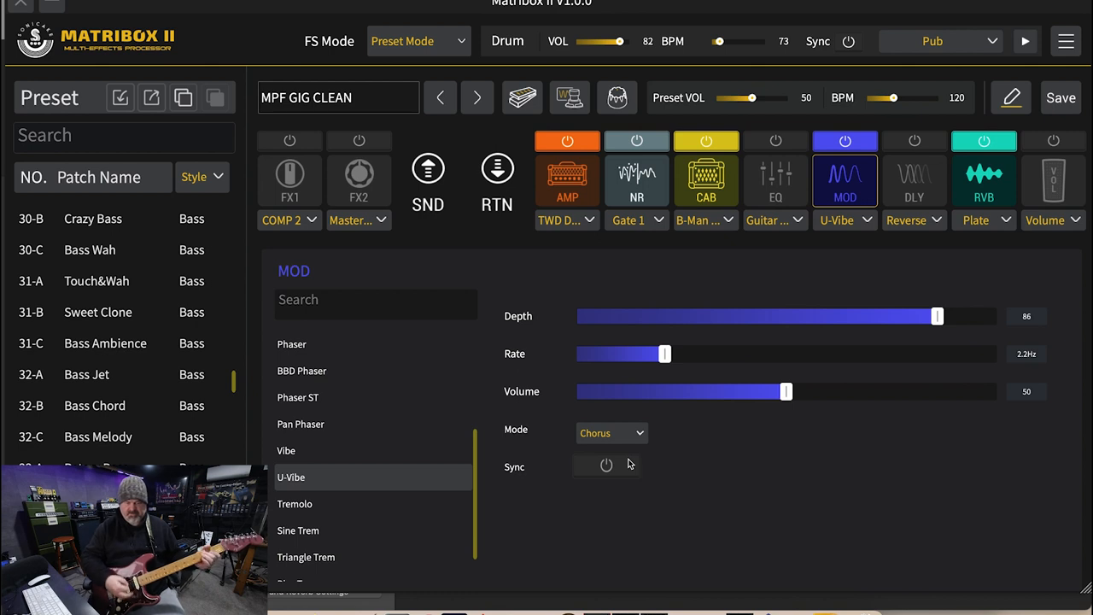
mouse_move(325, 513)
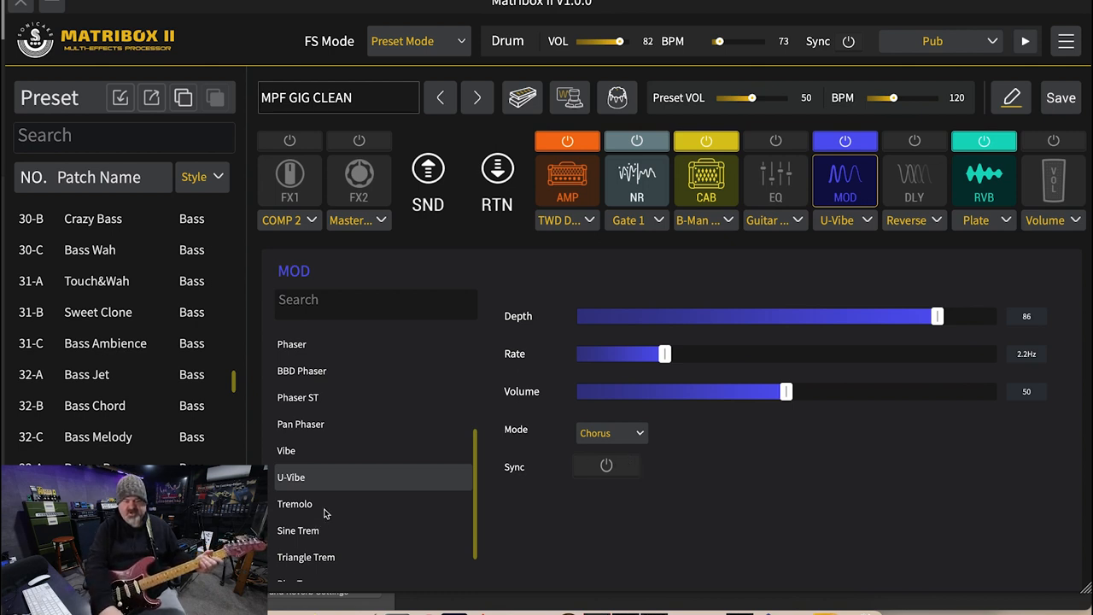
click(292, 503)
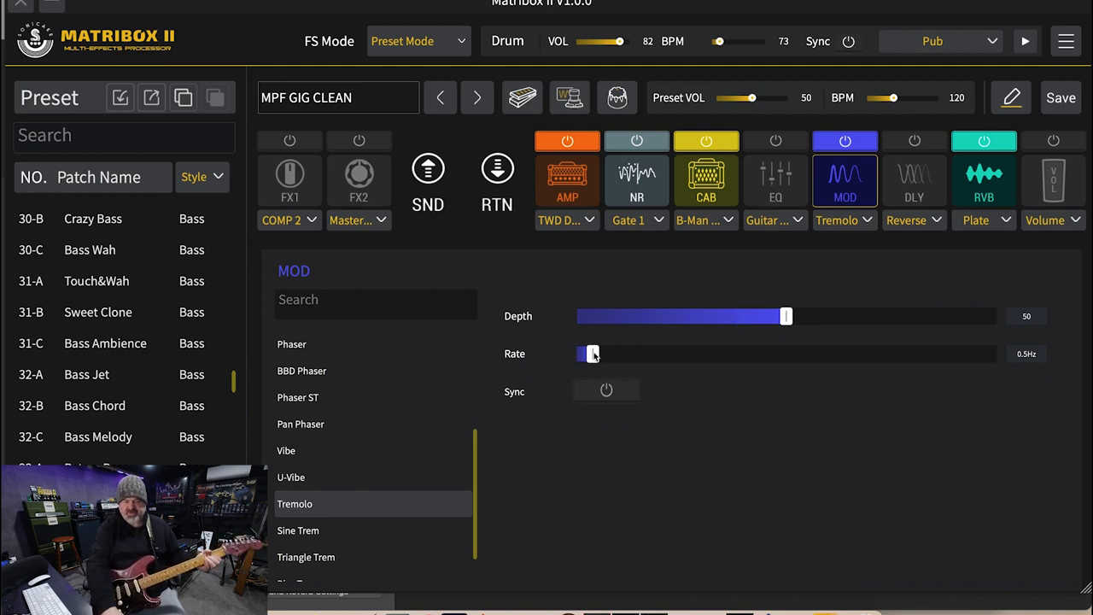
Push Tremolo depth to 100 and settle the rate at 2.1 Hz after raising it
drag(592, 354, 729, 353)
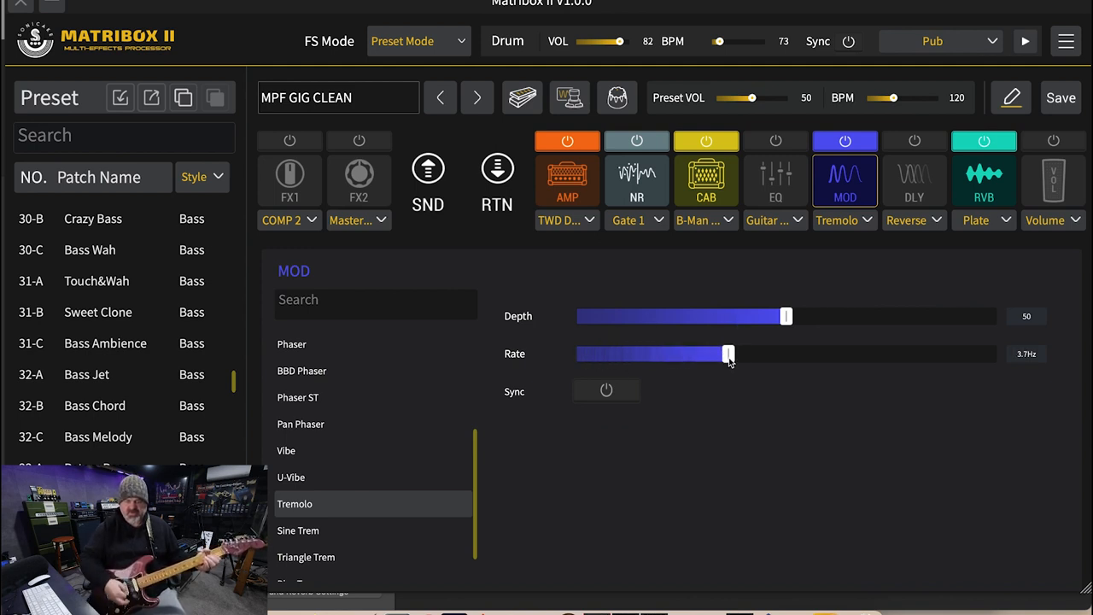
drag(786, 316, 833, 317)
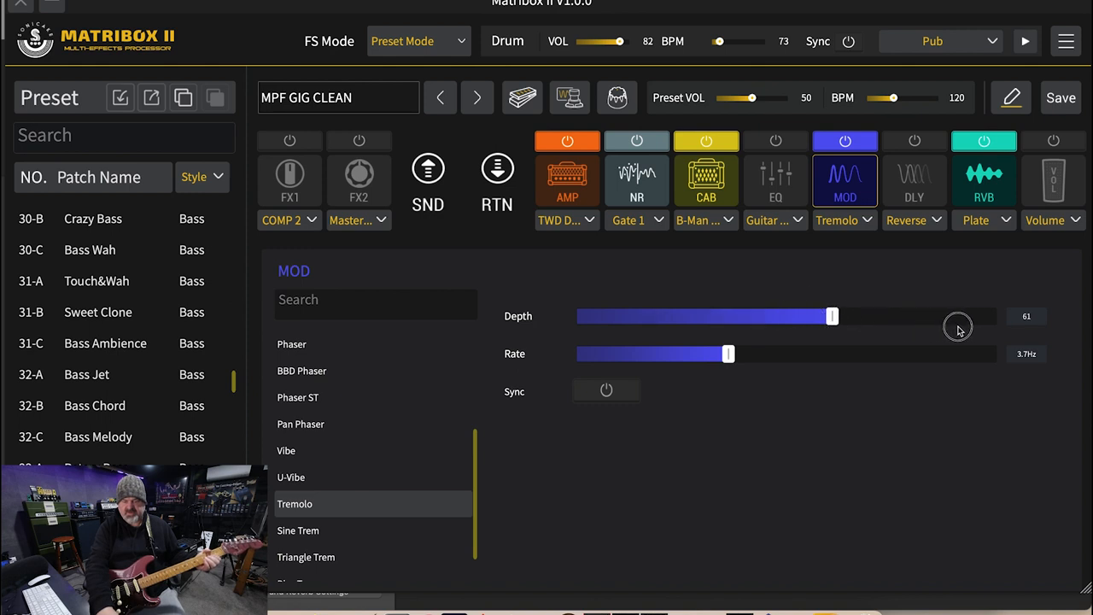
drag(833, 316, 995, 316)
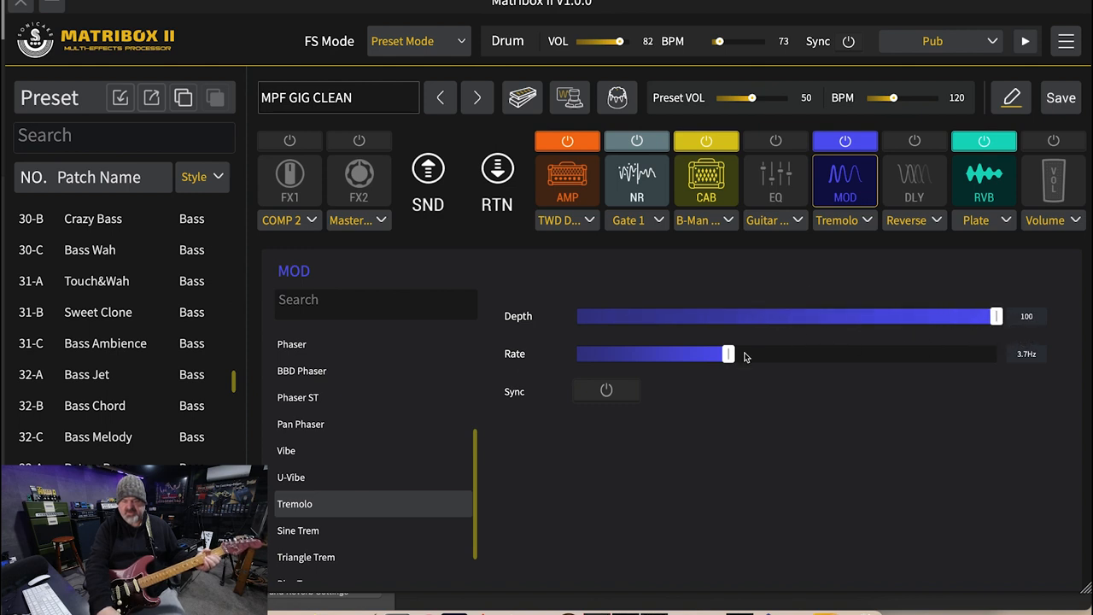
drag(727, 354, 662, 353)
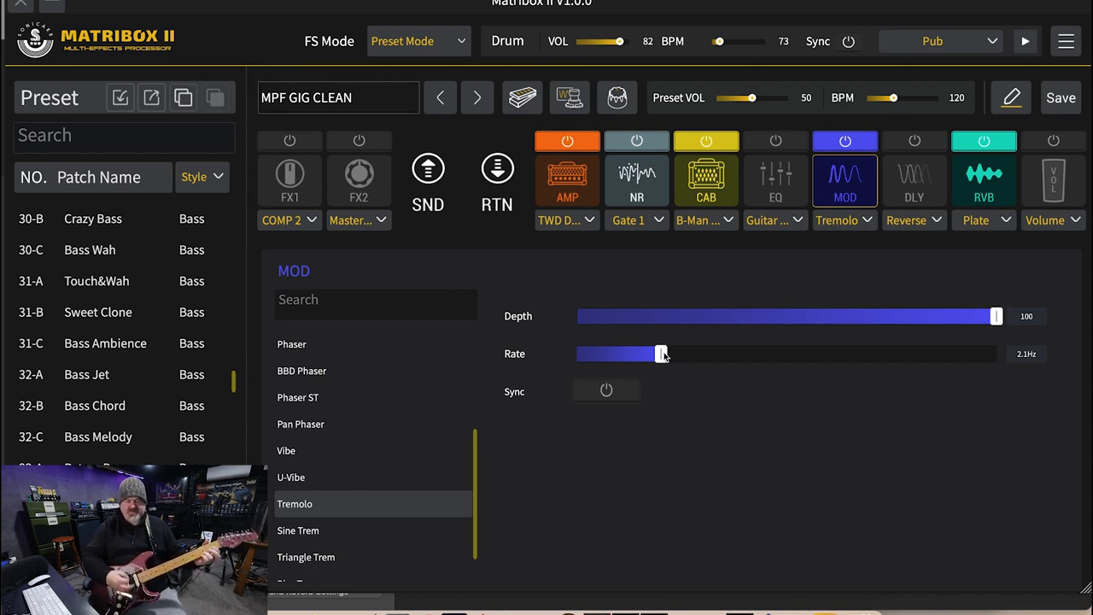
mouse_move(301, 530)
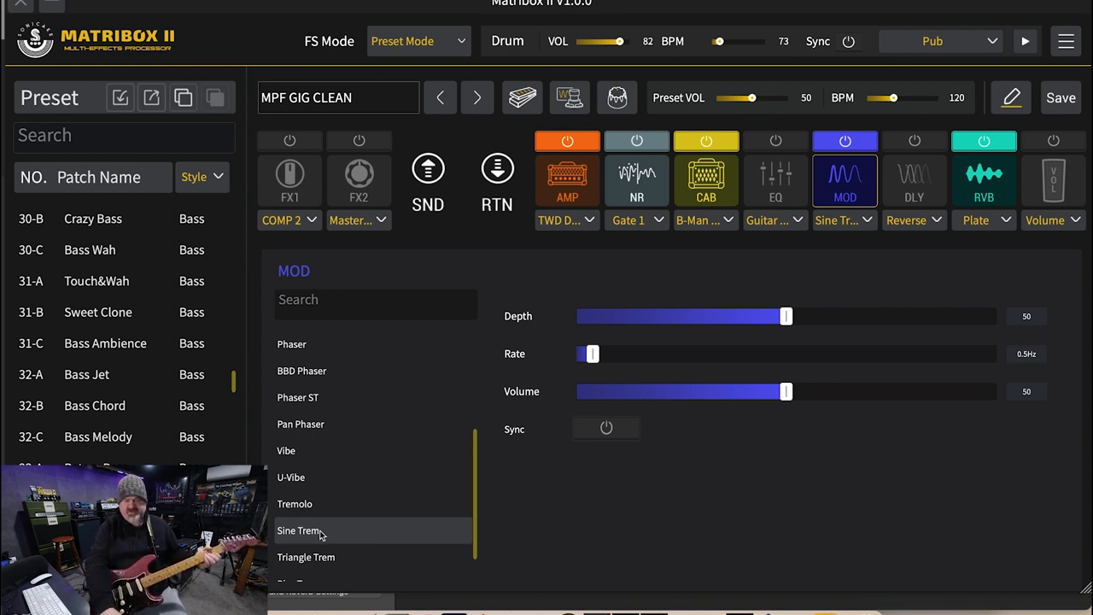
Set Sine Trem depth to 100 and rate to about 1.9 Hz, then nudge the rate higher
drag(786, 316, 996, 316)
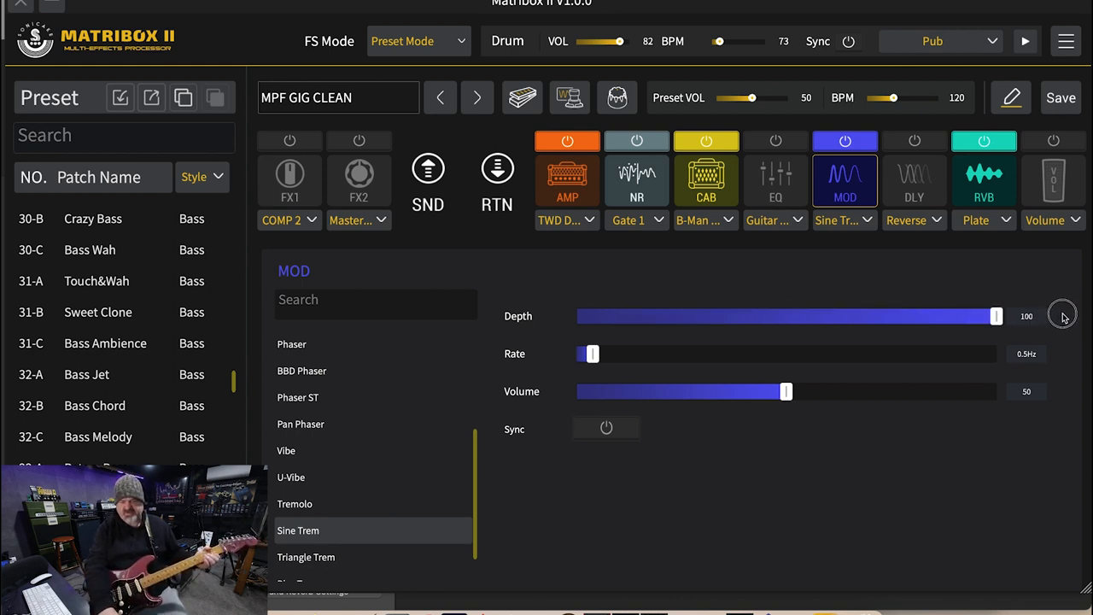
drag(590, 354, 617, 354)
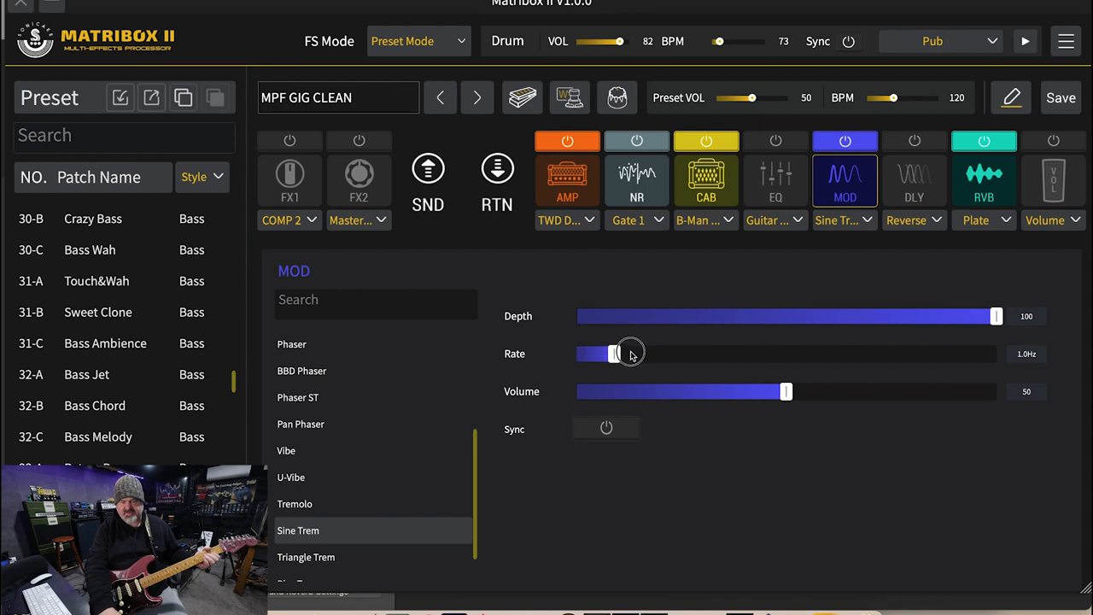
drag(616, 354, 653, 353)
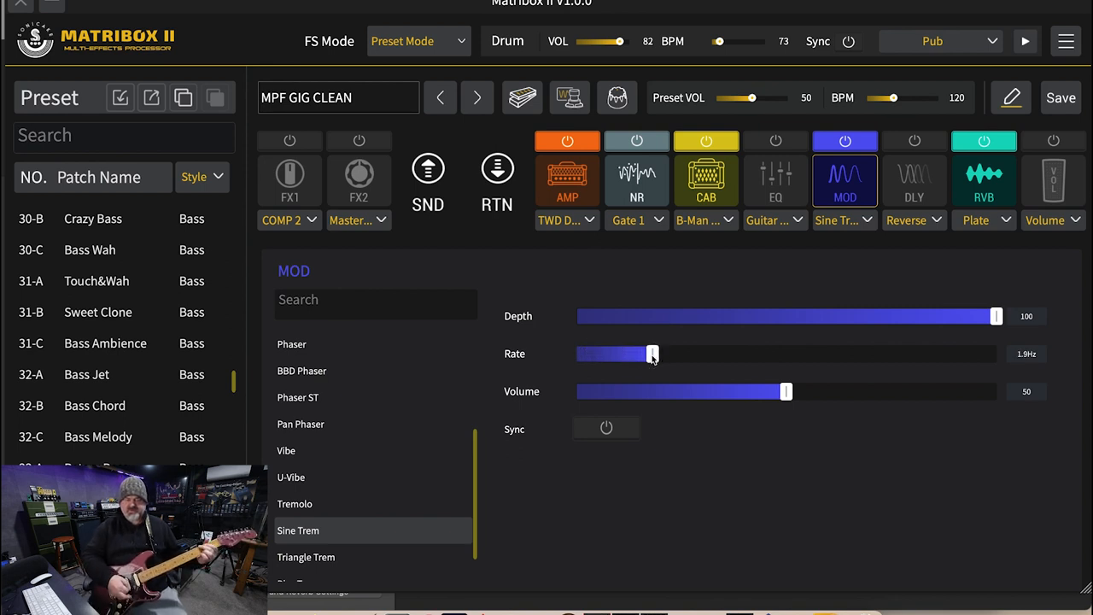
mouse_move(679, 355)
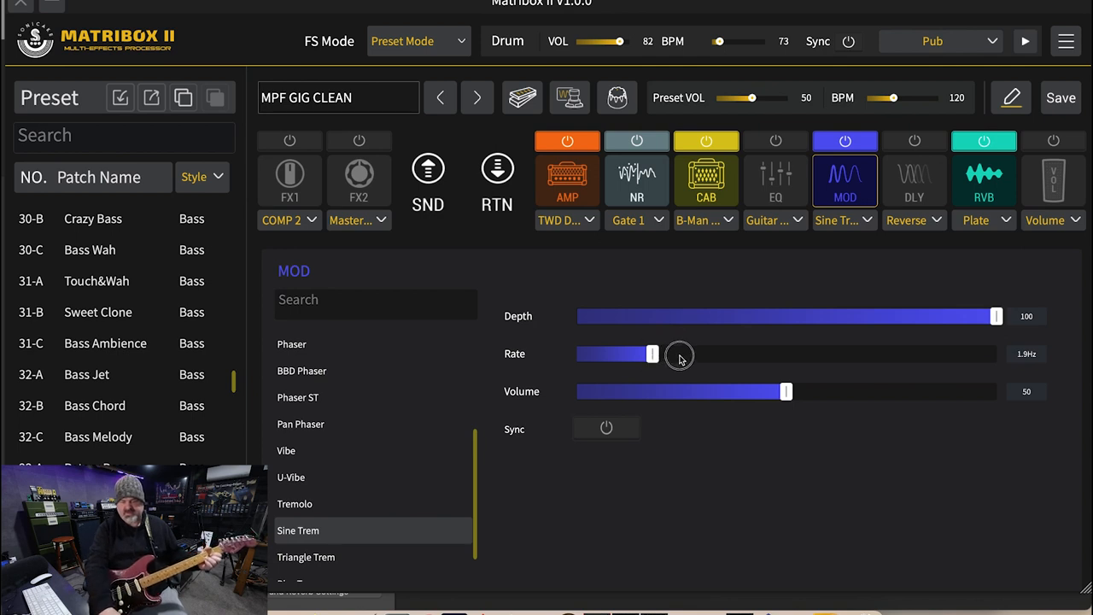
drag(652, 353, 708, 354)
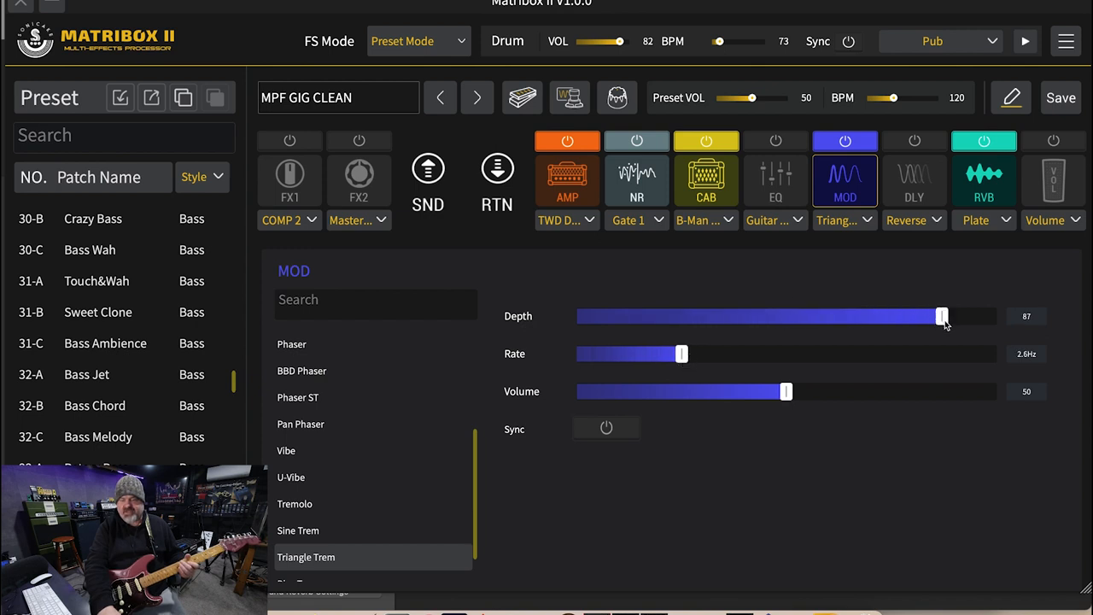
Give Triangle Trem depth 100 and rate 4.0 Hz, then select Bias Trem
drag(942, 316, 996, 317)
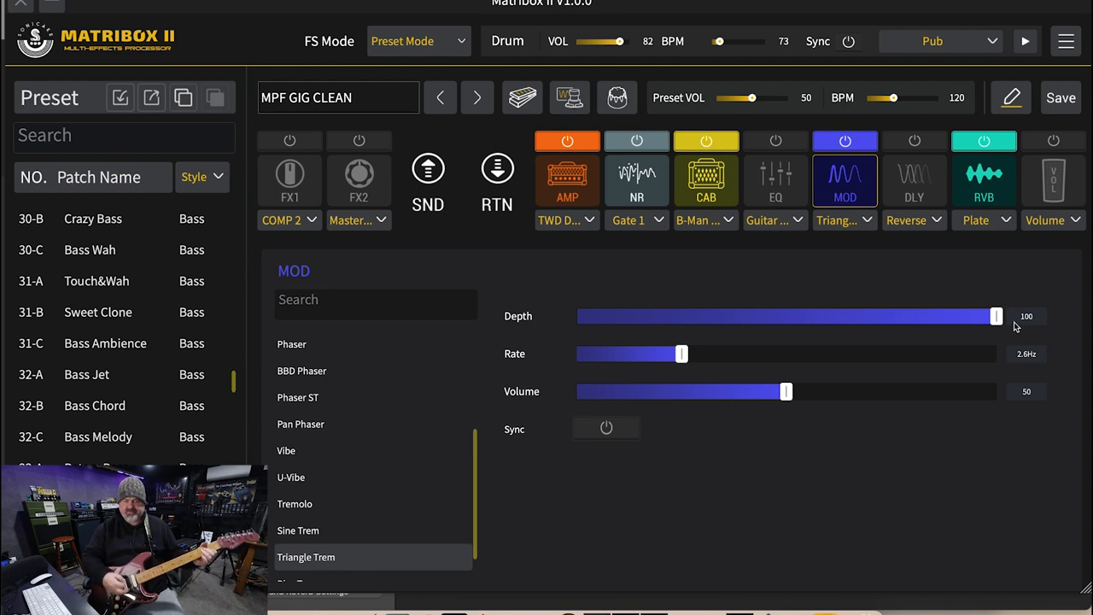
mouse_move(1026, 311)
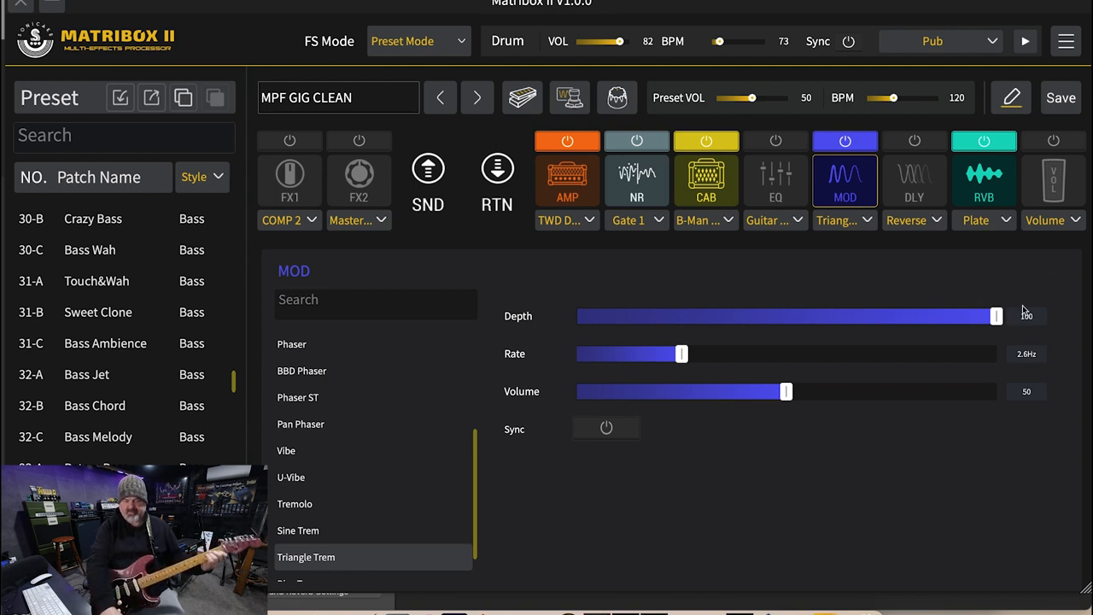
drag(681, 354, 708, 354)
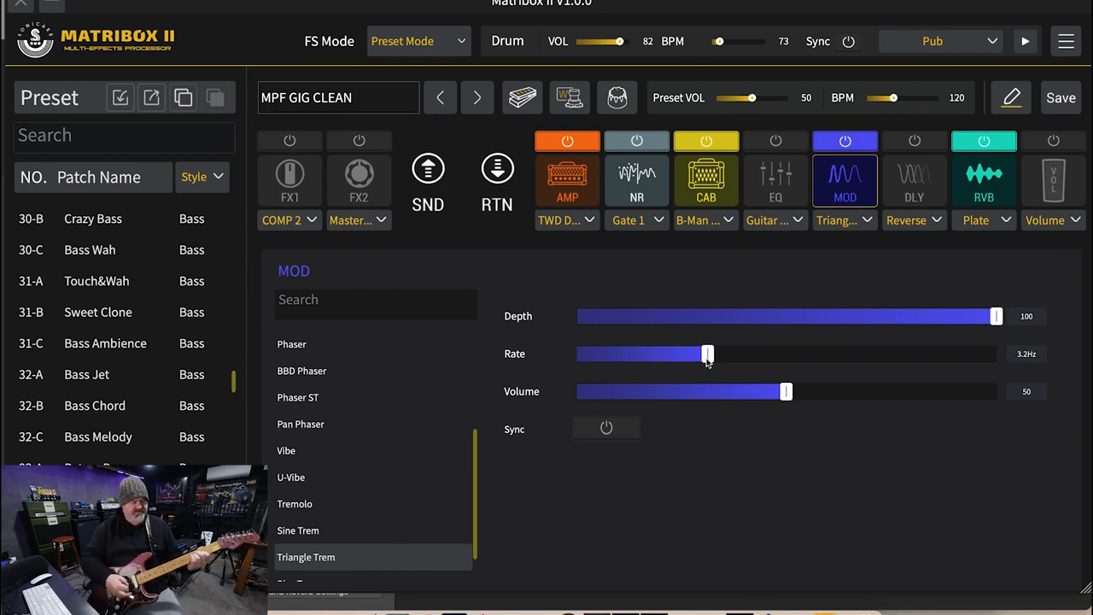
drag(707, 354, 742, 353)
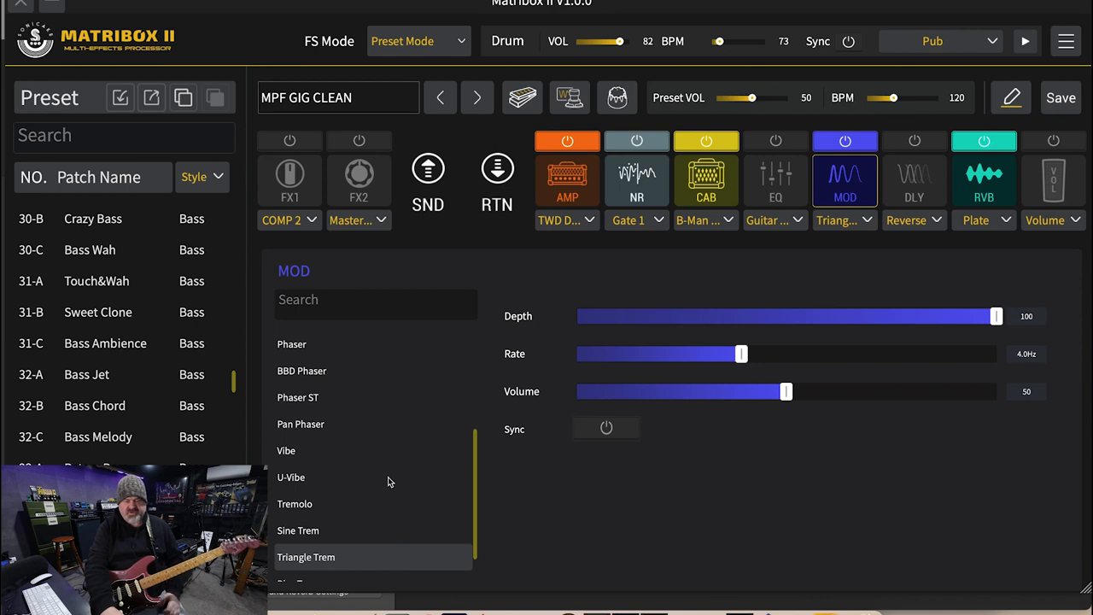
click(297, 542)
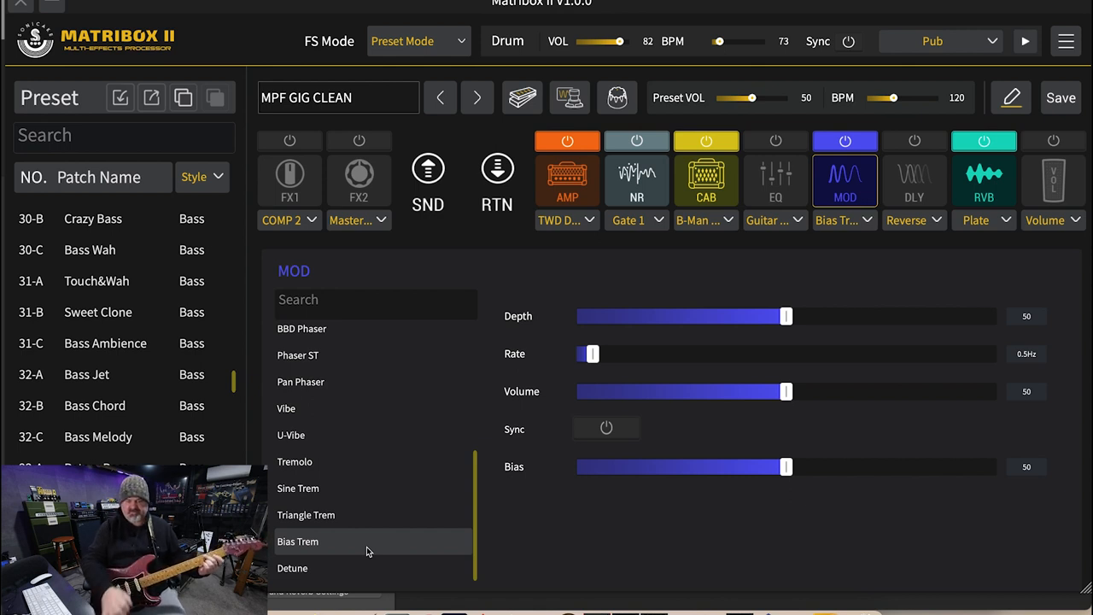
Raise the Bias Trem rate to 2.5 Hz and depth to 93
drag(589, 354, 678, 353)
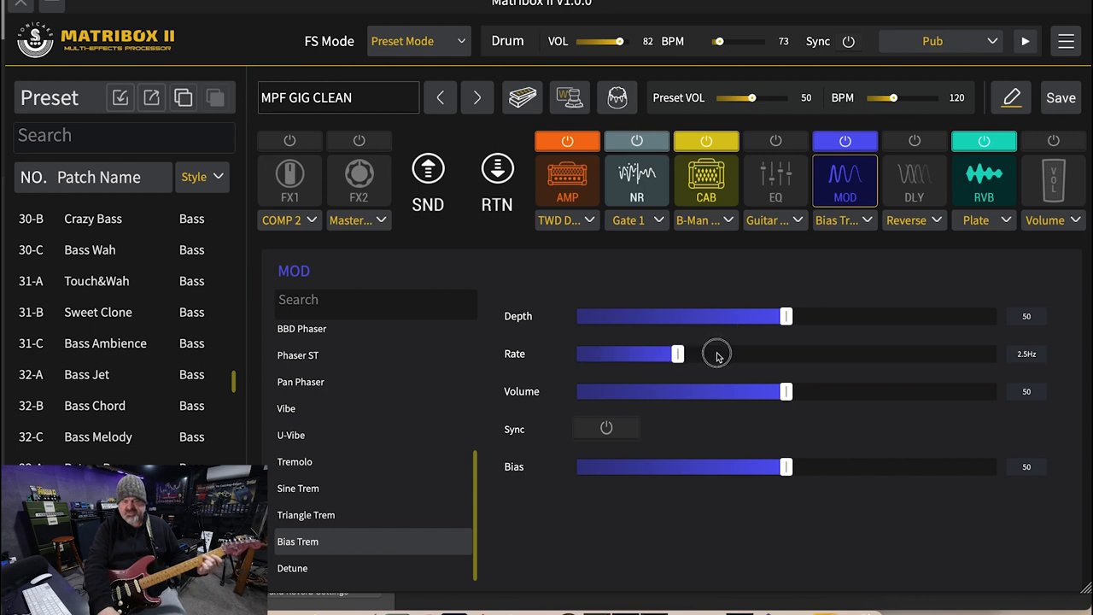
drag(786, 316, 966, 316)
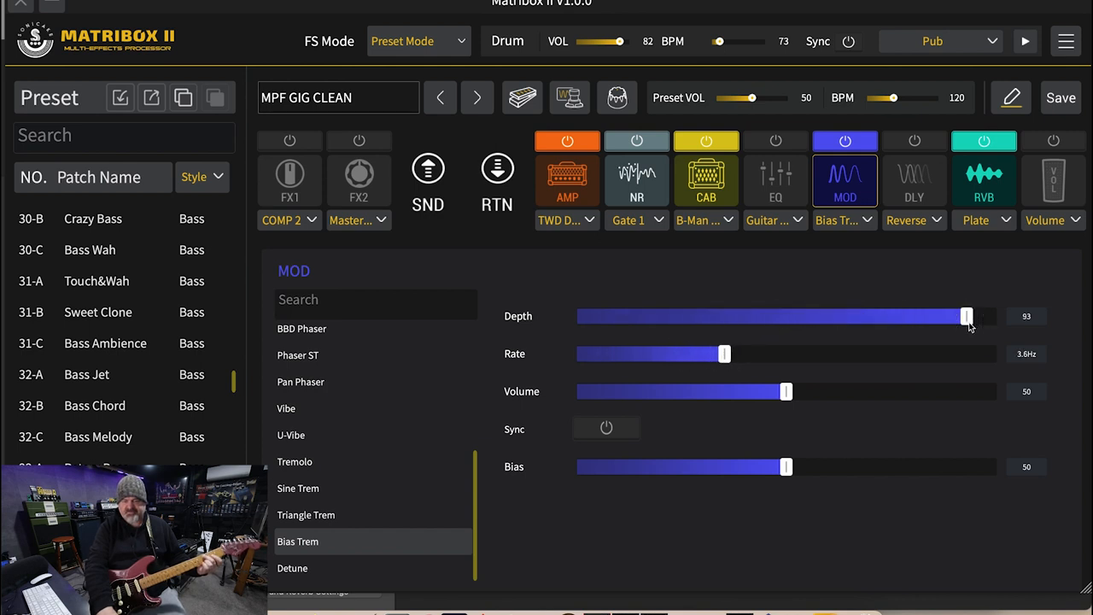
drag(965, 316, 996, 316)
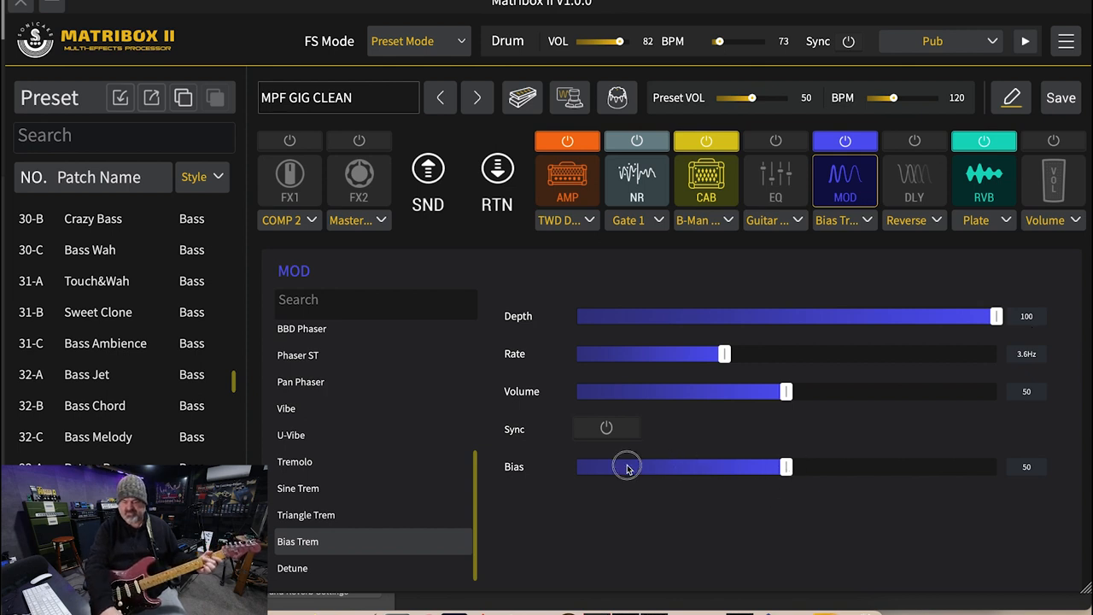
Push the tremolo bias to 96 and rate to 7.2 Hz, then switch to Detune
drag(784, 467, 598, 467)
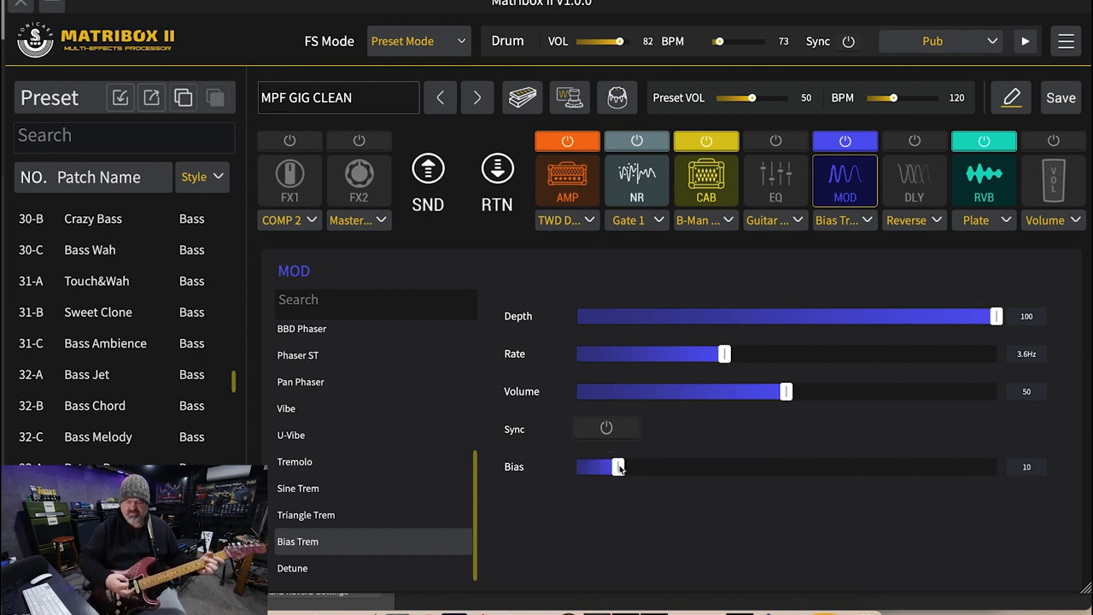
drag(595, 467, 980, 466)
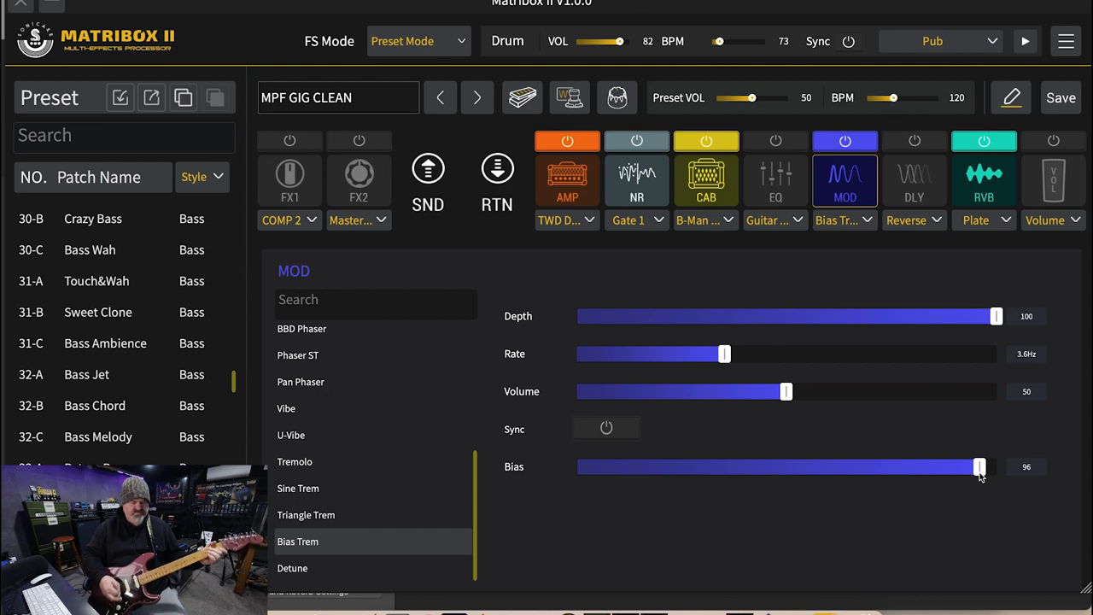
mouse_move(939, 395)
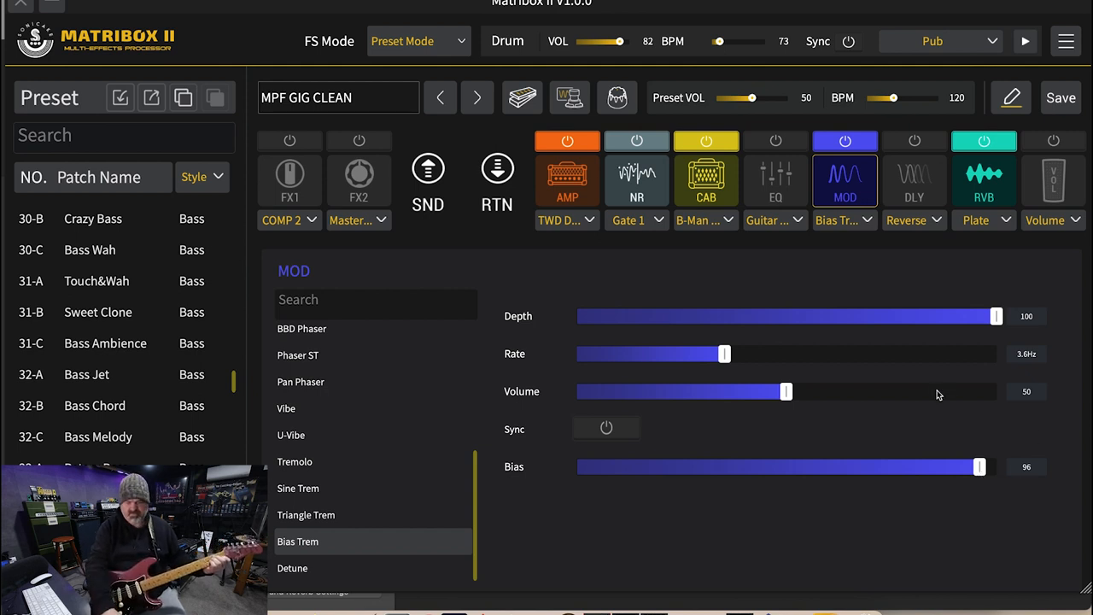
drag(724, 353, 878, 354)
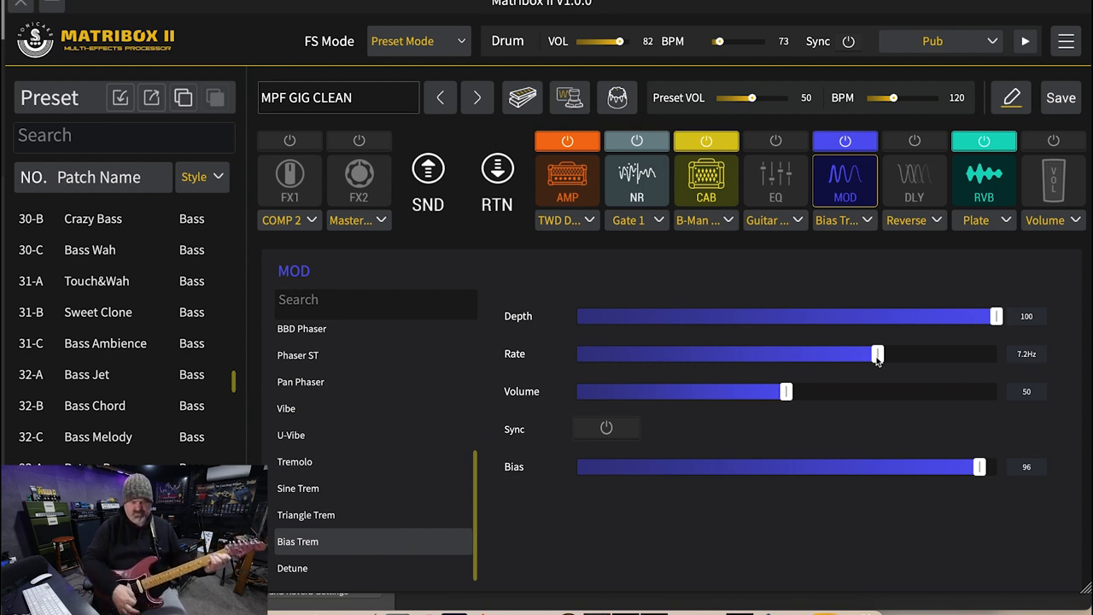
mouse_move(365, 572)
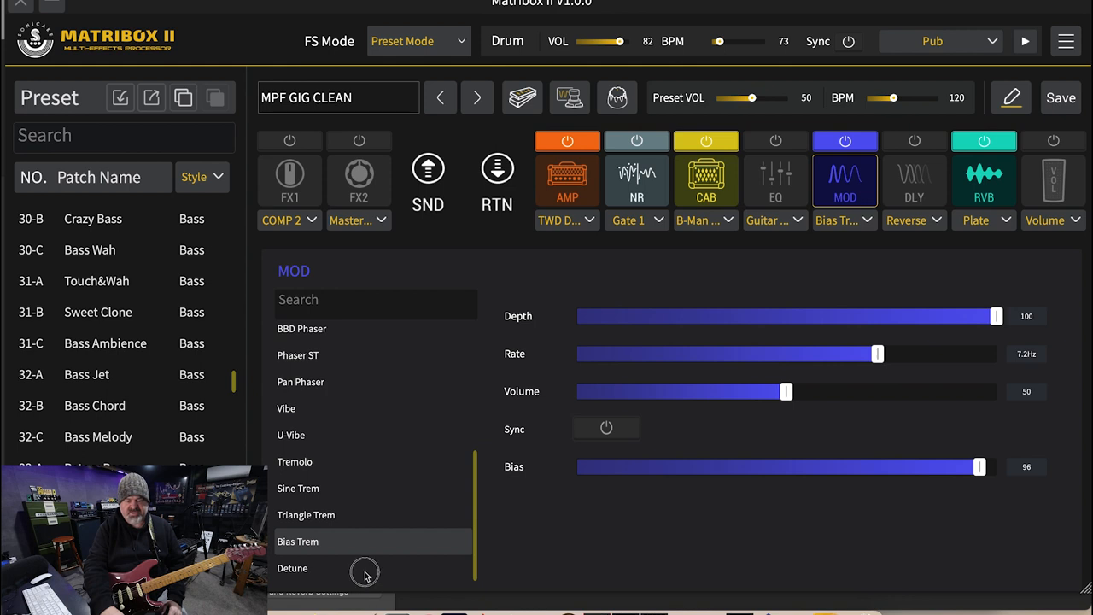
click(292, 568)
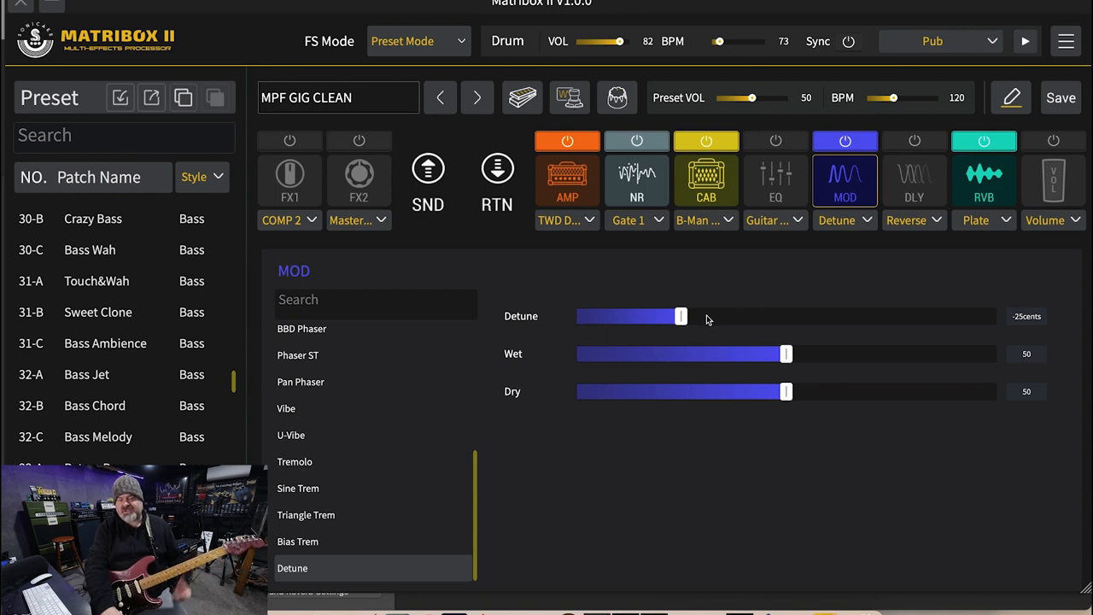
Test detune and wet values, leaving wet at 51 and detune near -27 cents
drag(682, 317, 710, 316)
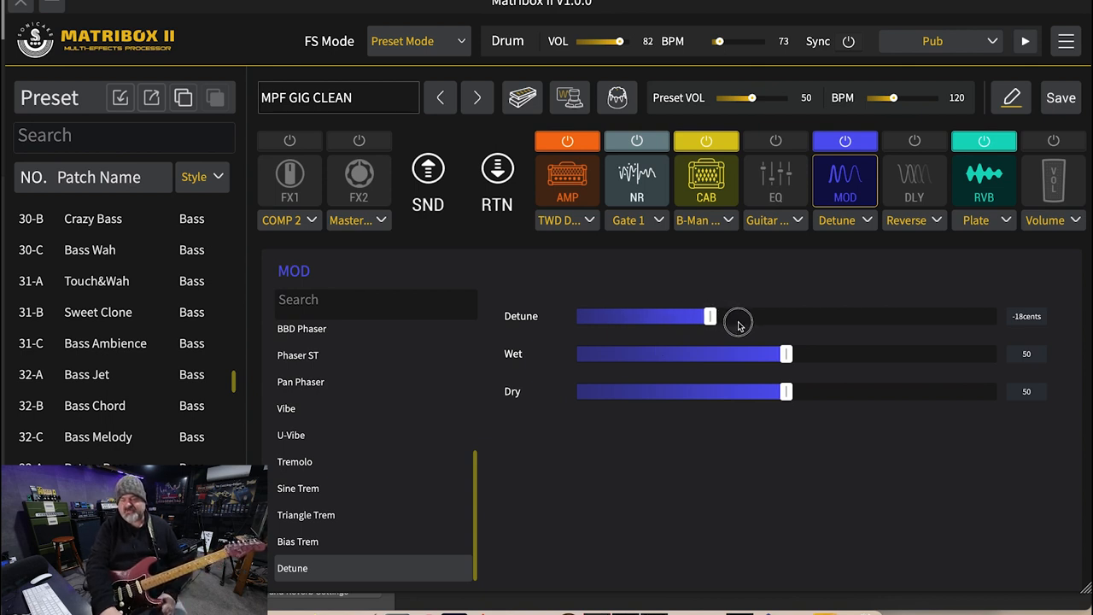
drag(710, 316, 752, 316)
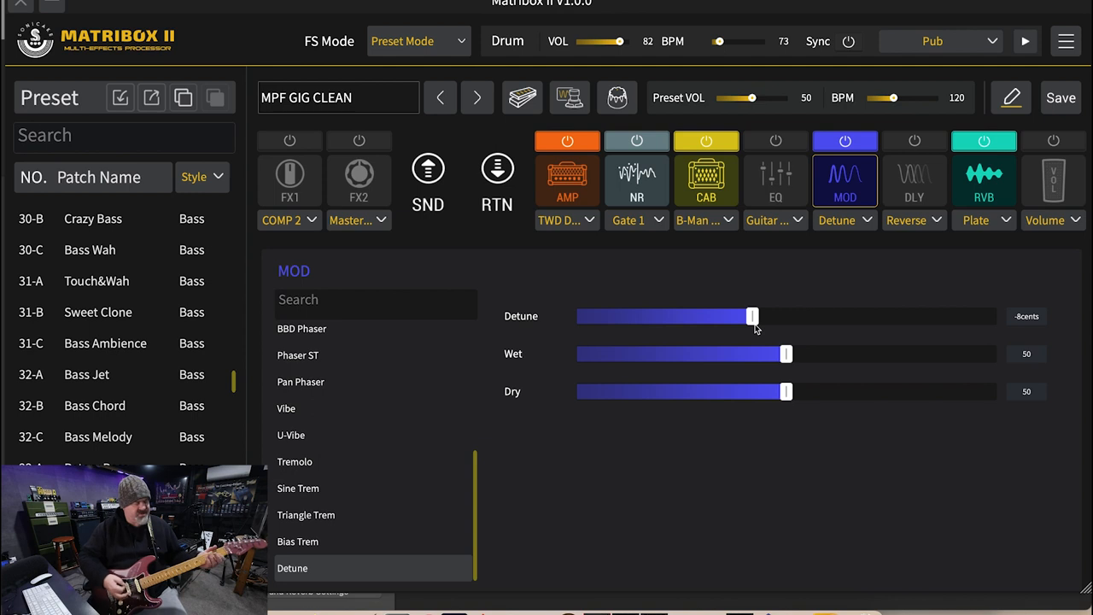
mouse_move(790, 354)
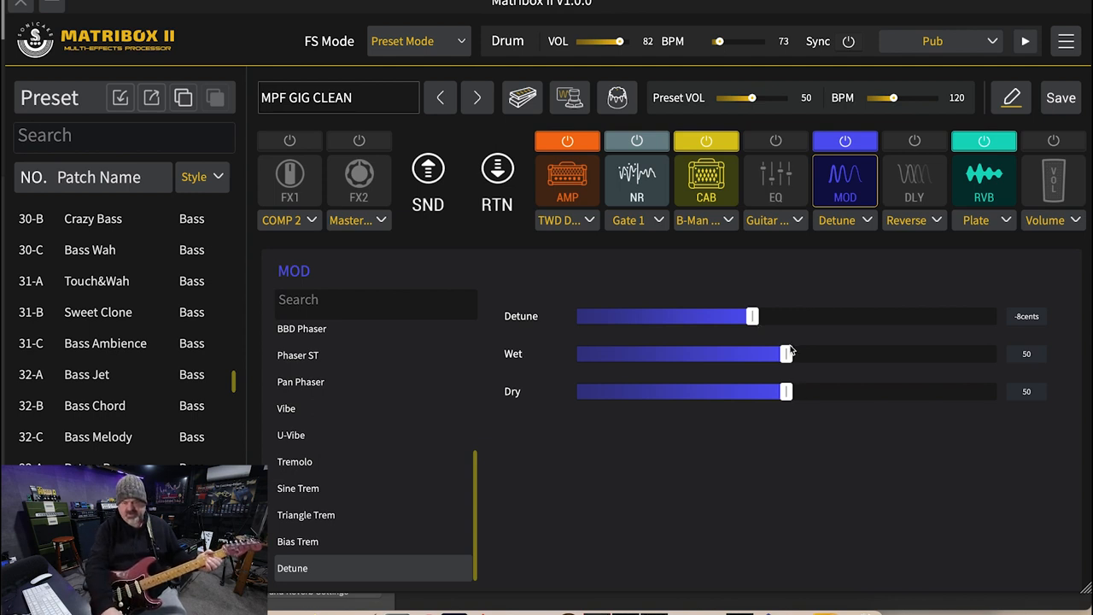
drag(784, 354, 576, 354)
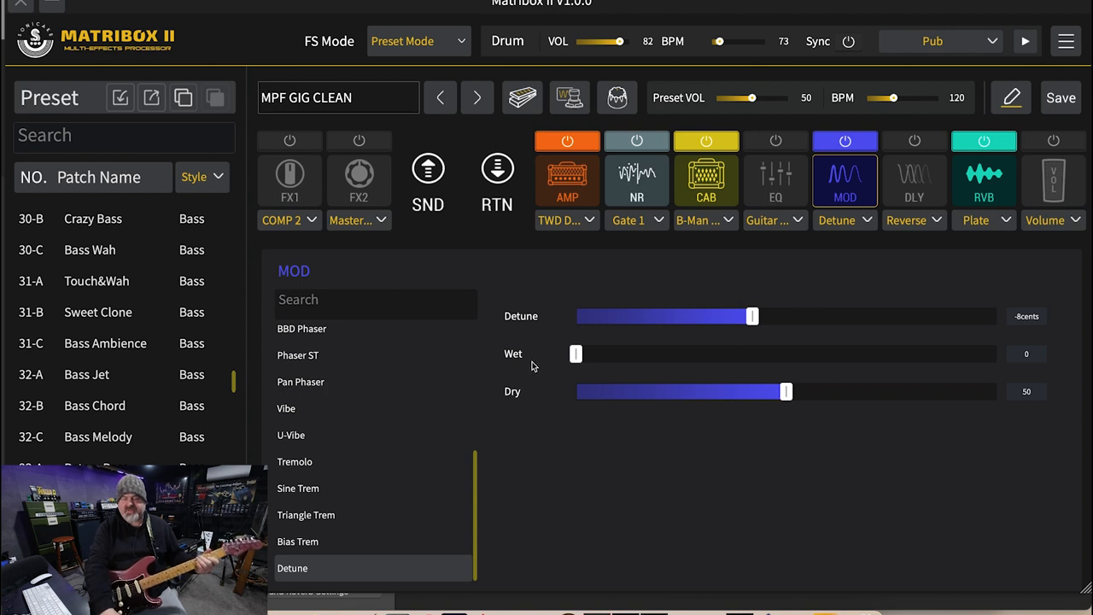
drag(577, 353, 971, 354)
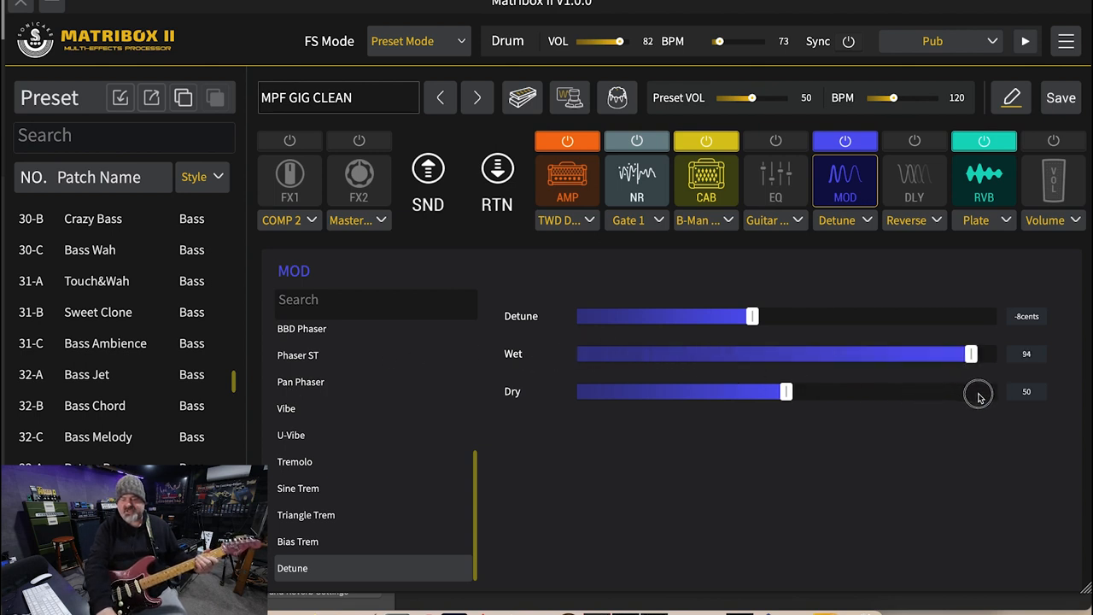
drag(971, 353, 980, 353)
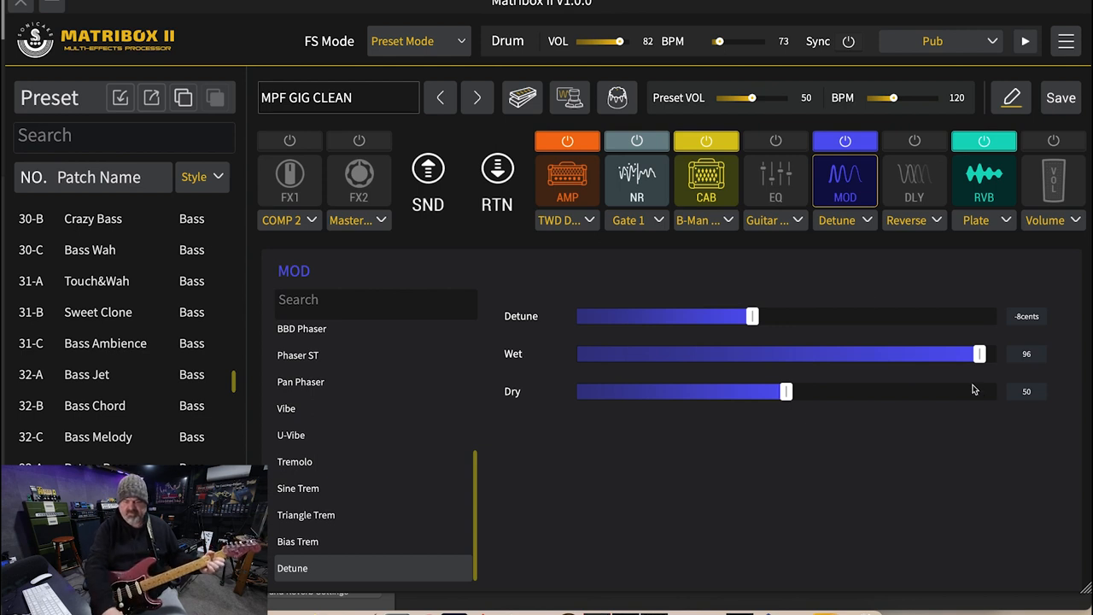
drag(752, 316, 675, 316)
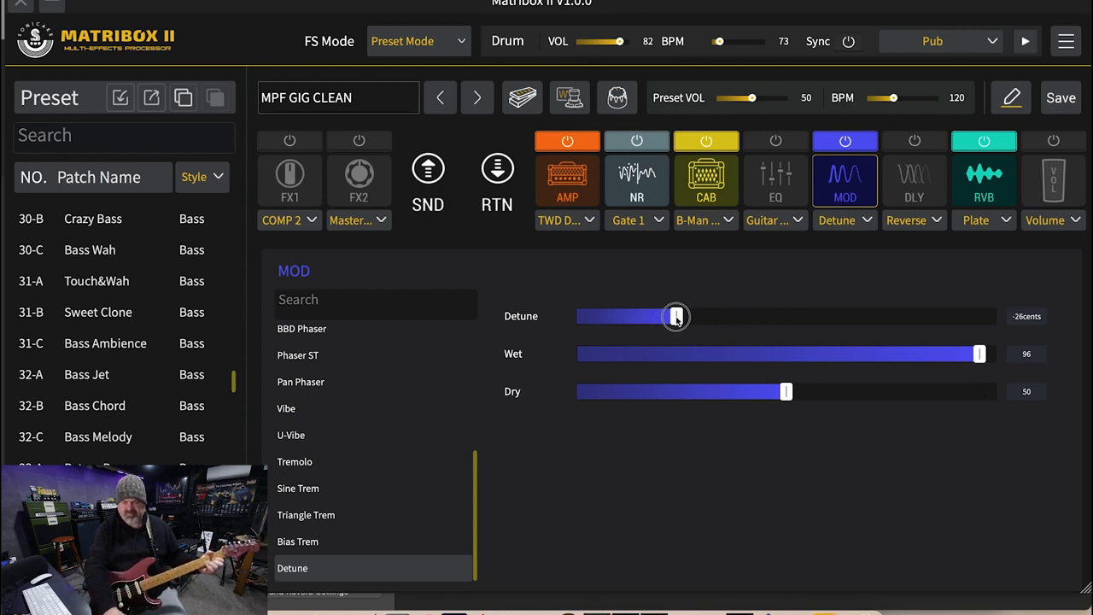
drag(676, 316, 672, 316)
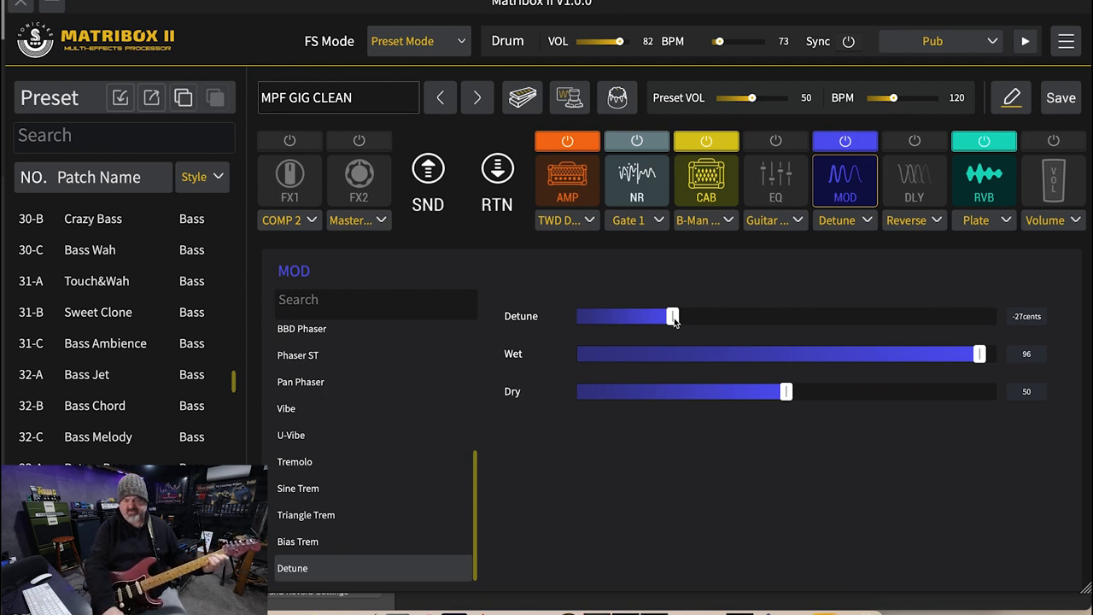
drag(978, 353, 790, 353)
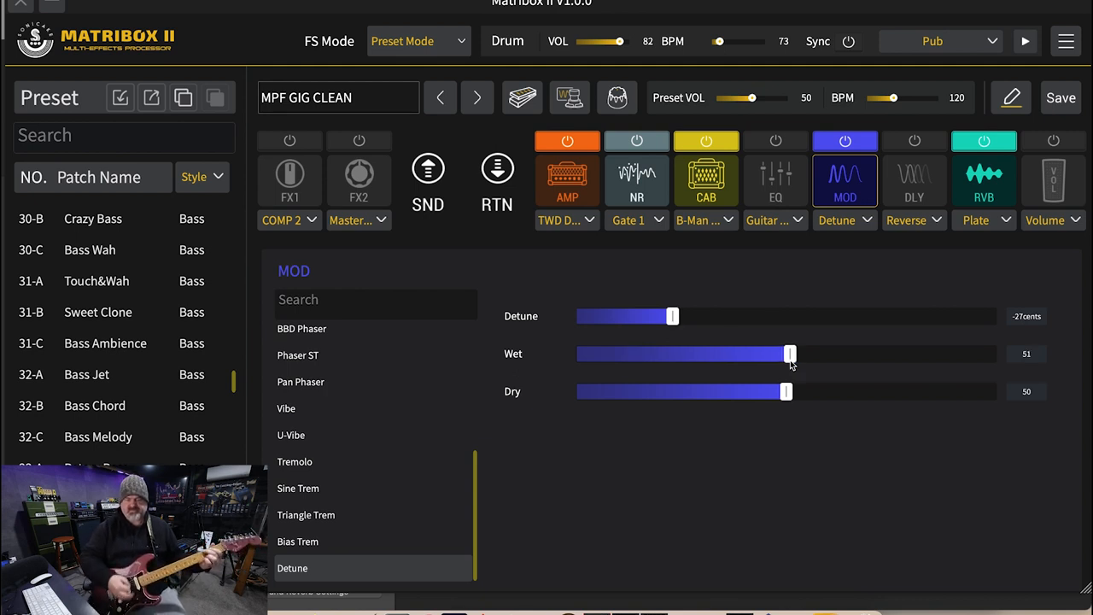
mouse_move(683, 347)
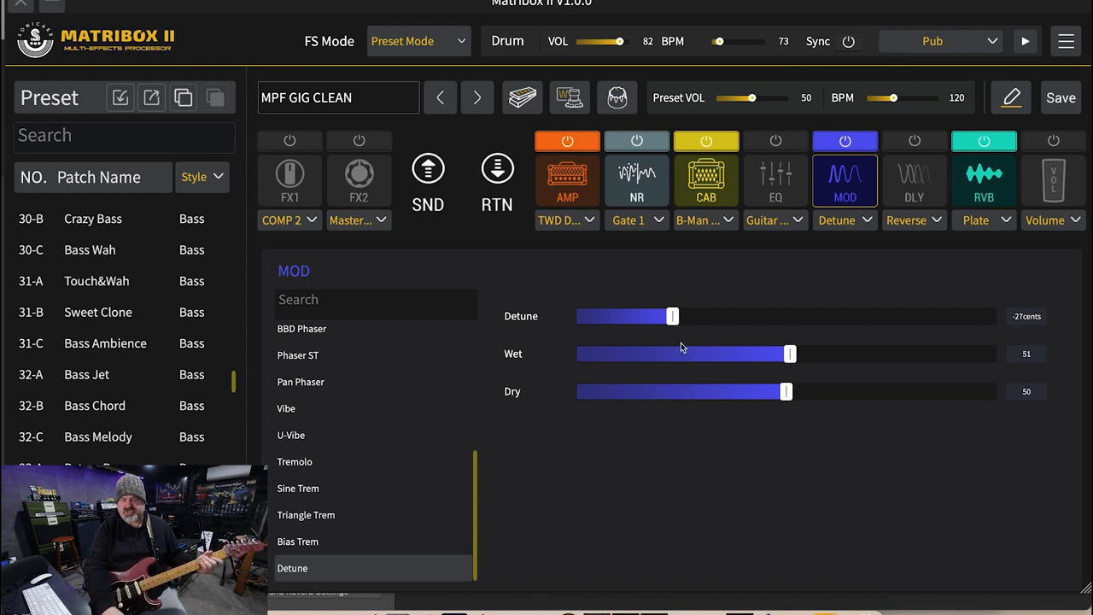
Sweep the detune between -50 and 34 cents, ending at 8 cents
drag(672, 316, 576, 316)
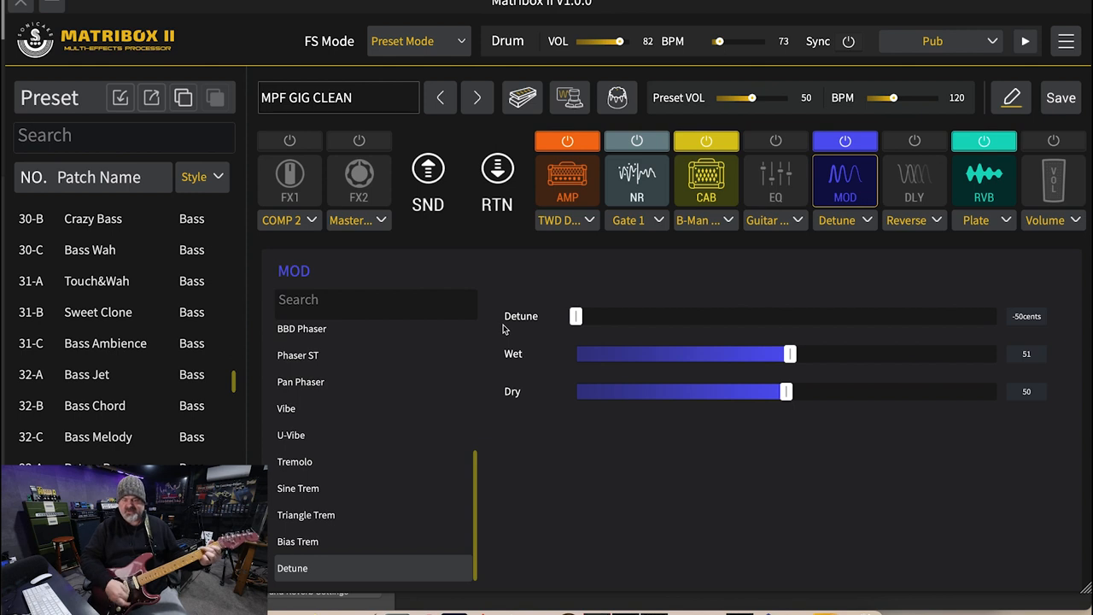
mouse_move(607, 329)
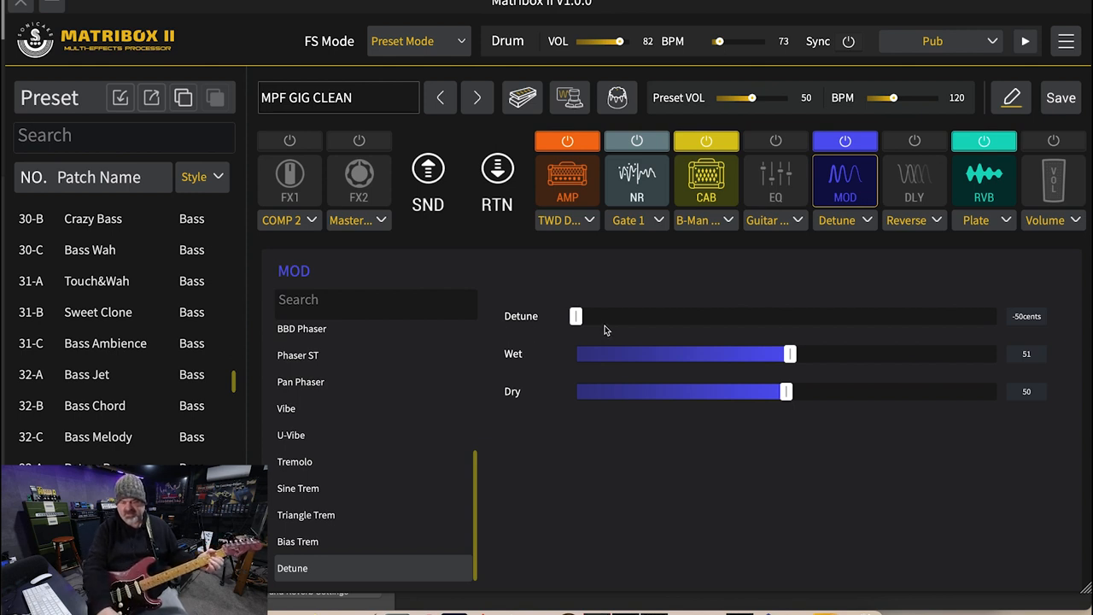
drag(576, 316, 768, 316)
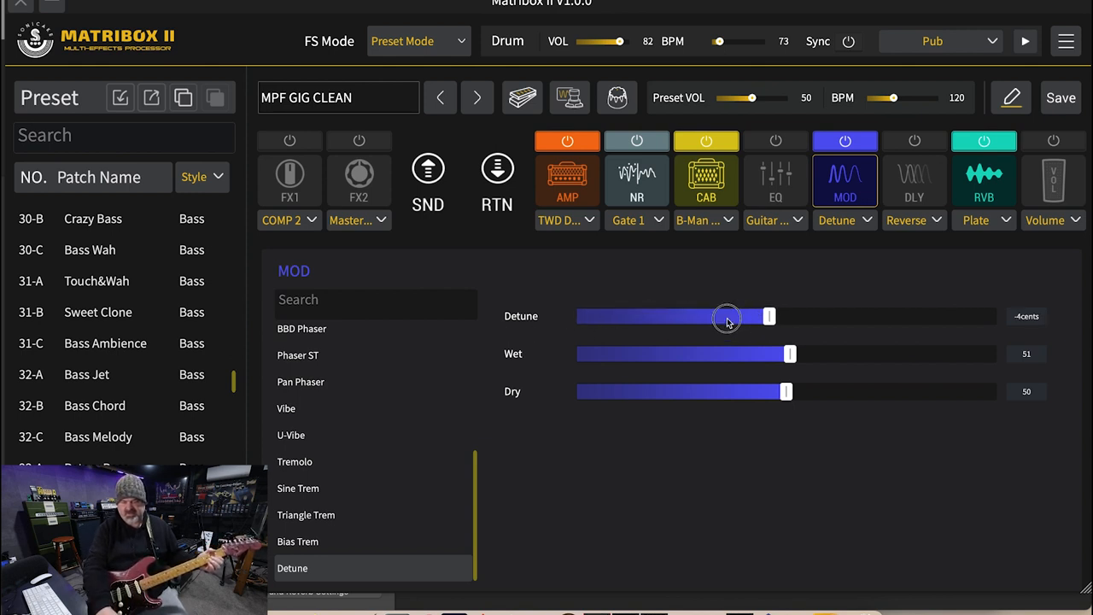
drag(767, 317, 715, 316)
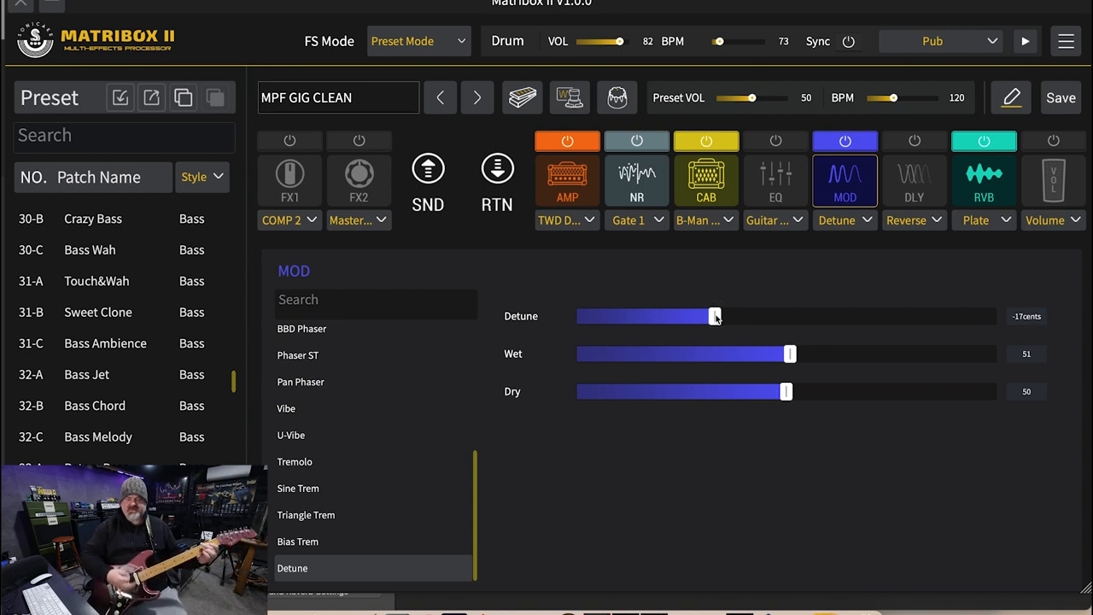
drag(715, 317, 718, 316)
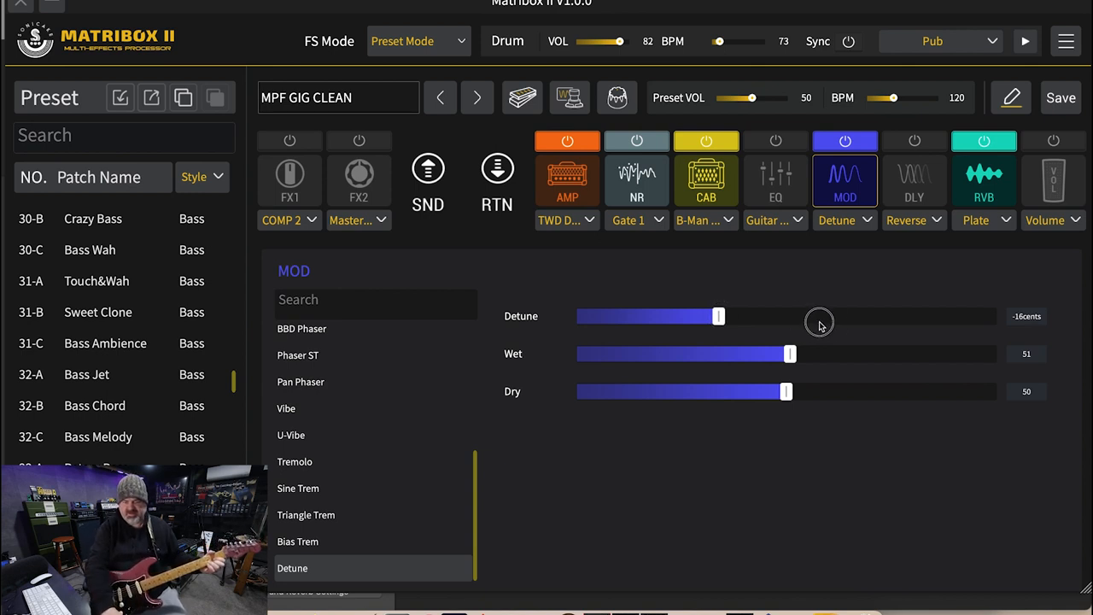
drag(718, 316, 930, 316)
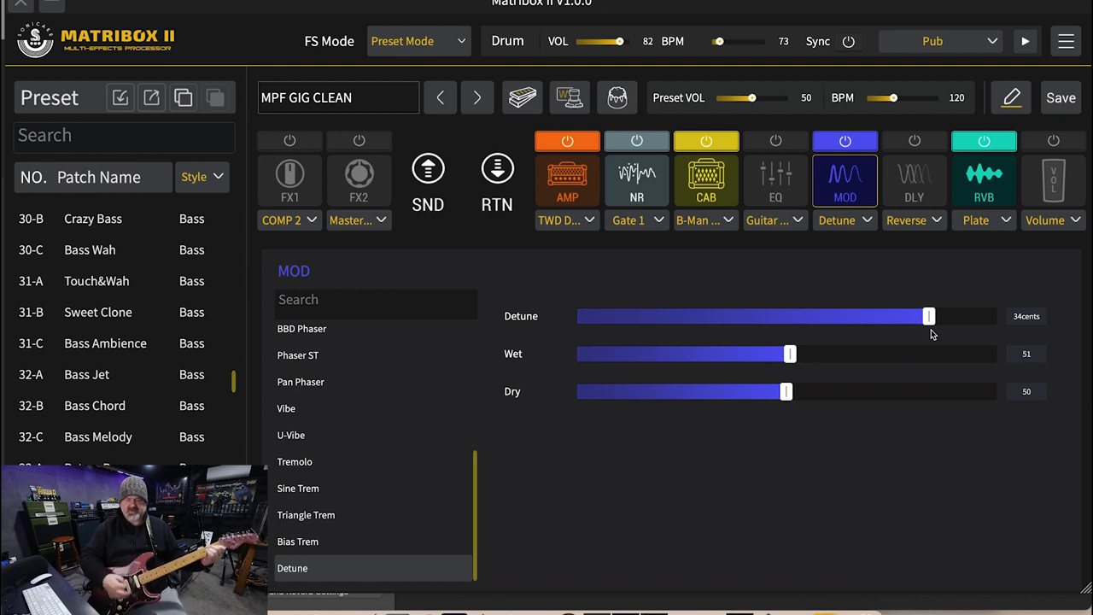
drag(930, 316, 895, 316)
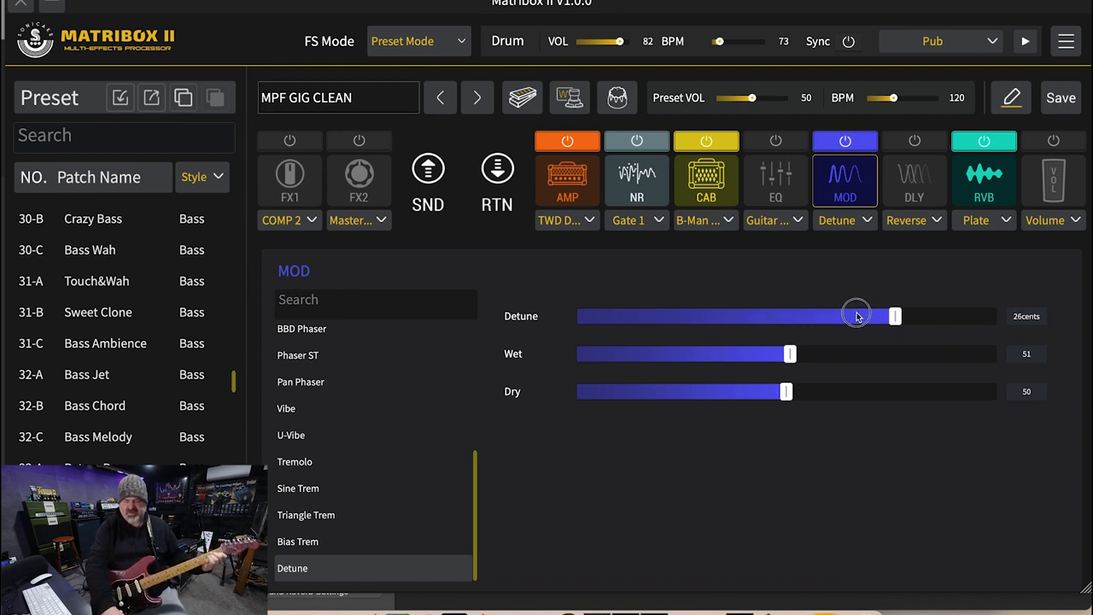
drag(894, 316, 820, 317)
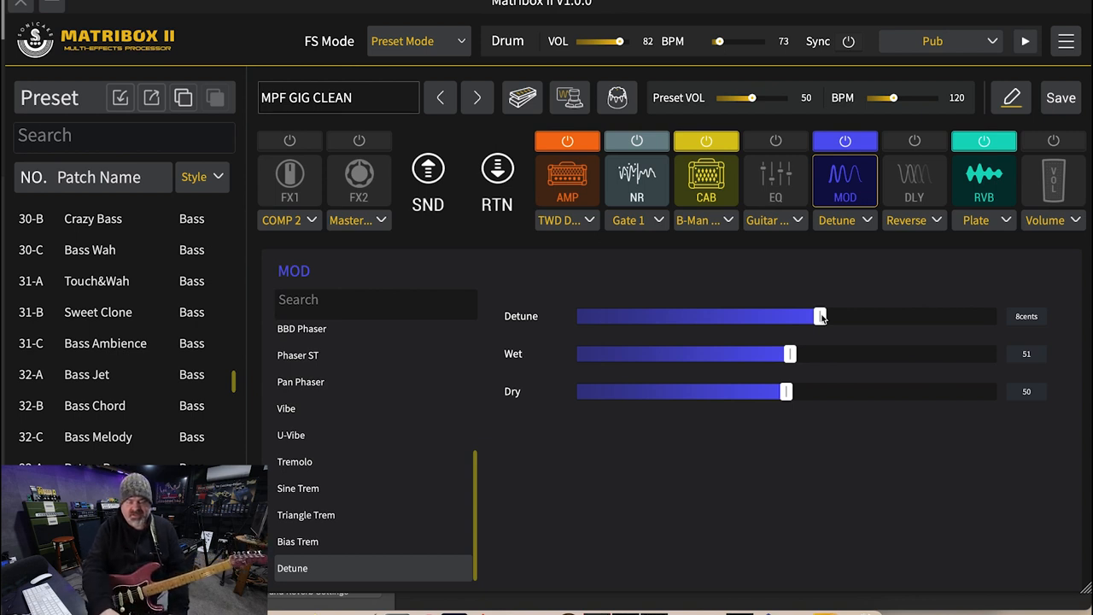
mouse_move(310, 453)
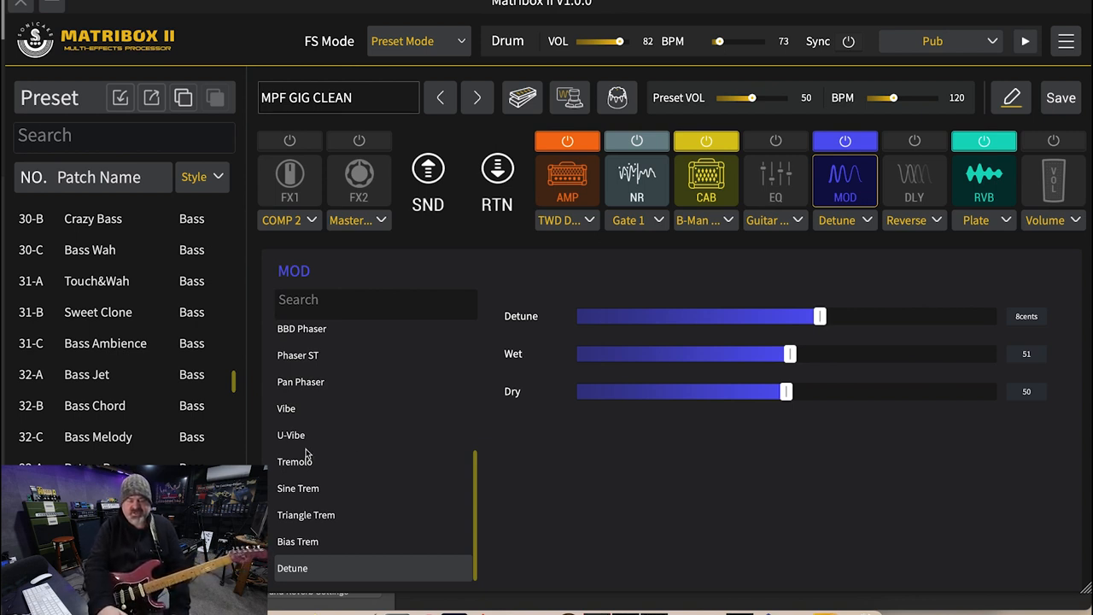